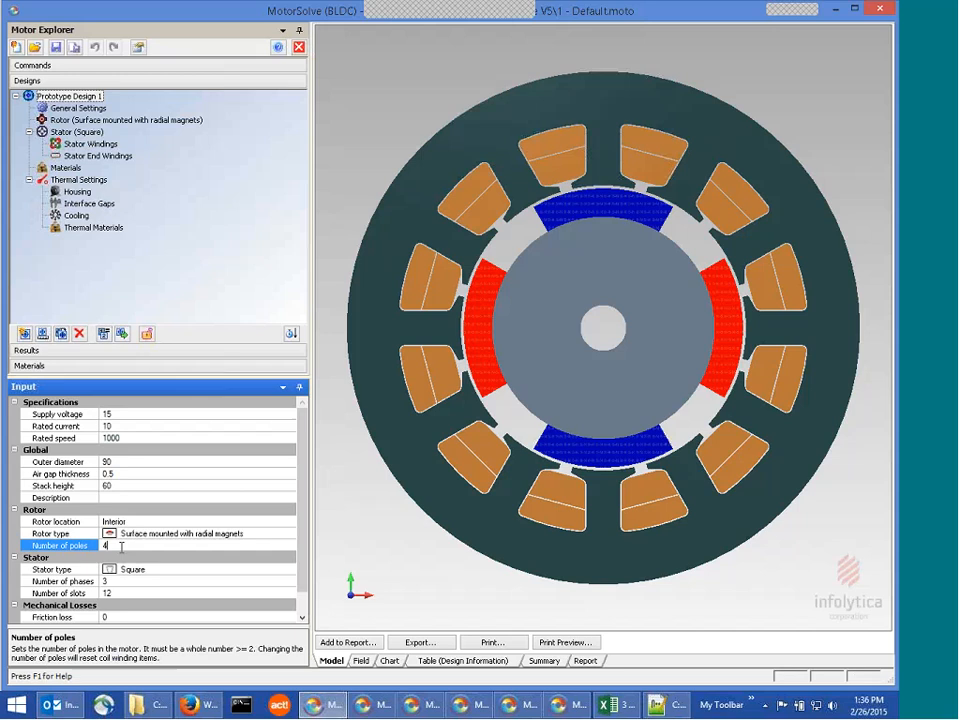
Enter 5 poles and dismiss the odd pole count validation error
text(5)
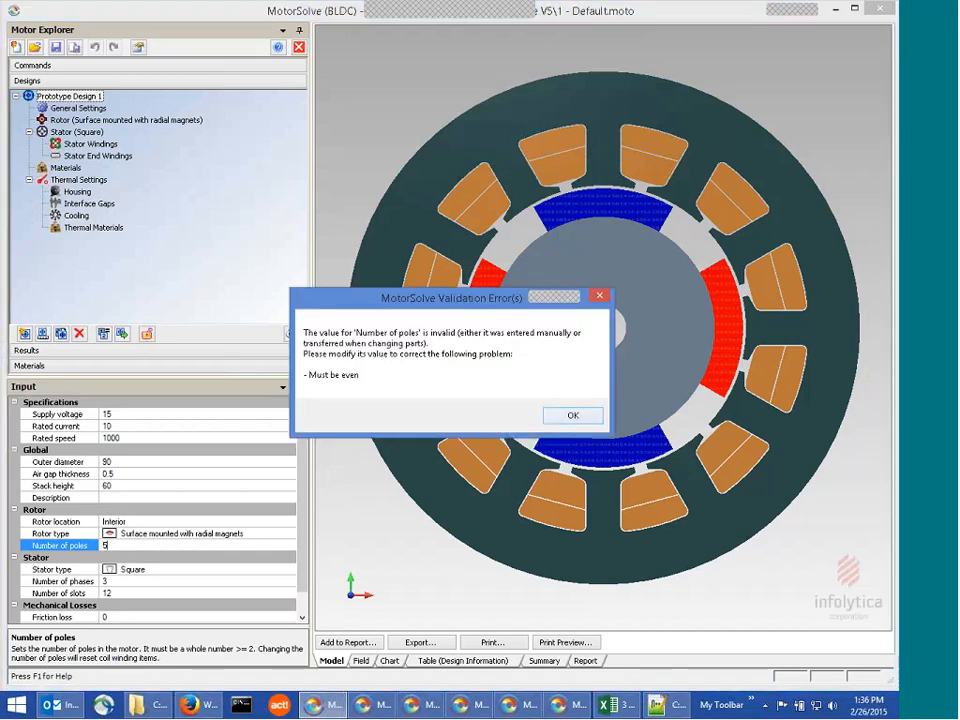
click(573, 415)
text(6)
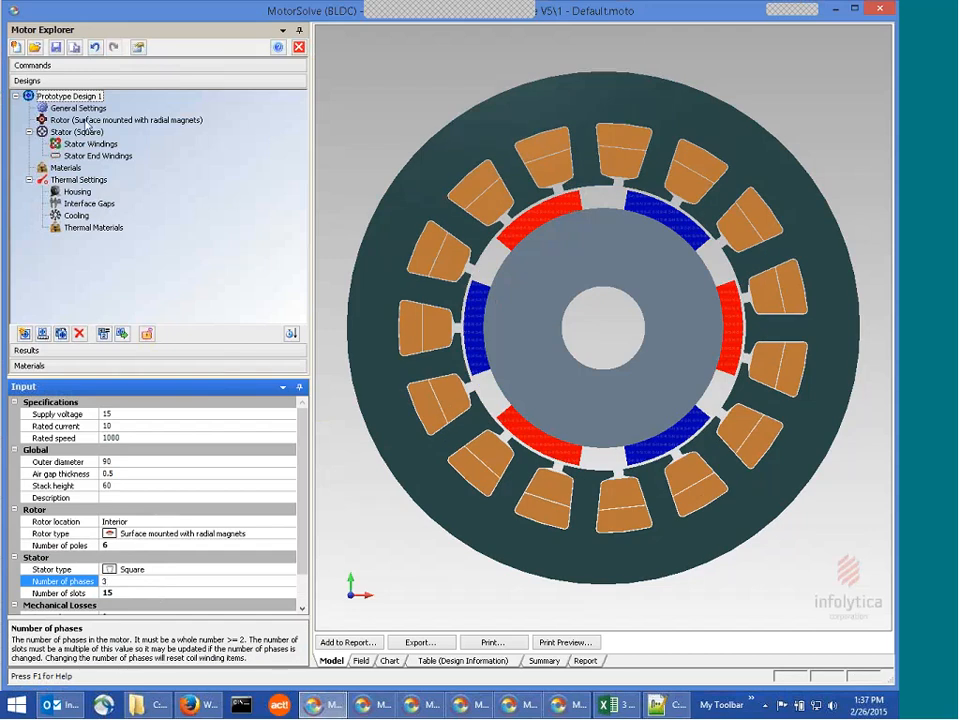
Set the rotor inner diameter to 18, then to a (20/10) formula giving 12 mm
click(120, 120)
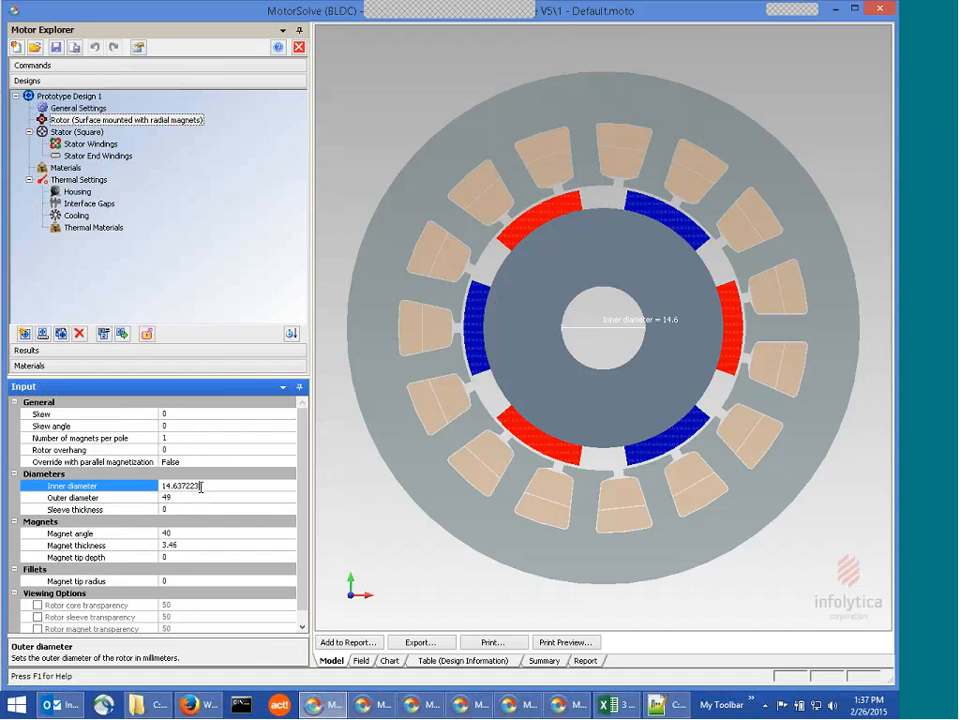
triple_click(185, 485)
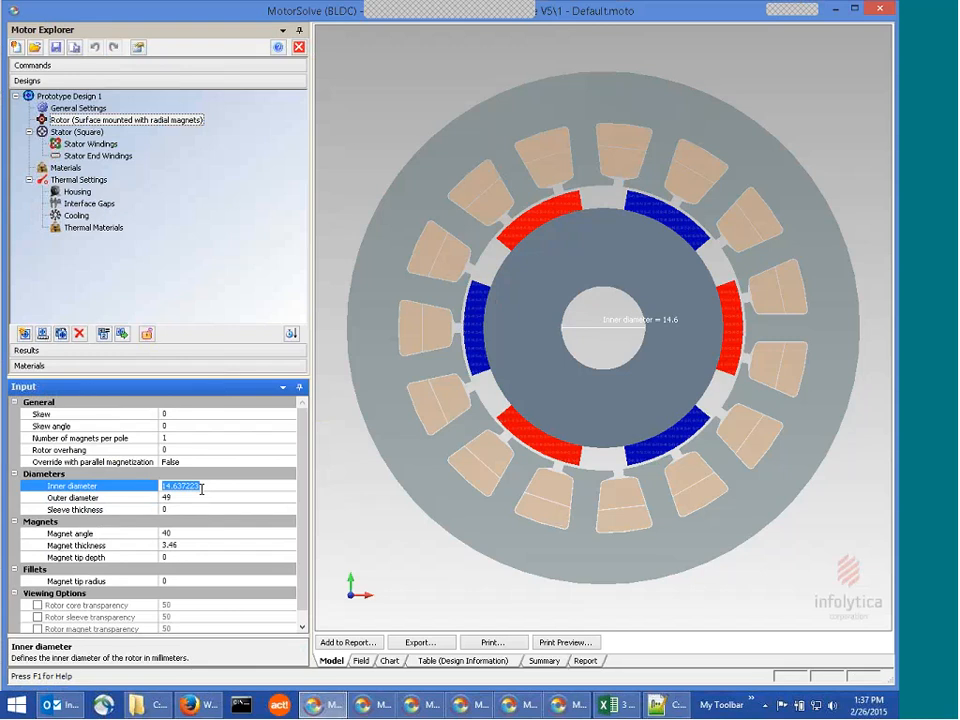
text(18)
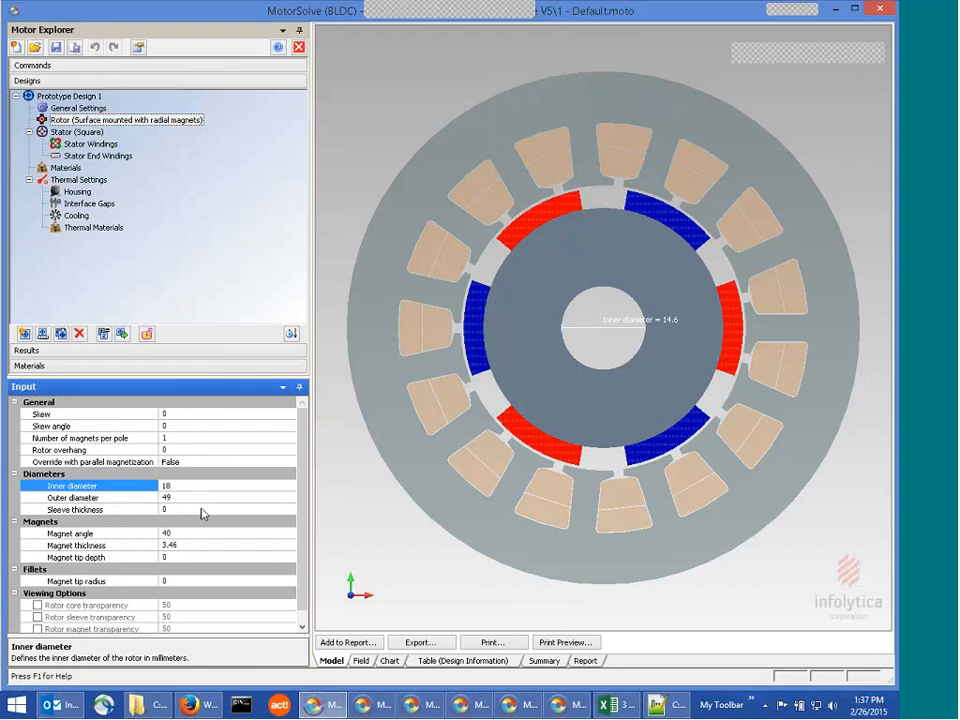
click(75, 509)
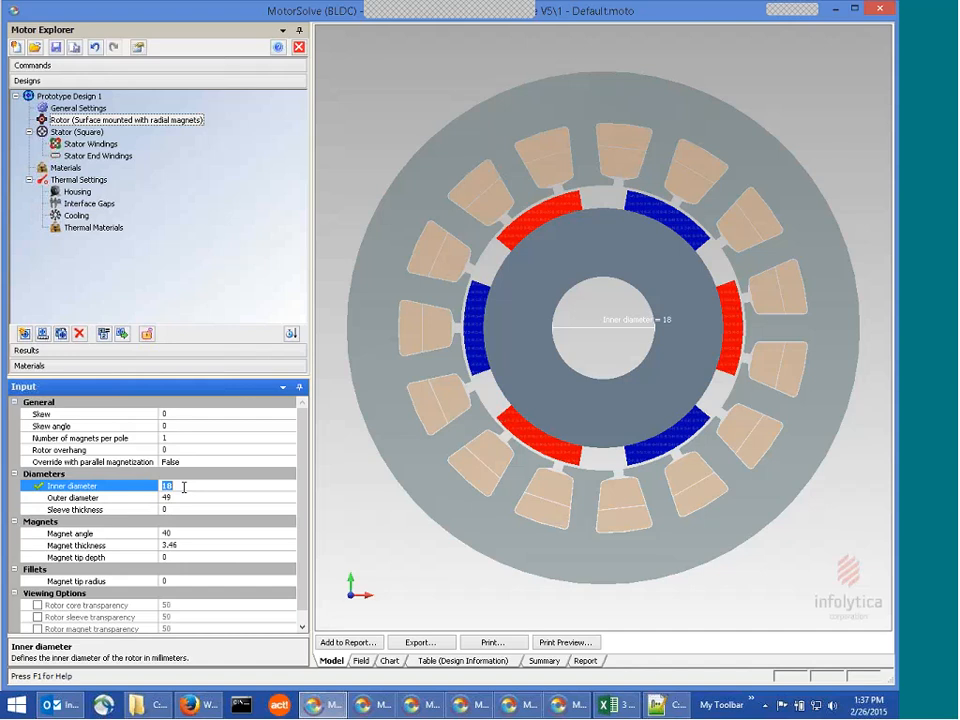
text((20/10))
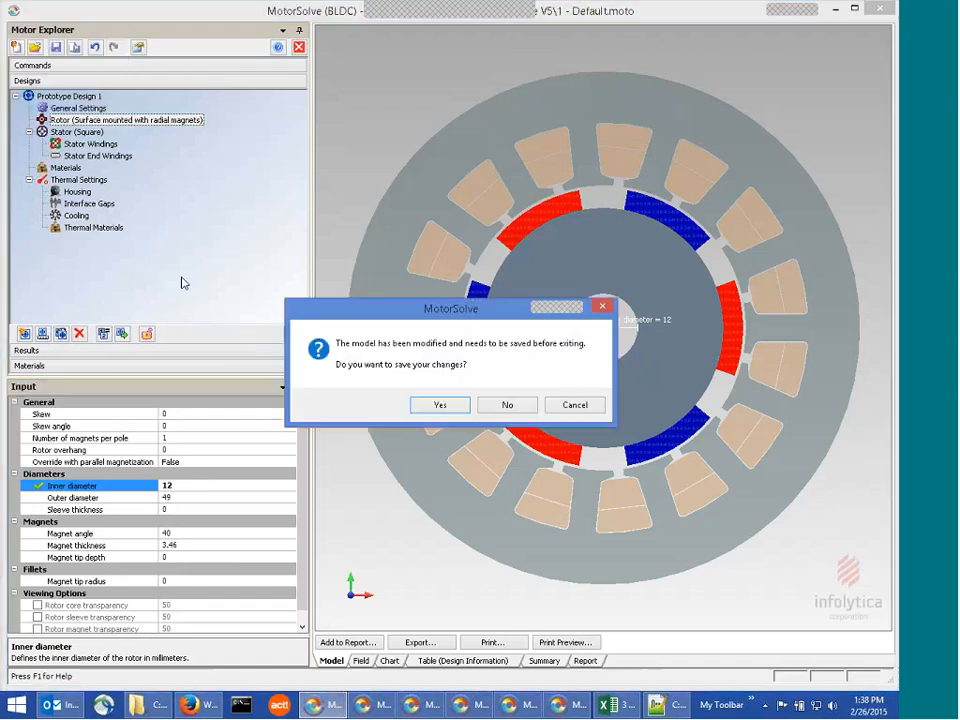
Answer the save prompt and bring up the 2010 Prius motor model window
click(210, 705)
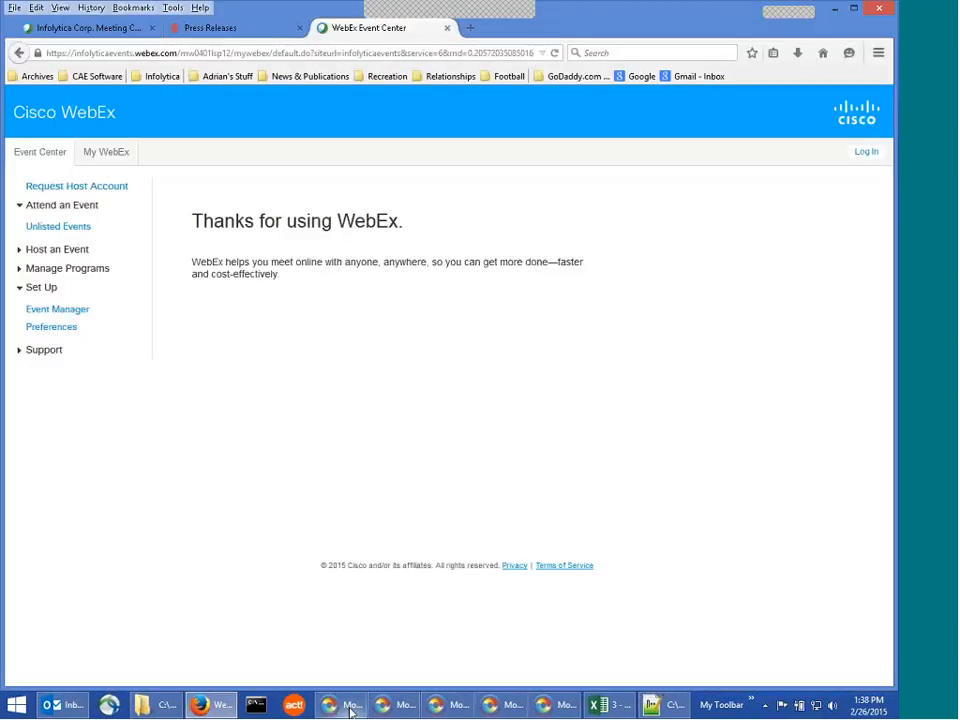
click(340, 705)
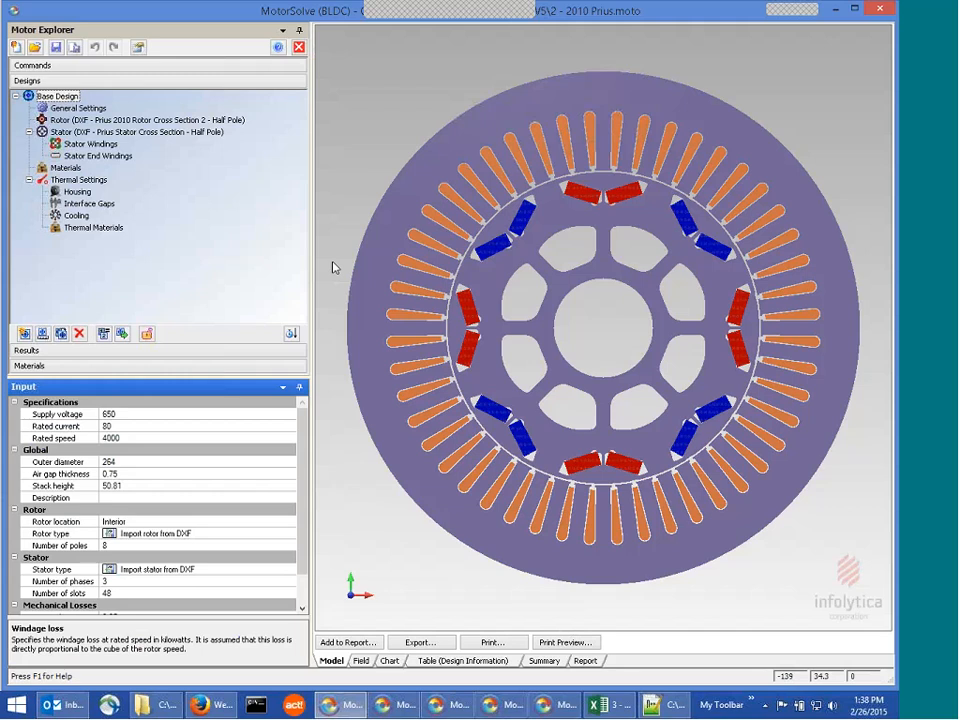
mouse_move(95, 355)
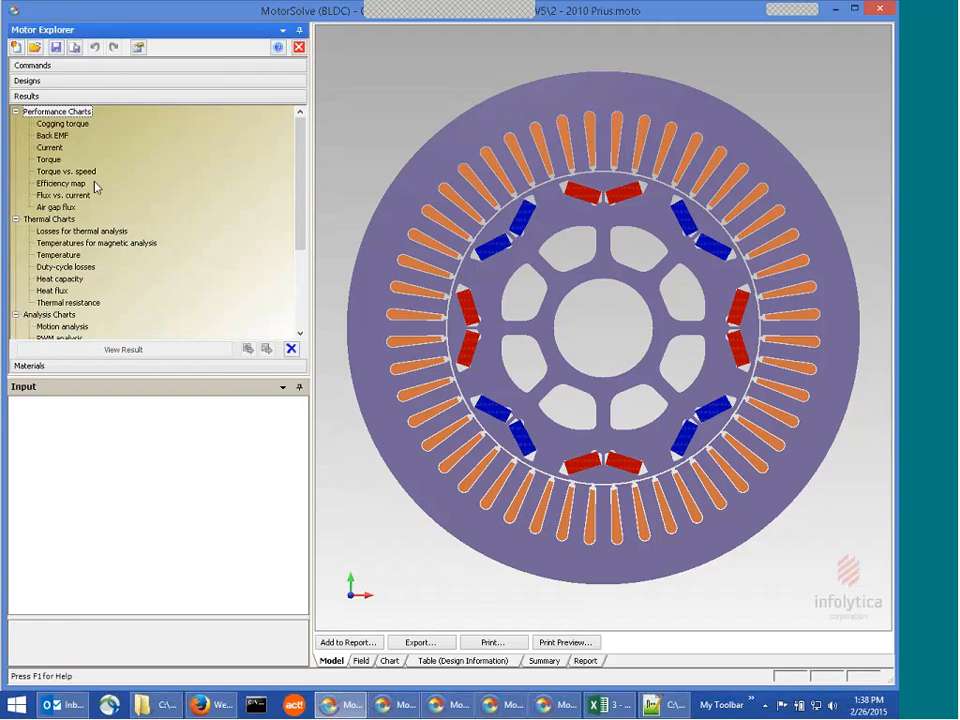
mouse_move(63, 123)
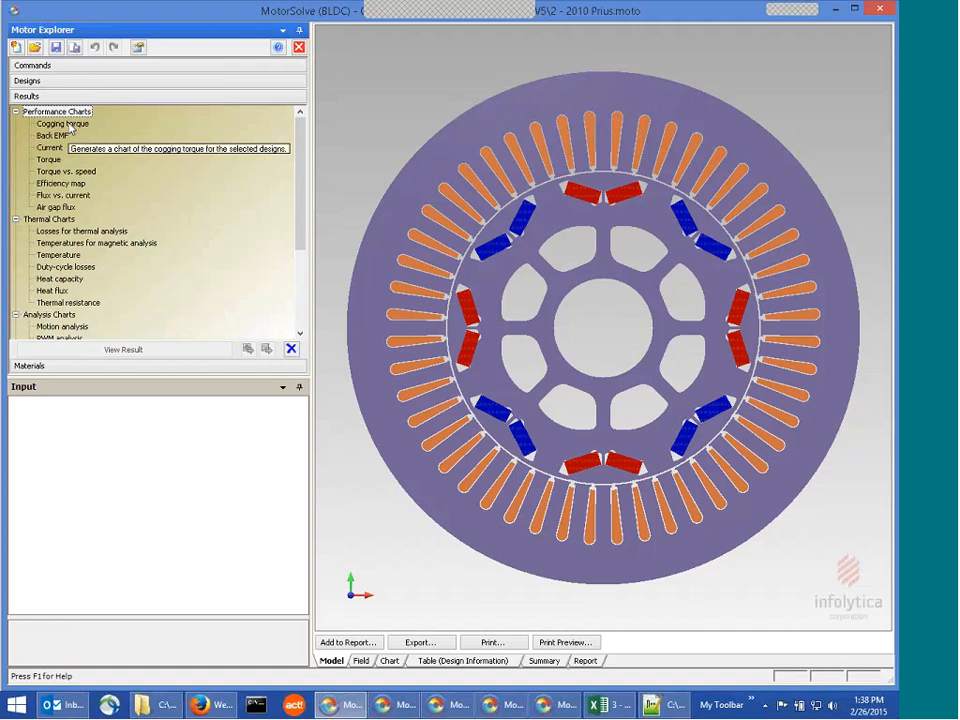
Display the Base Design cogging torque chart from Performance Charts
click(63, 123)
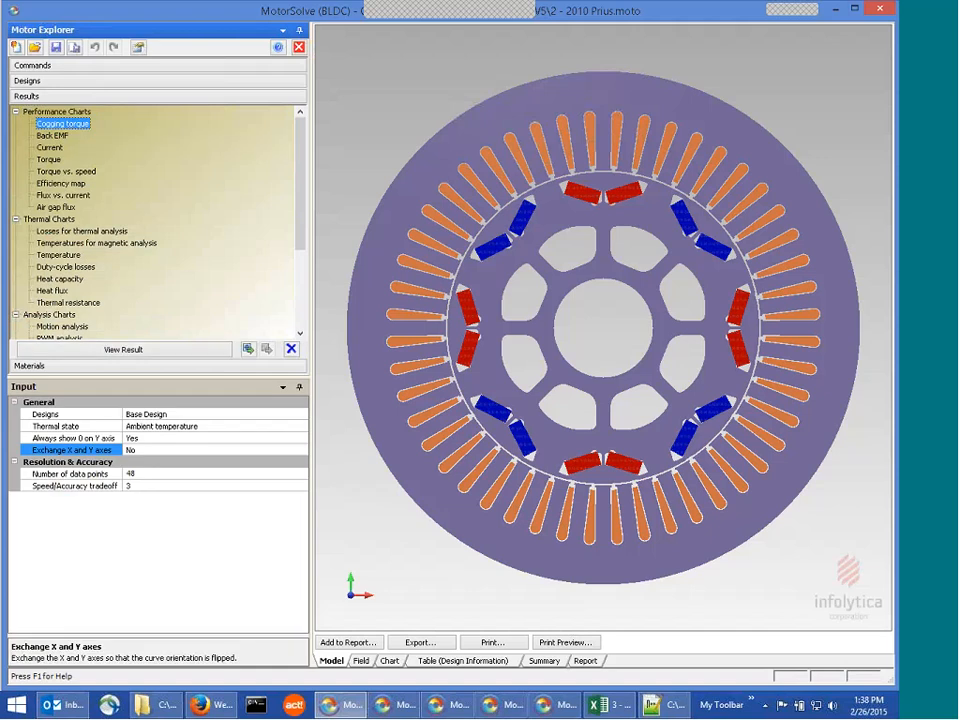
click(123, 349)
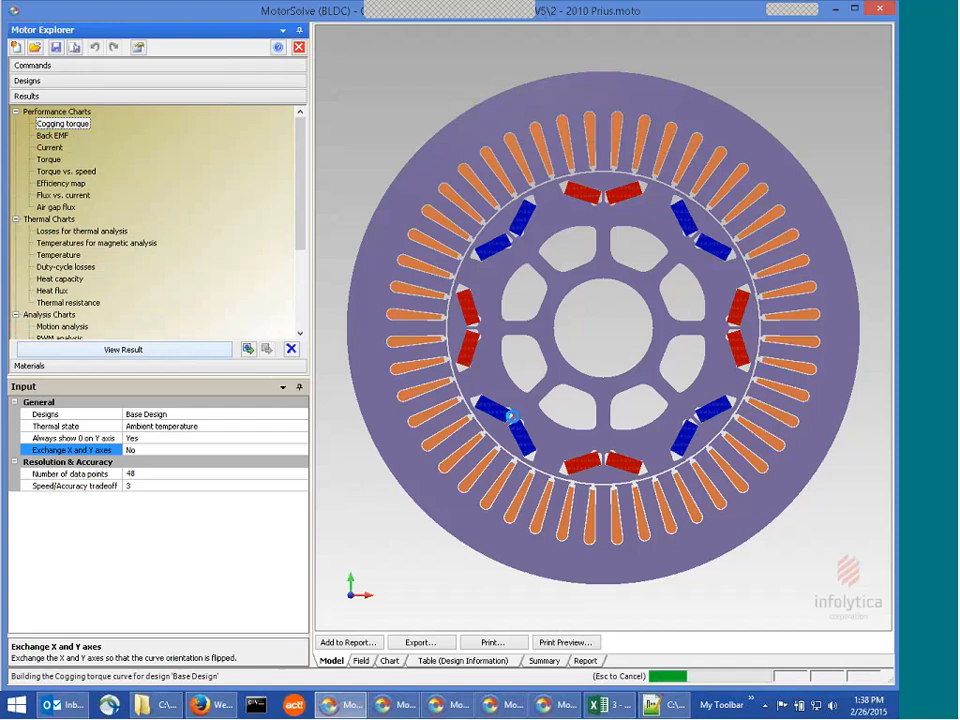
click(123, 349)
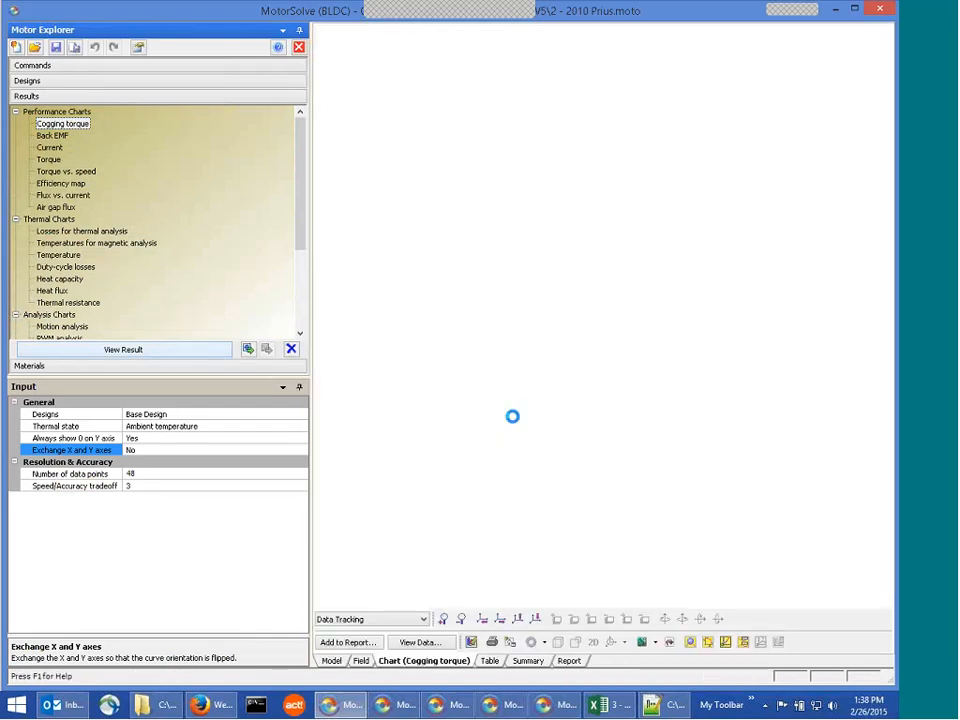
click(123, 349)
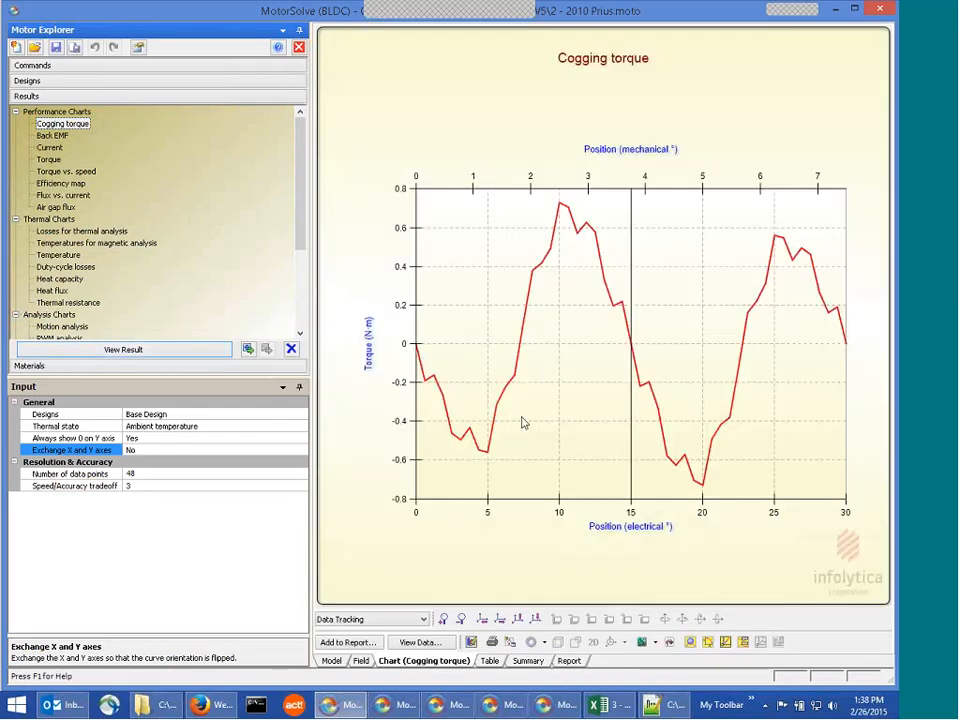
mouse_move(578, 423)
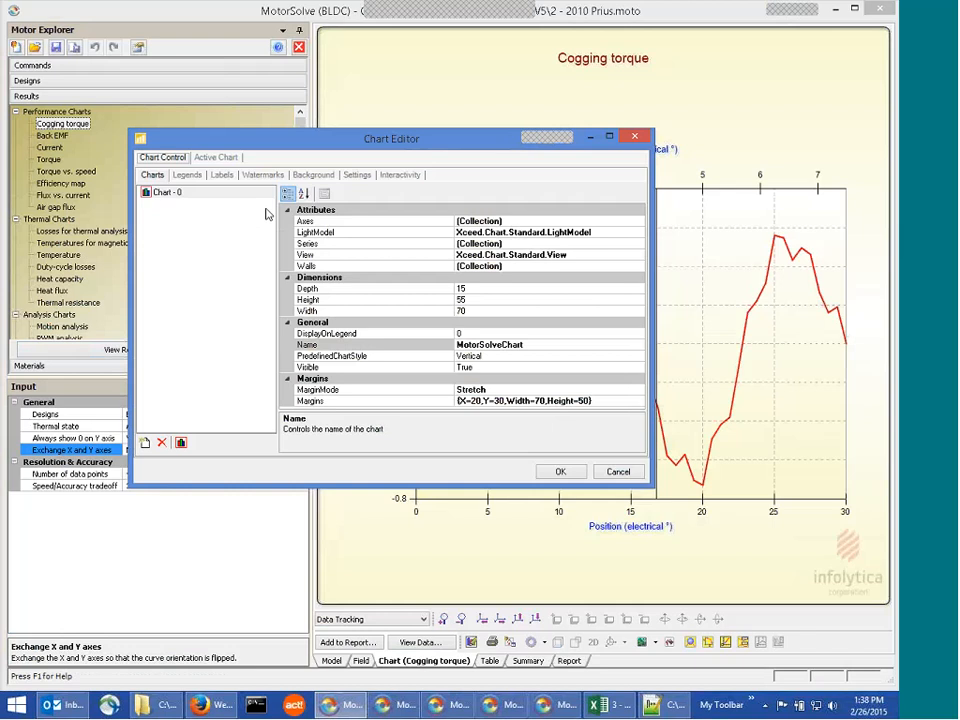
Fix the PrimaryY torque axis scale to Min -10 and Max 10 in the Chart Editor
click(216, 157)
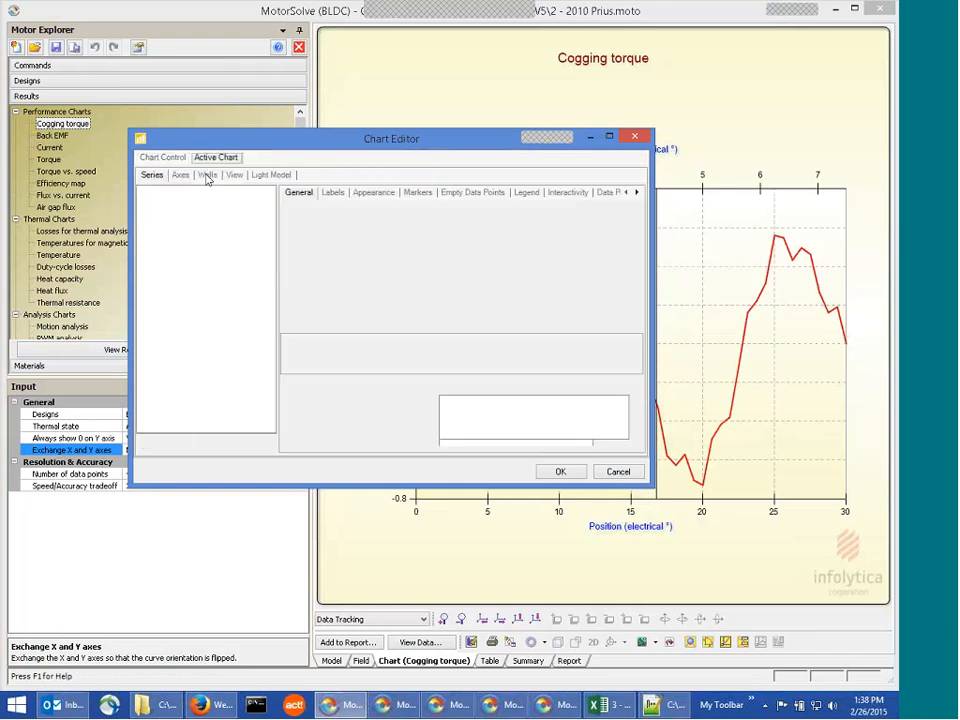
click(152, 174)
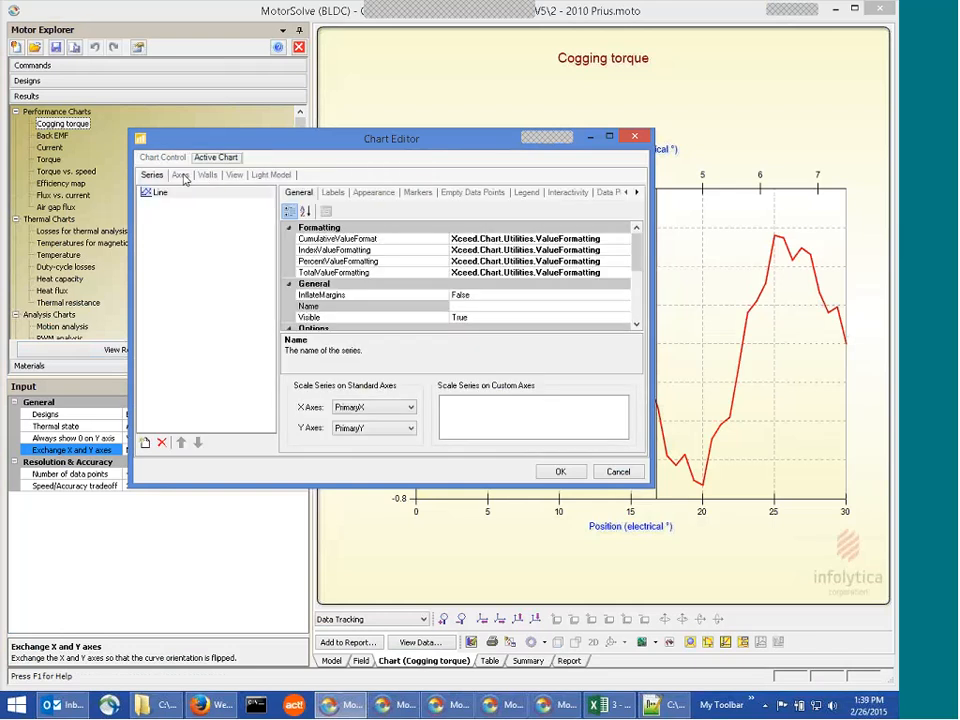
click(180, 174)
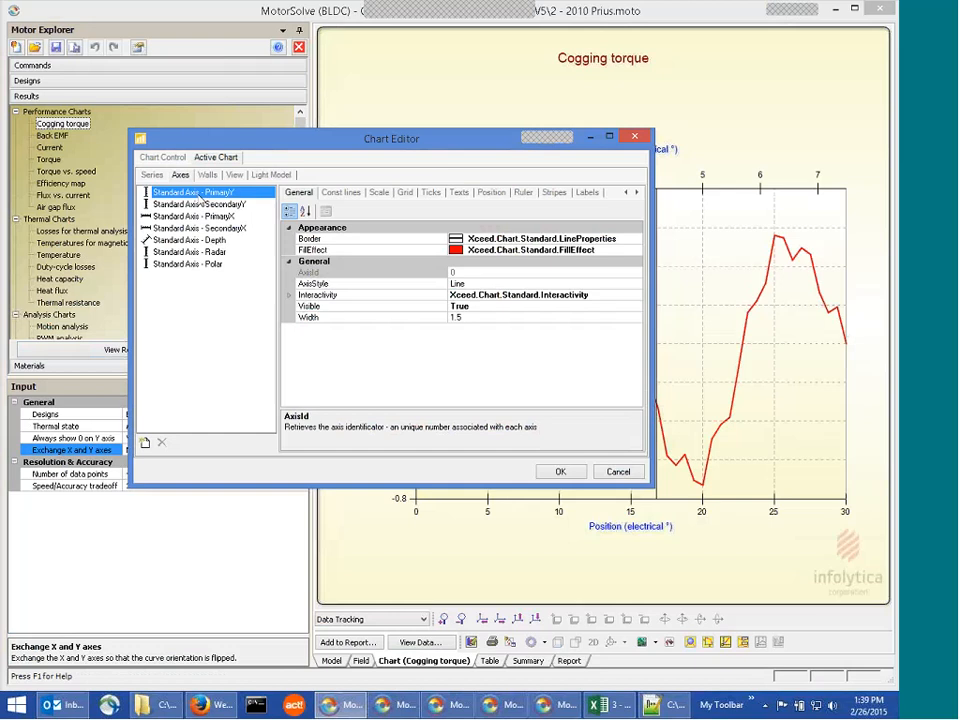
click(379, 192)
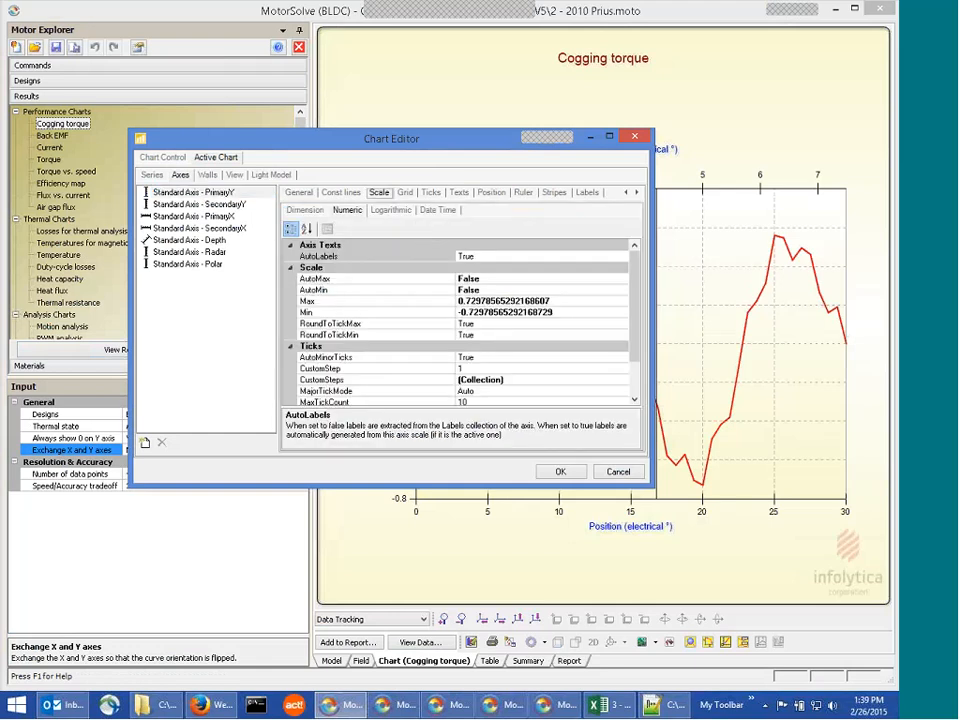
click(310, 301)
text(10)
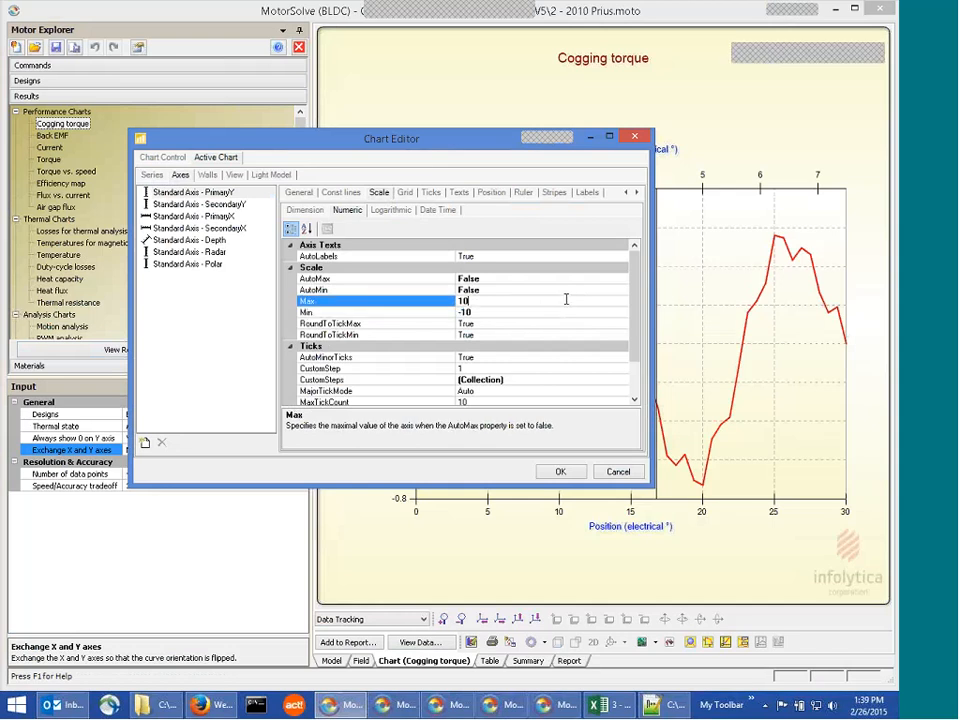
click(560, 471)
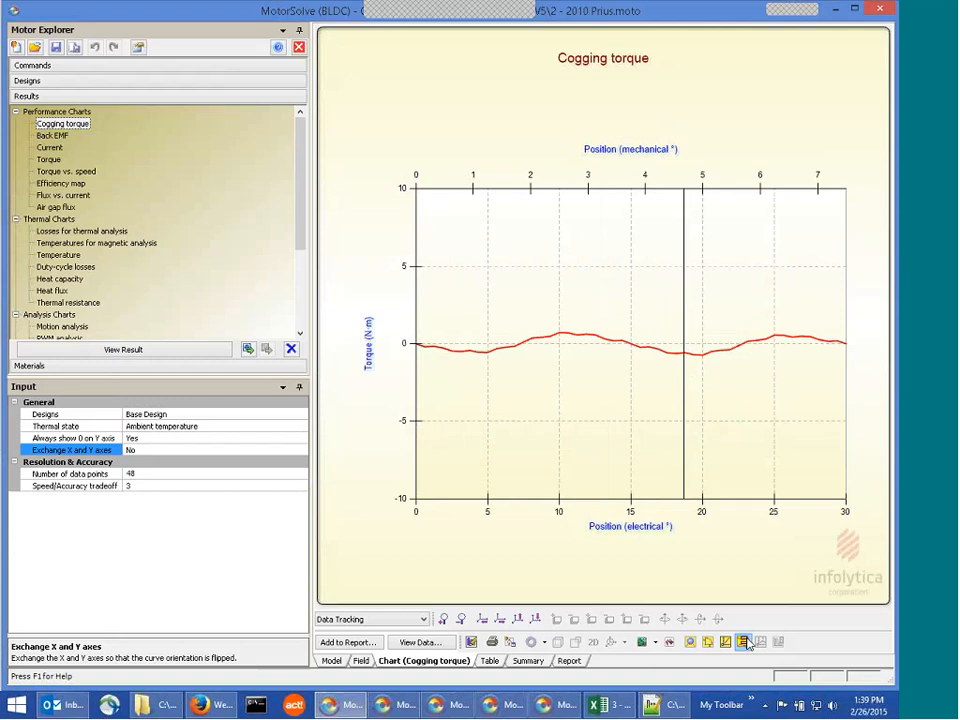
mouse_move(743, 642)
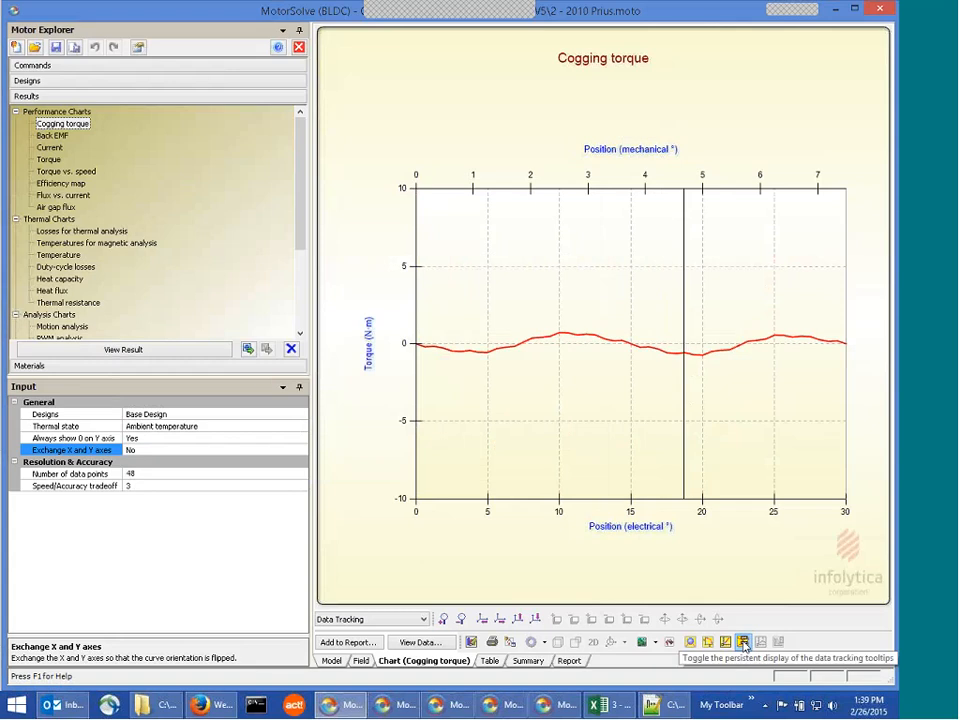
Keep persistent data tracking readouts showing on the cogging torque chart
click(743, 642)
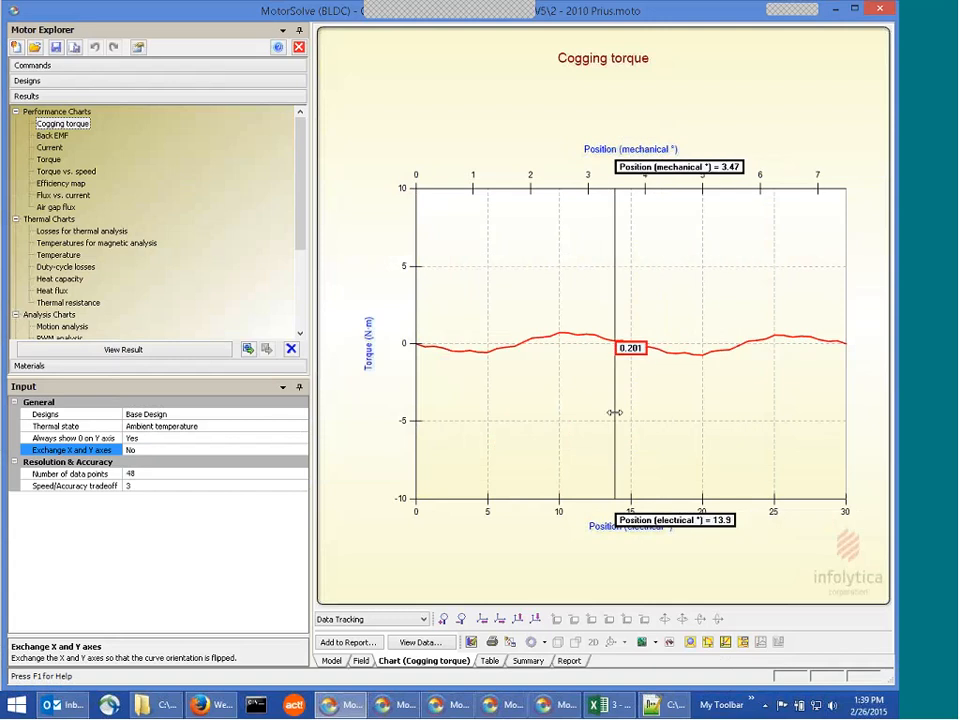
mouse_move(679, 486)
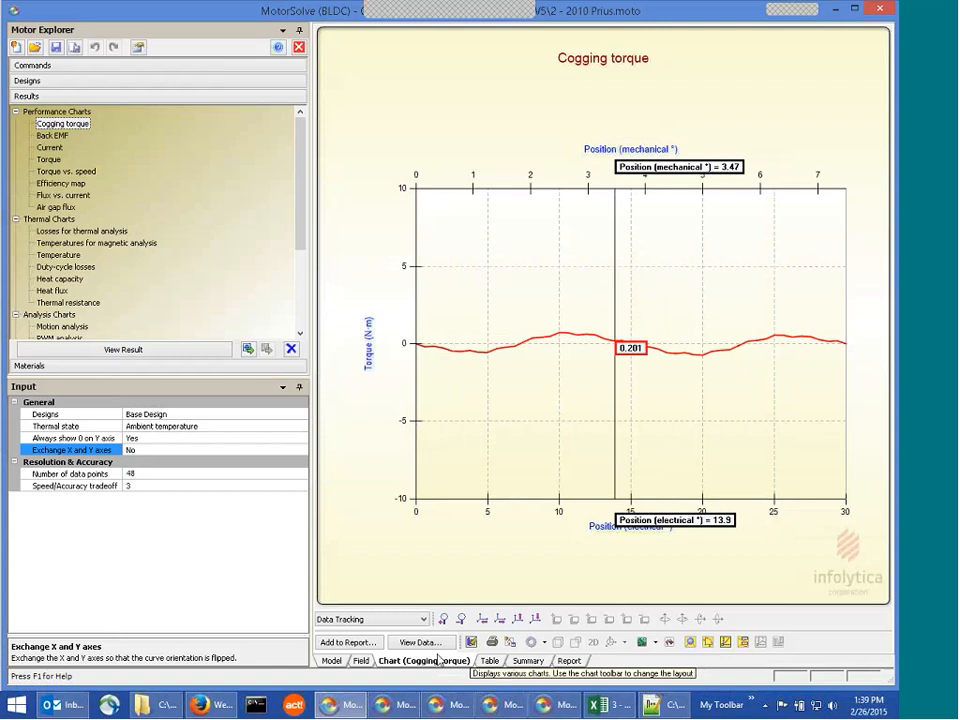
mouse_move(51, 135)
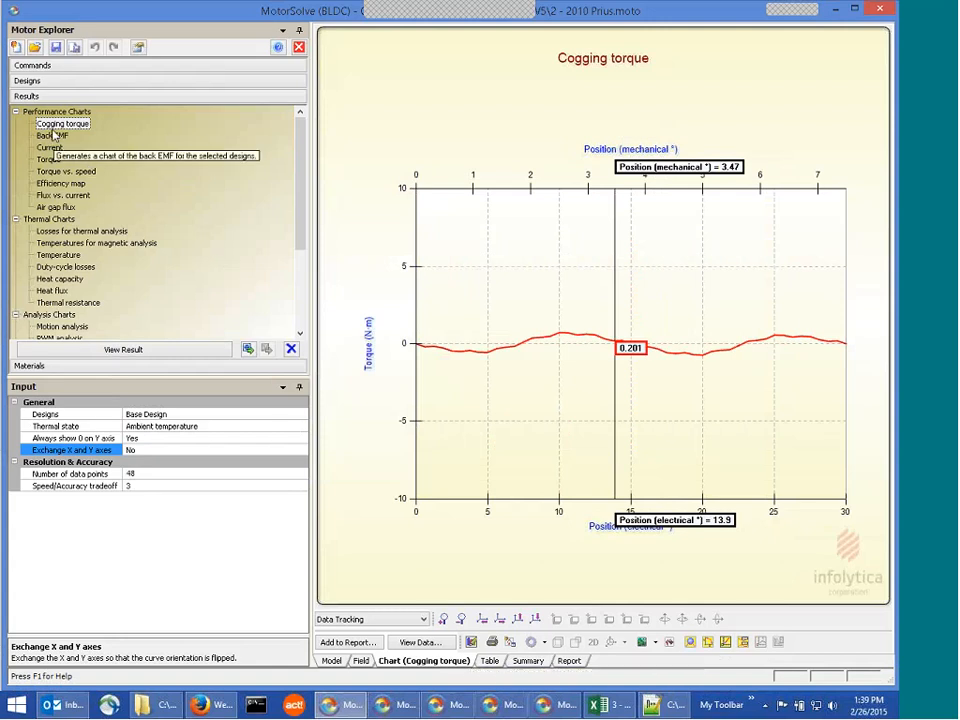
Display the Base Design Back EMF chart, then select Torque vs. speed
click(52, 135)
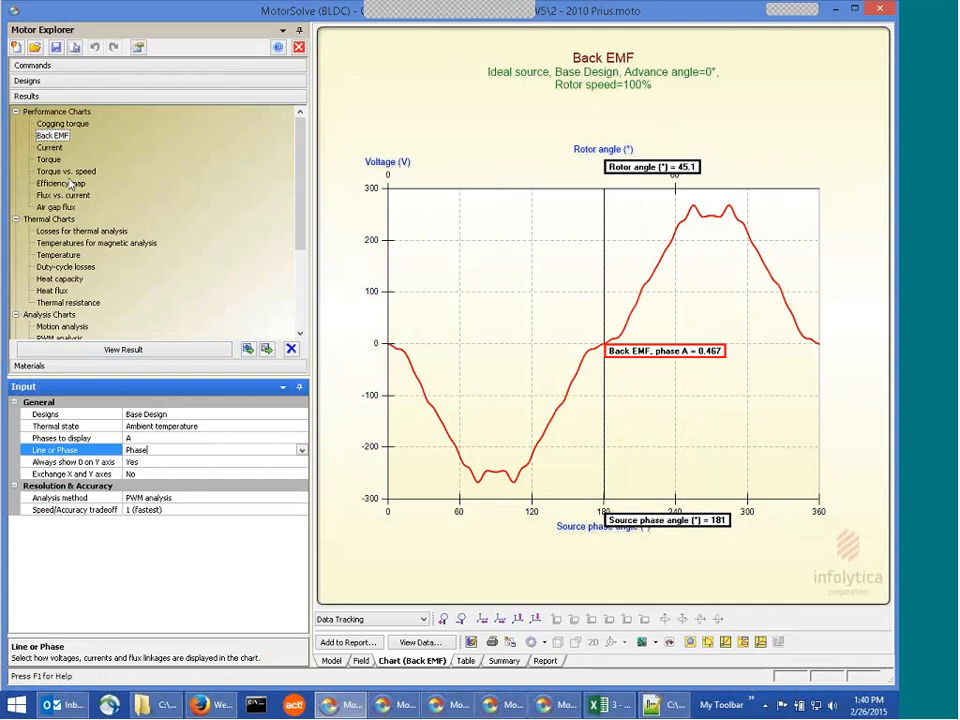
click(66, 171)
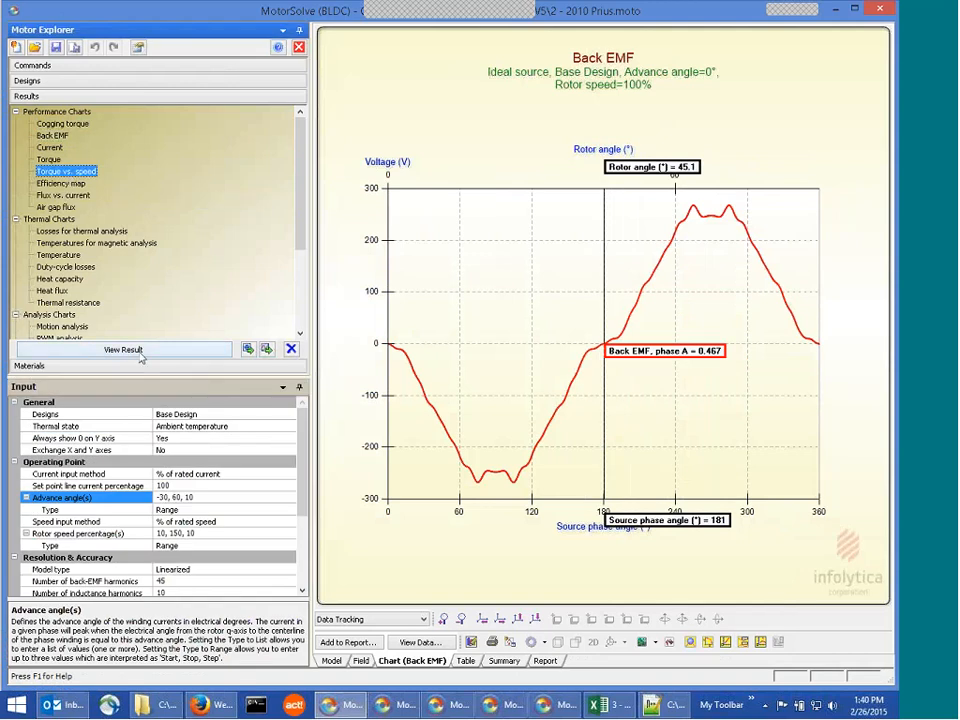
Display the torque vs. speed chart for advance angles -30 to 60 in steps of 10
click(123, 349)
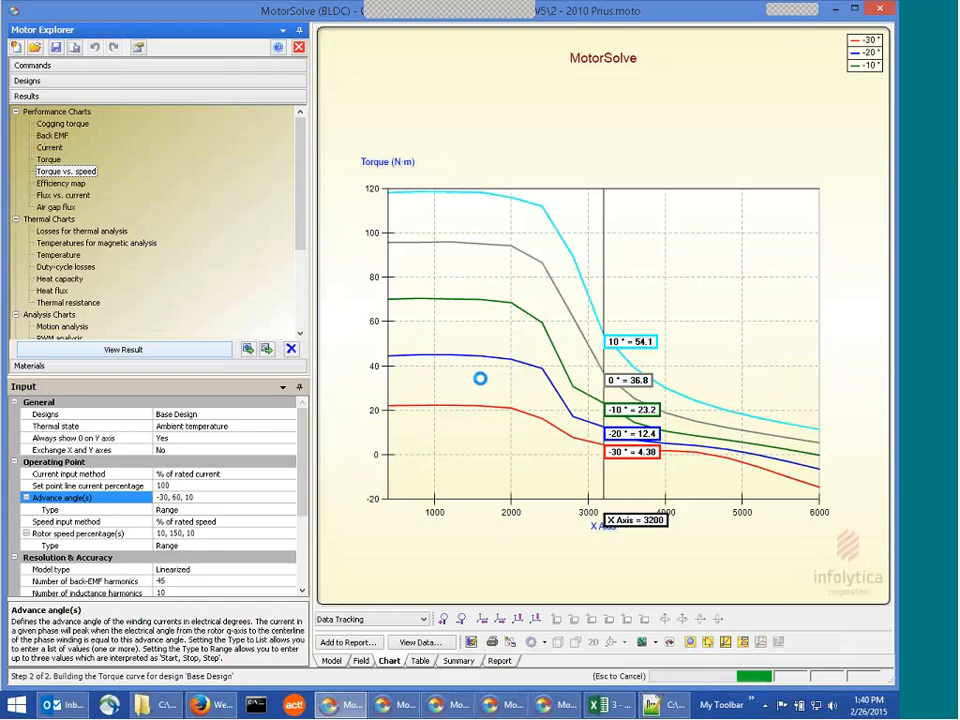
click(123, 349)
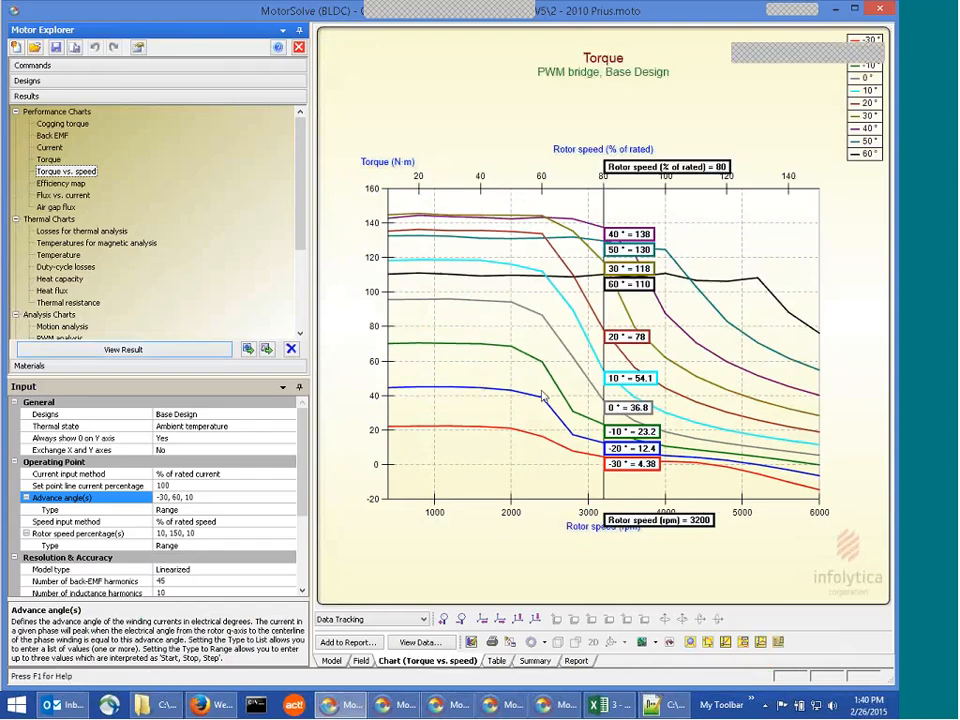
mouse_move(625, 470)
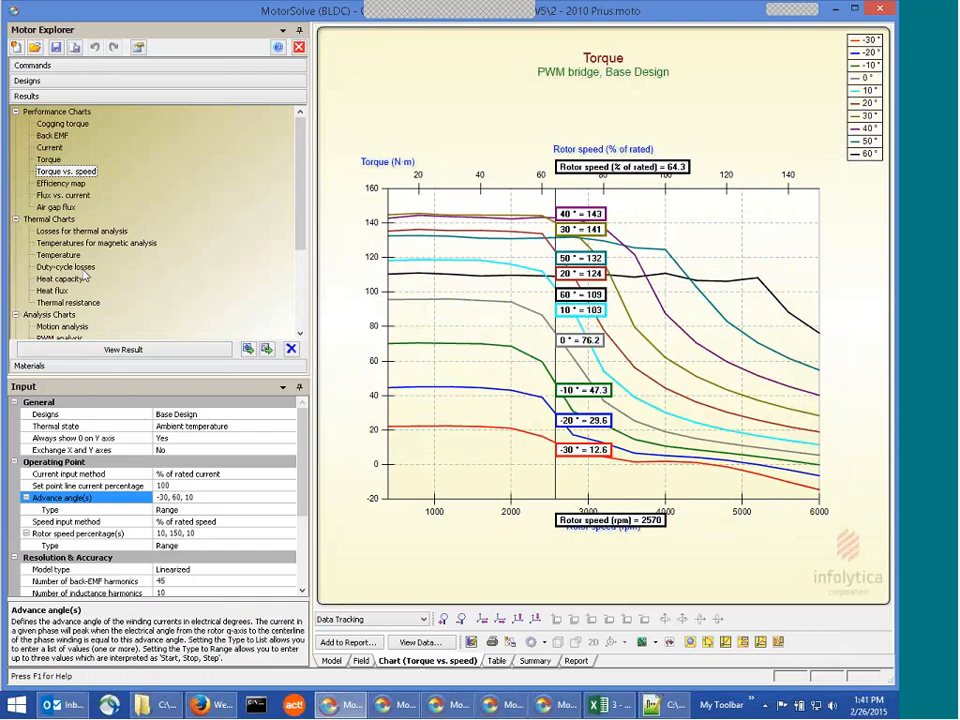
Display the Base Design efficiency map from Performance Charts
click(61, 183)
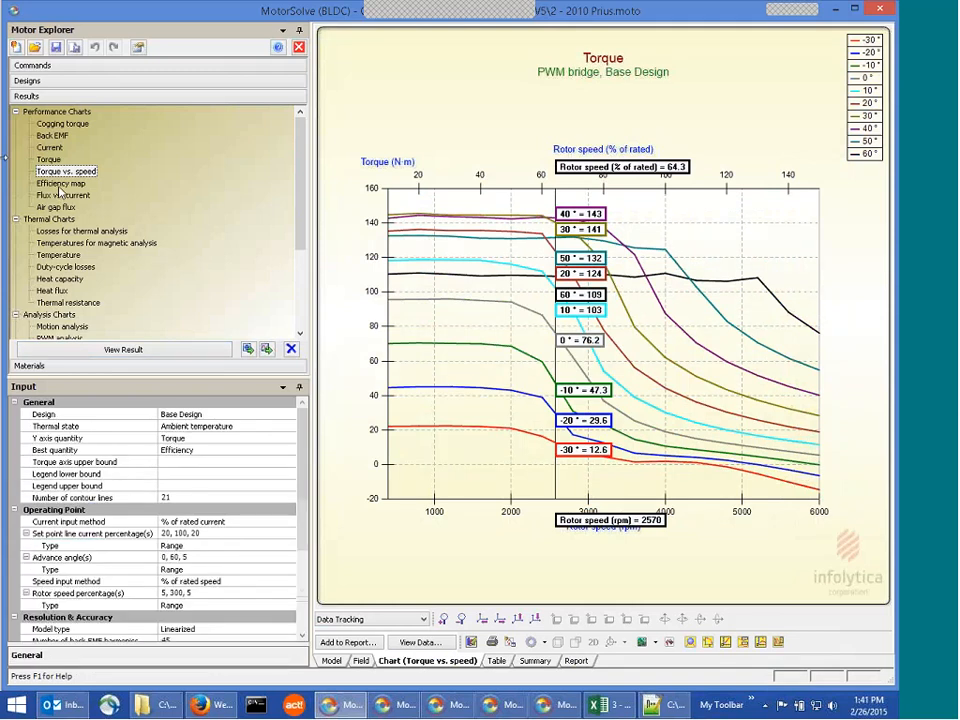
click(61, 184)
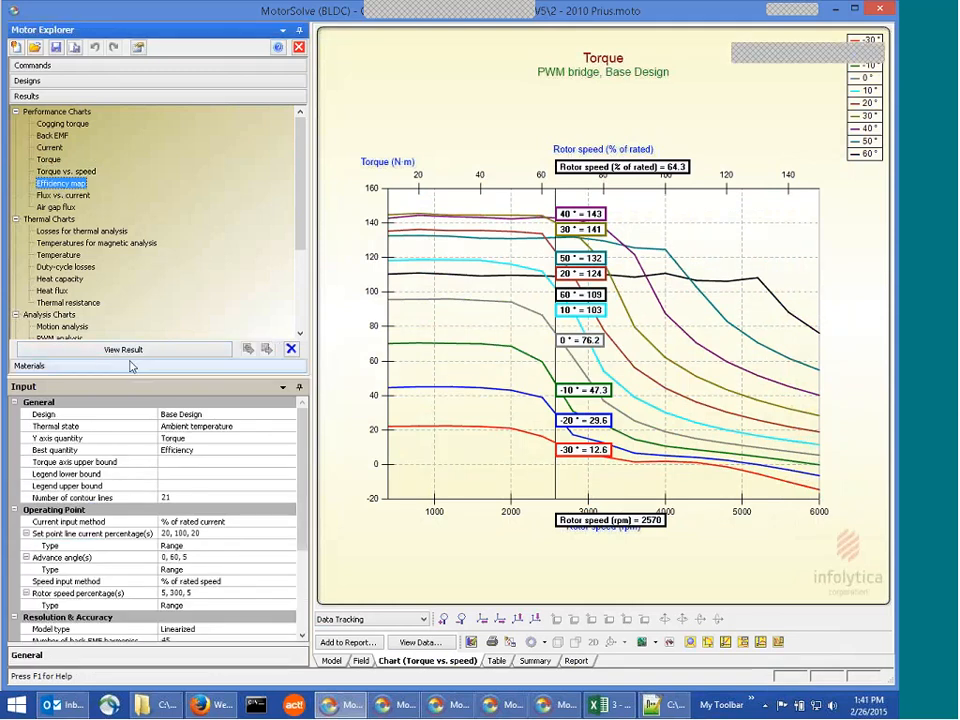
click(123, 349)
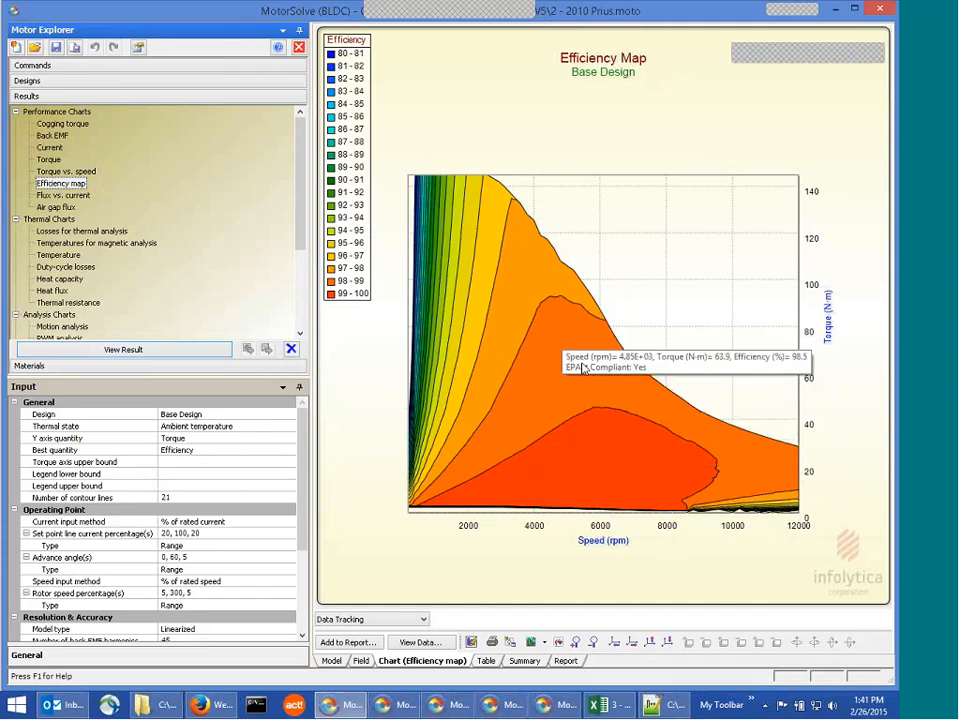
mouse_move(596, 381)
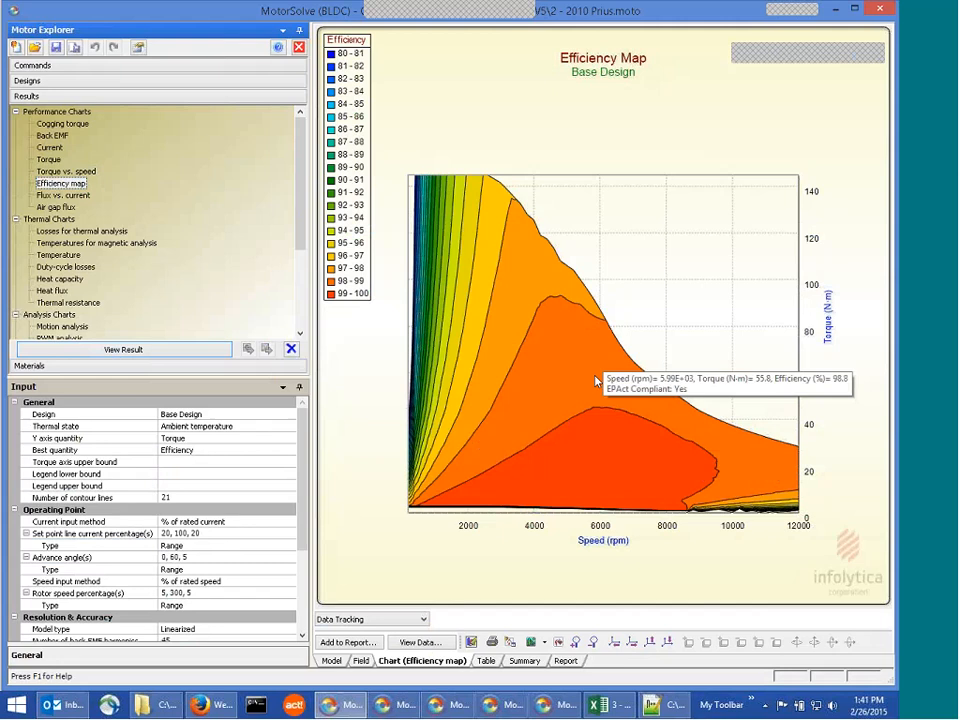
mouse_move(520, 415)
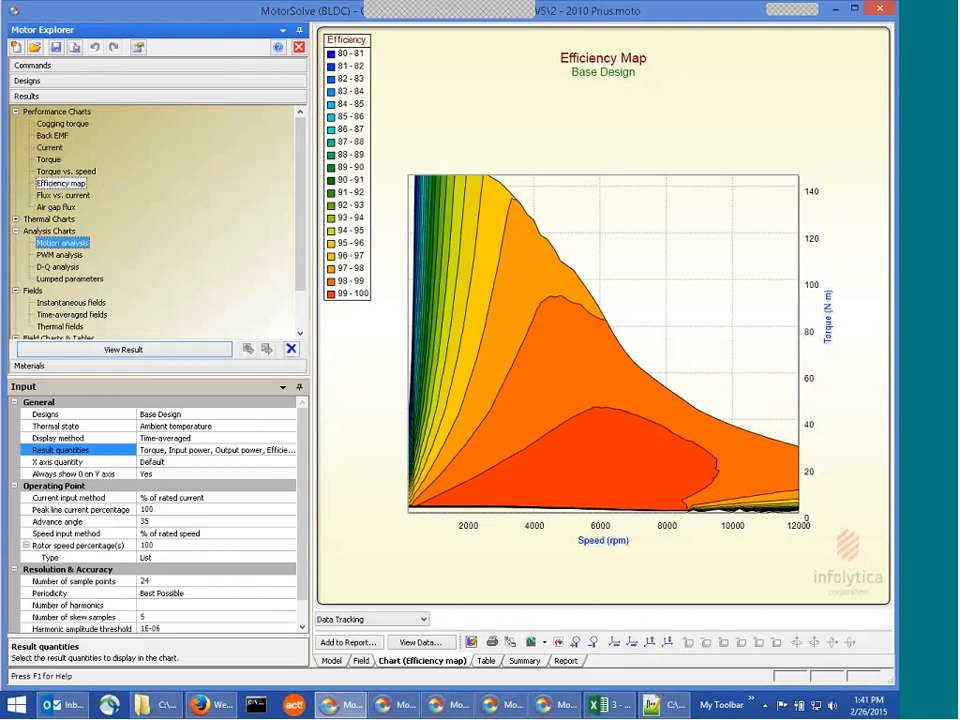
mouse_move(123, 349)
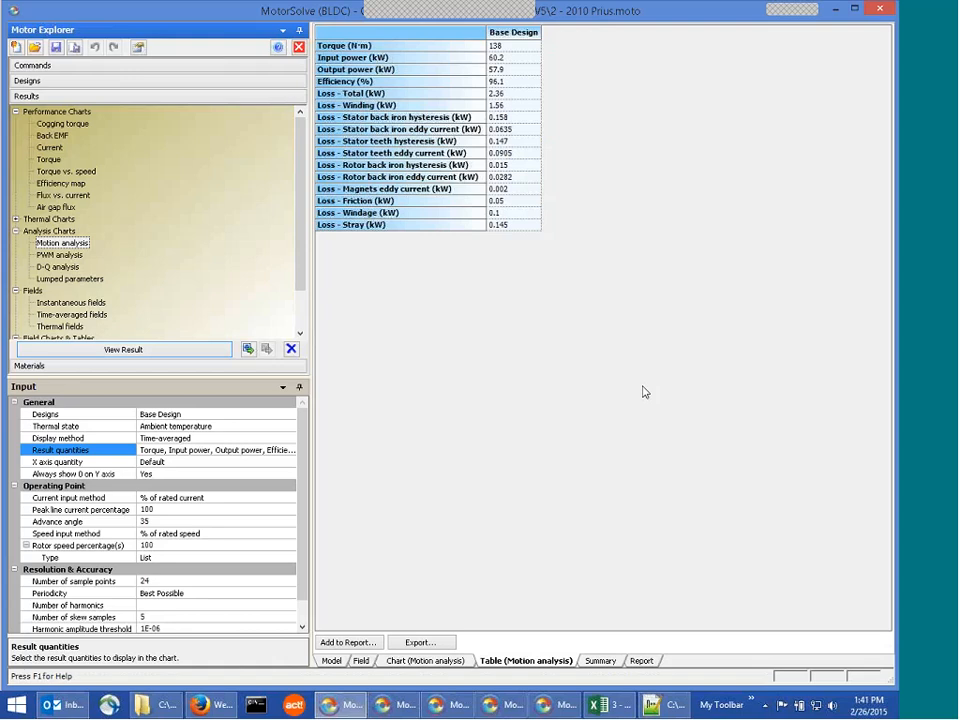
mouse_move(538, 67)
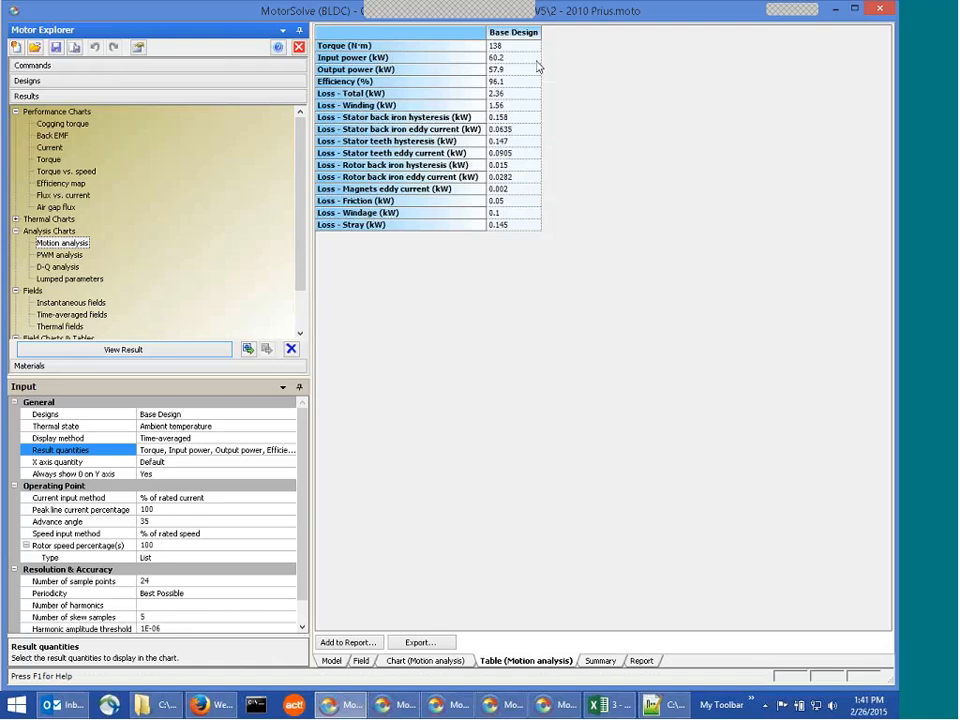
mouse_move(536, 224)
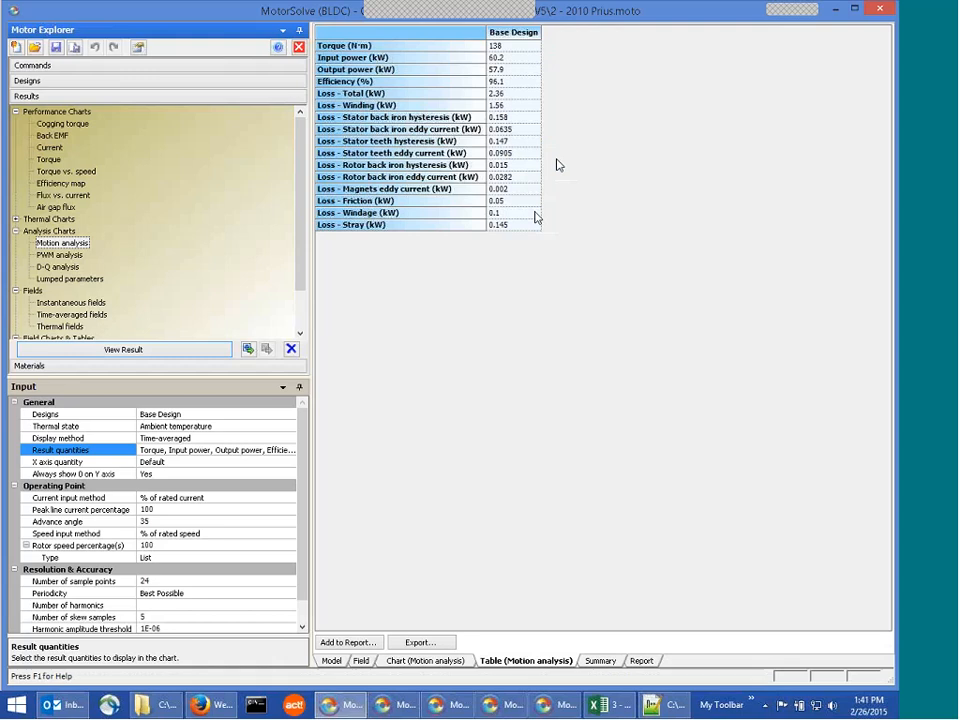
mouse_move(520, 48)
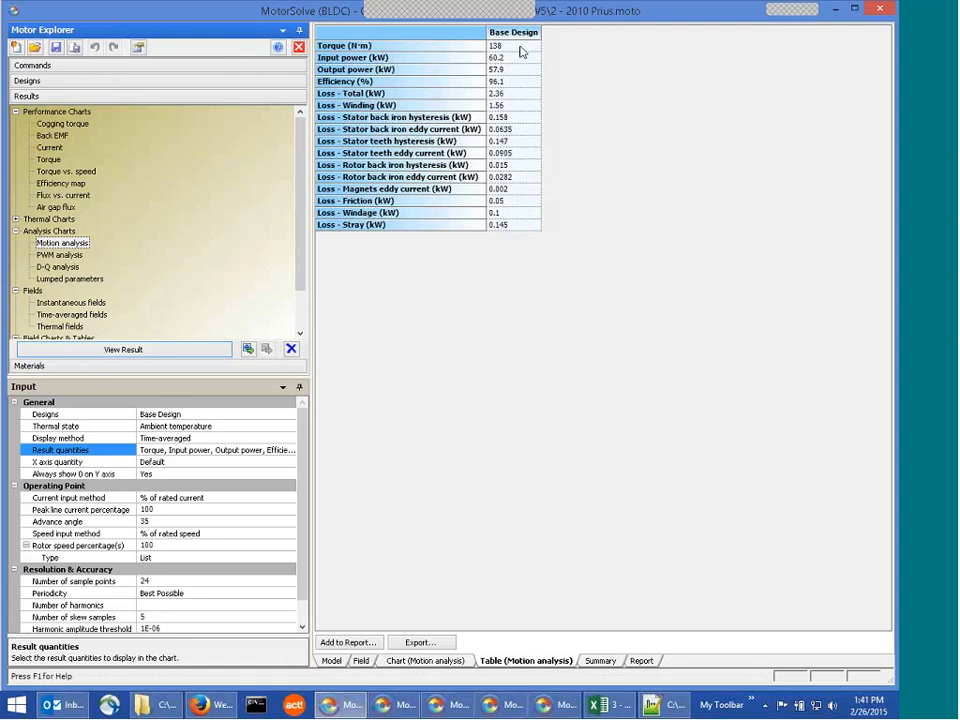
mouse_move(517, 54)
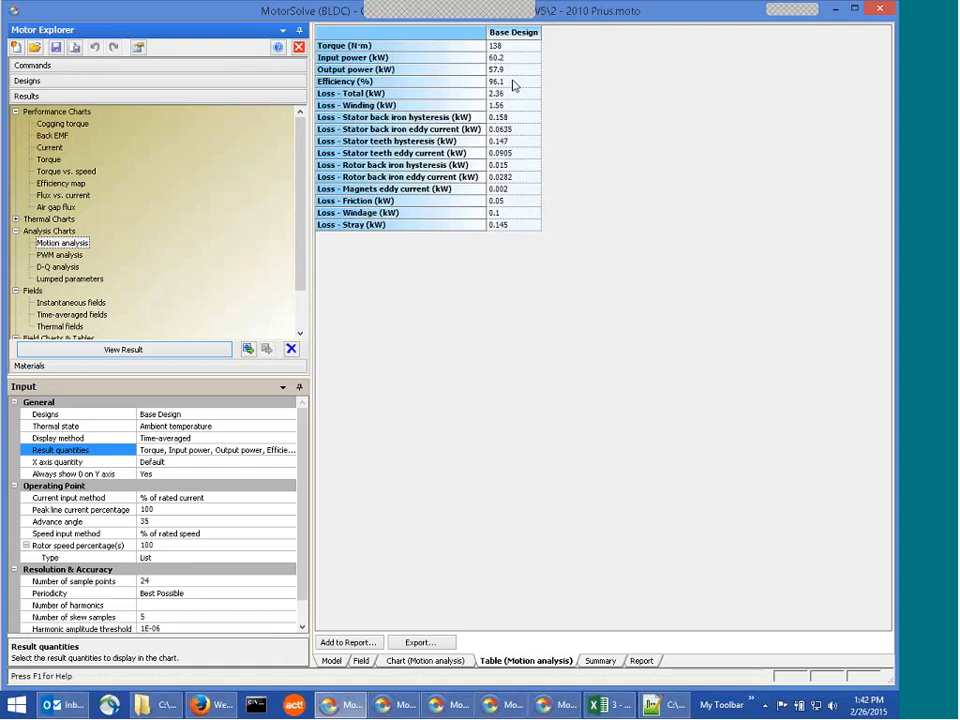
mouse_move(513, 213)
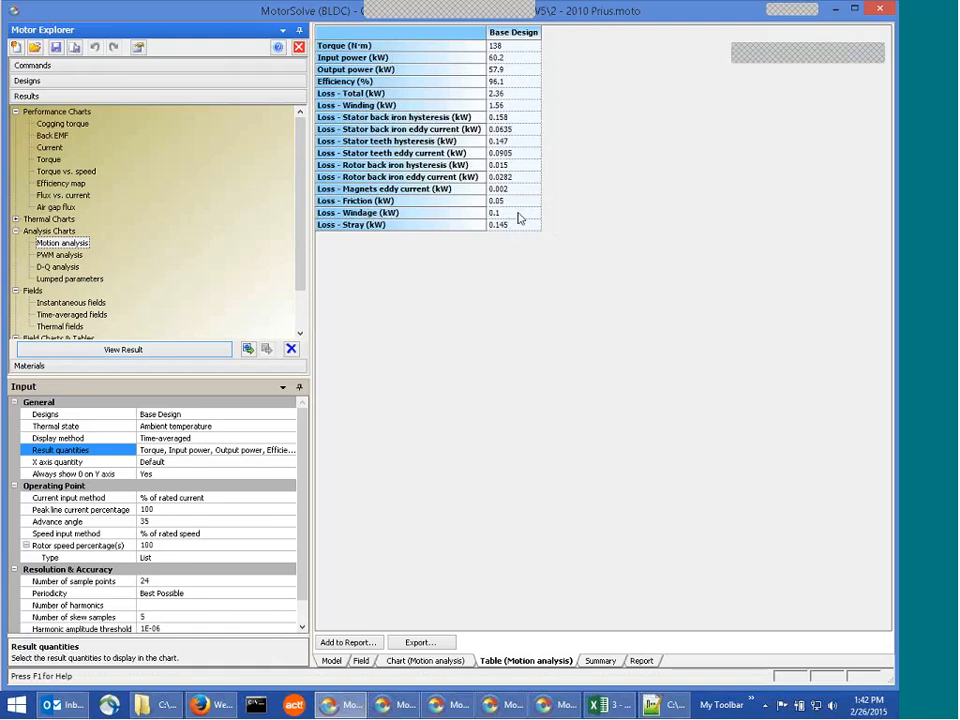
mouse_move(505, 222)
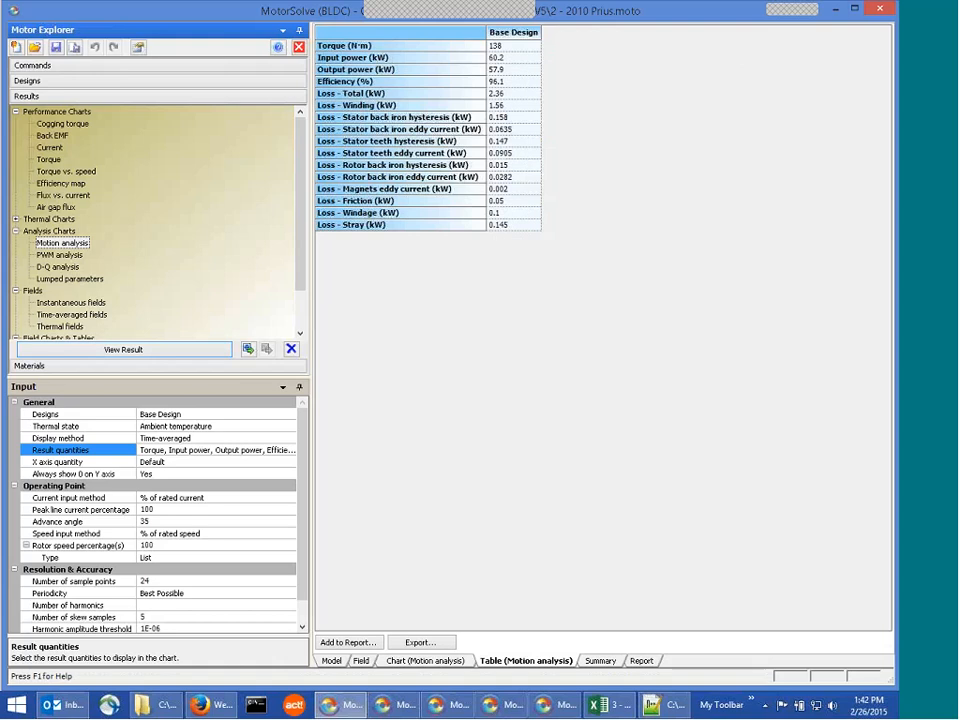
mouse_move(393, 195)
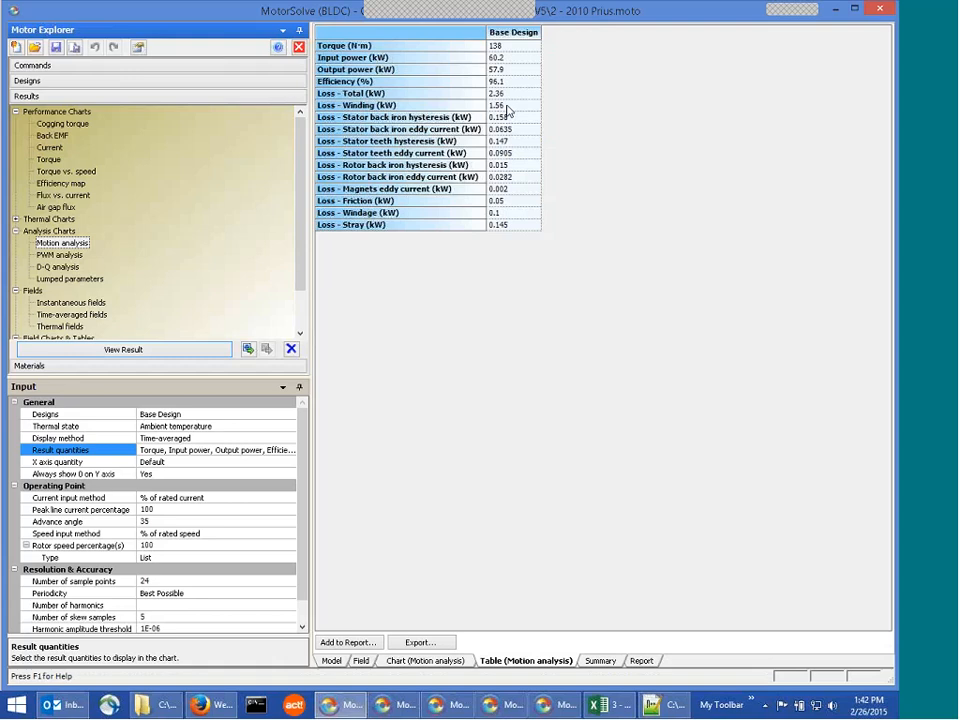
mouse_move(507, 112)
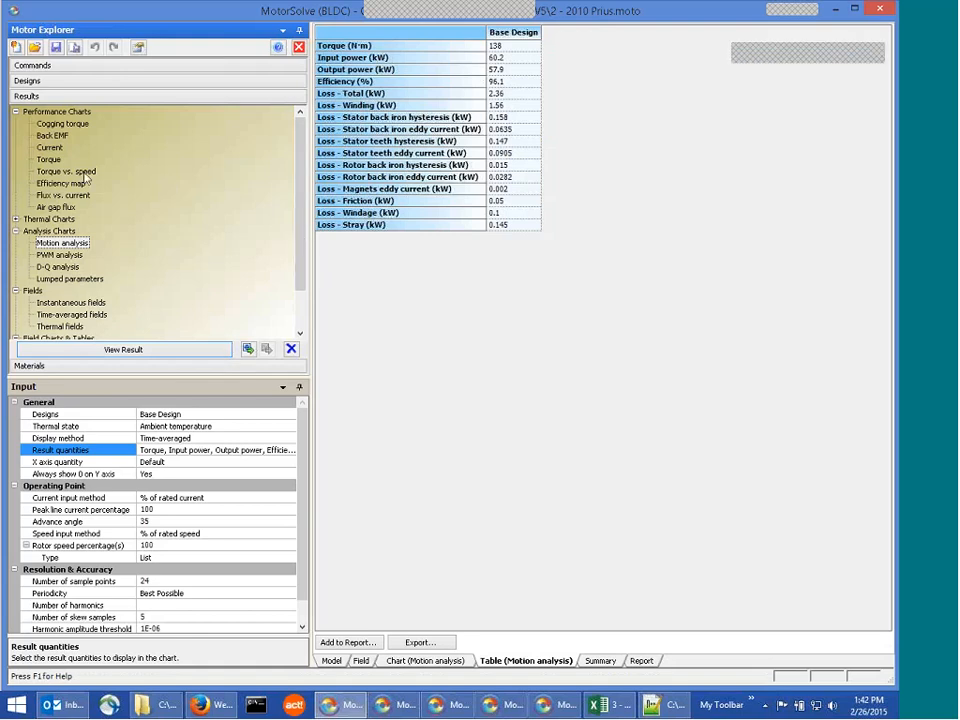
Select Instantaneous fields with flux density shading and the arrow plot set to (None)
click(18, 111)
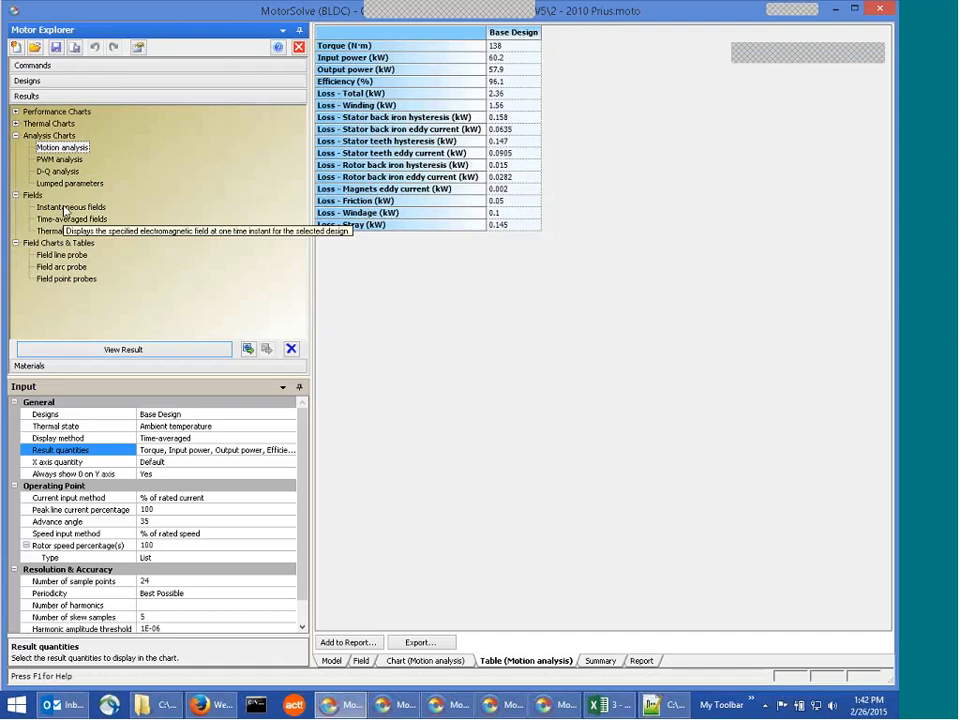
click(71, 206)
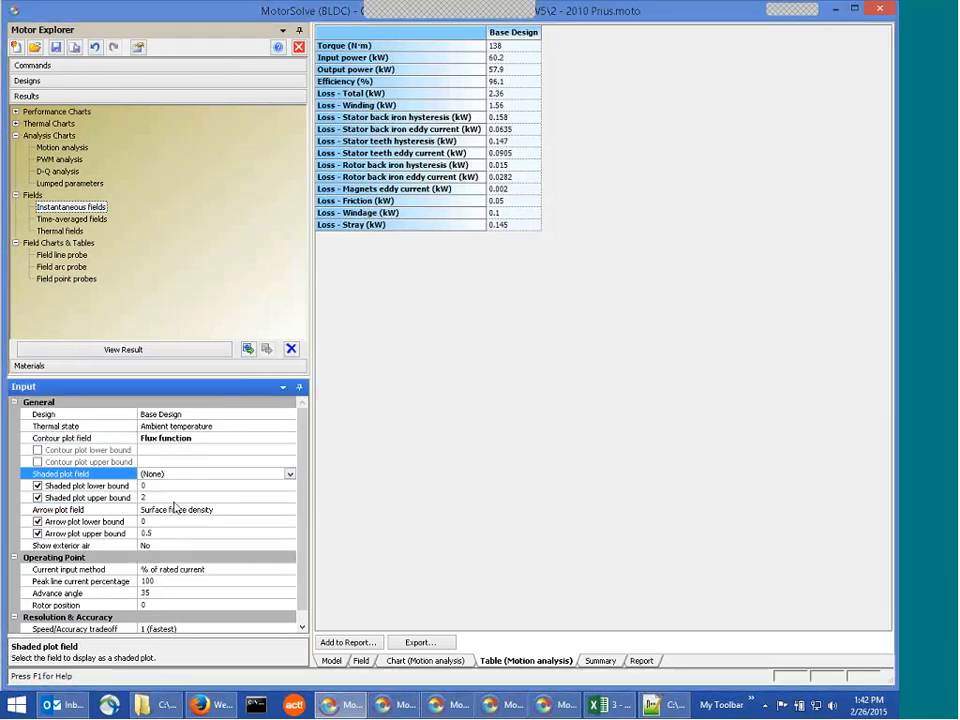
click(290, 509)
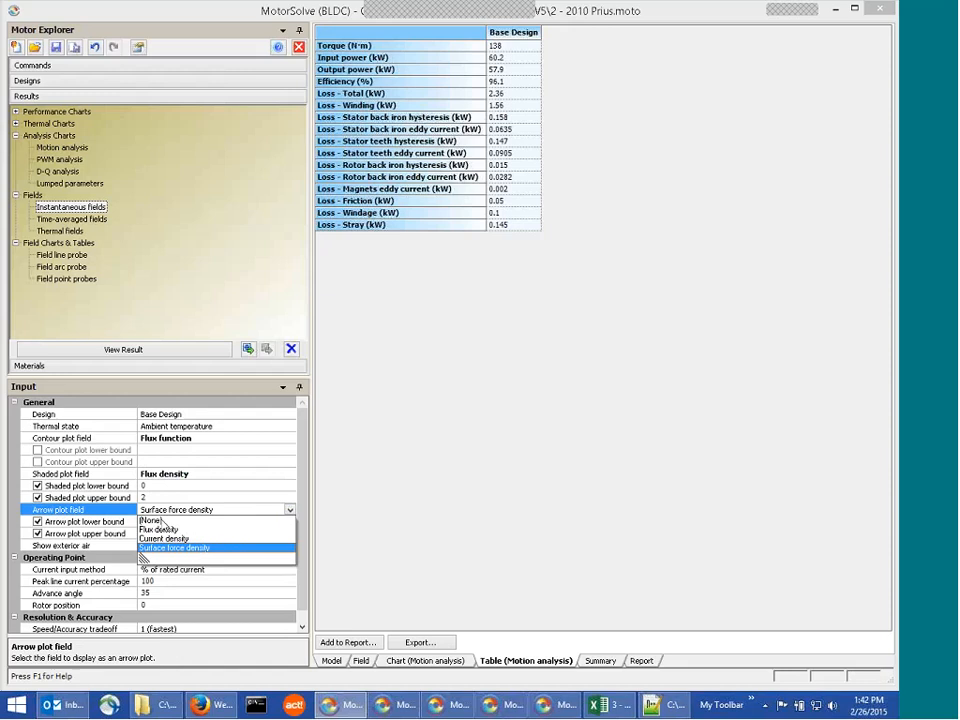
click(153, 521)
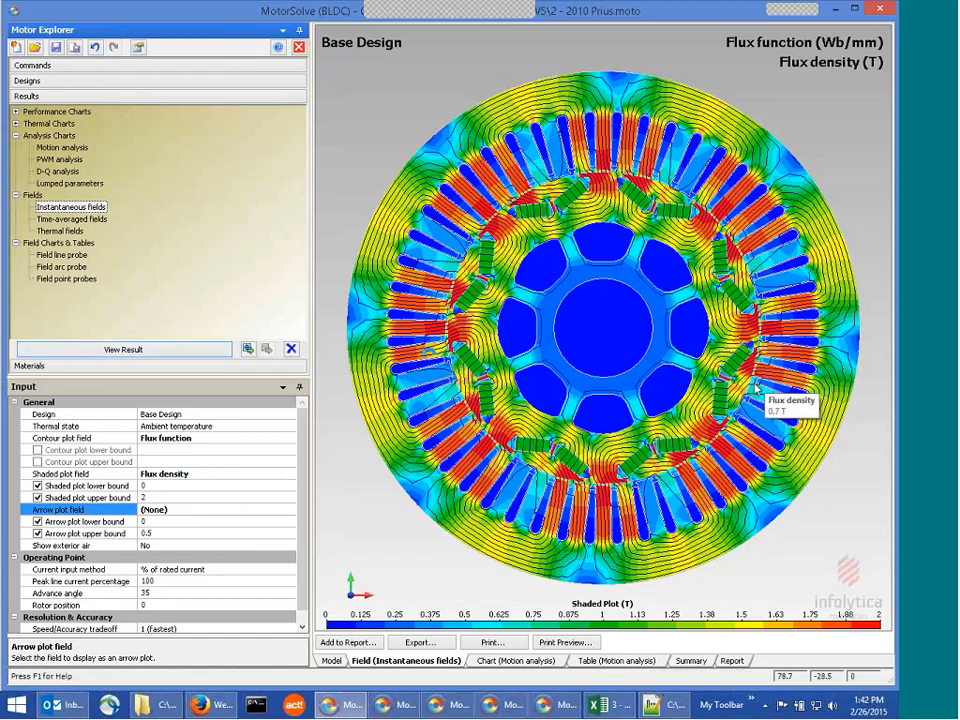
mouse_move(820, 390)
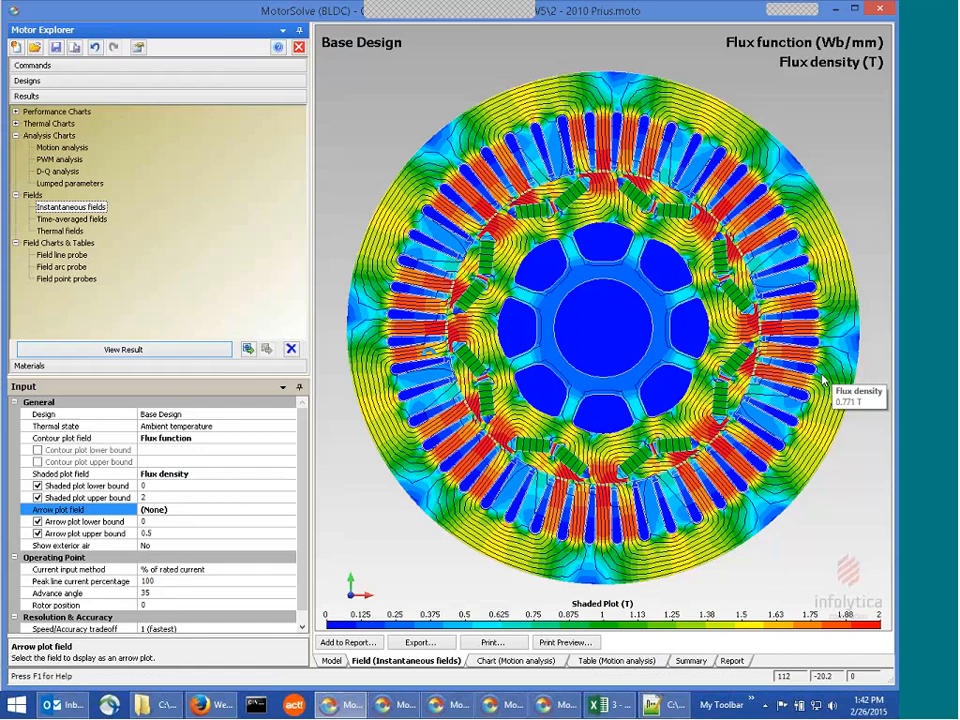
mouse_move(838, 250)
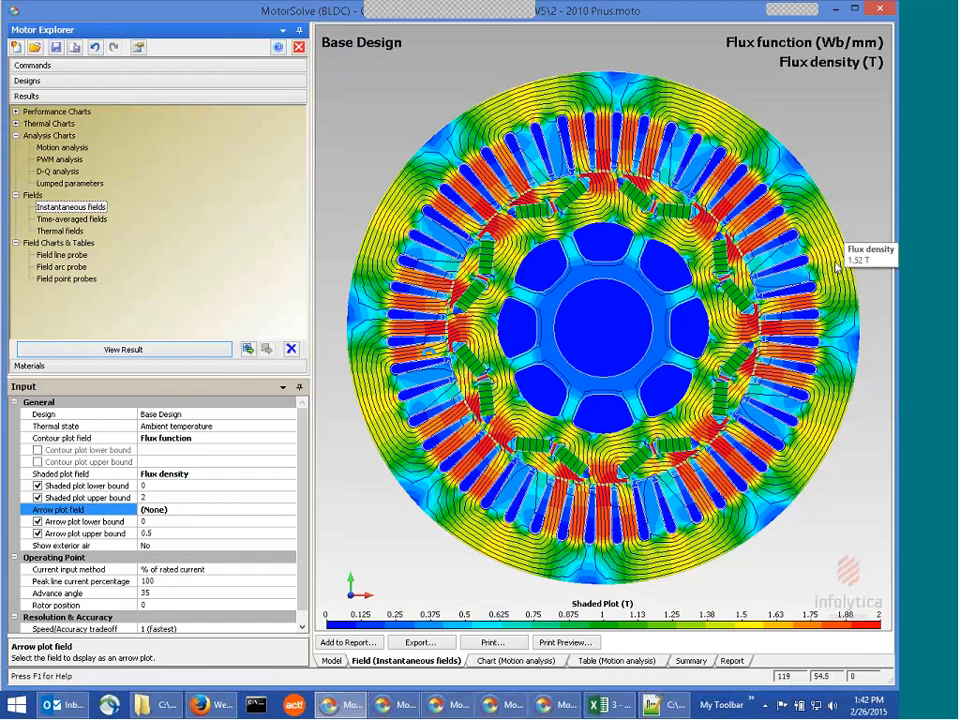
mouse_move(845, 272)
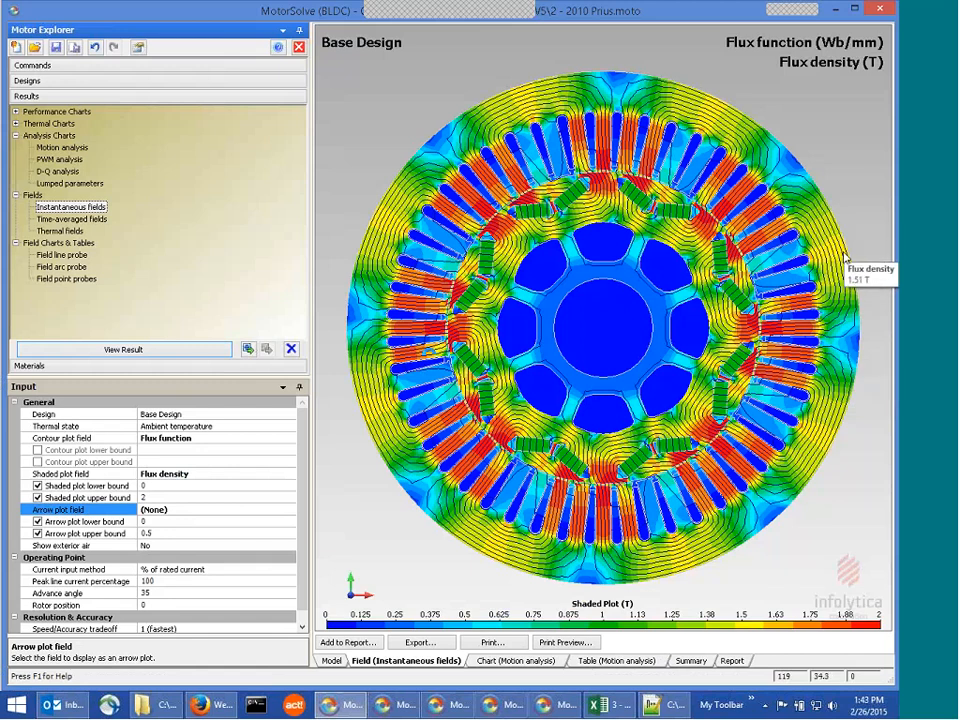
mouse_move(800, 307)
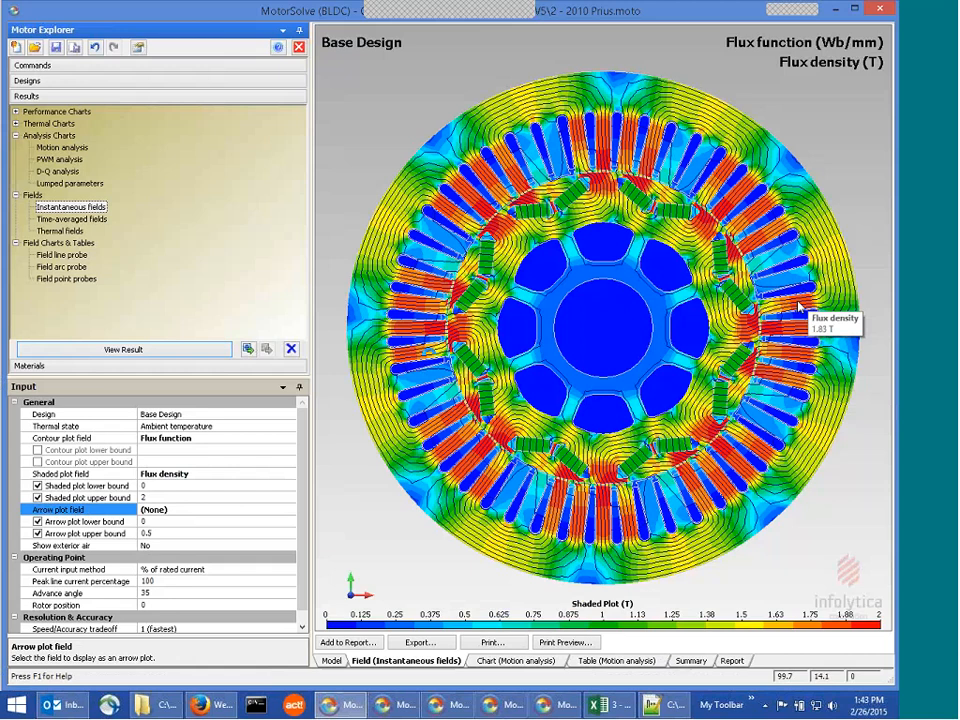
mouse_move(66, 279)
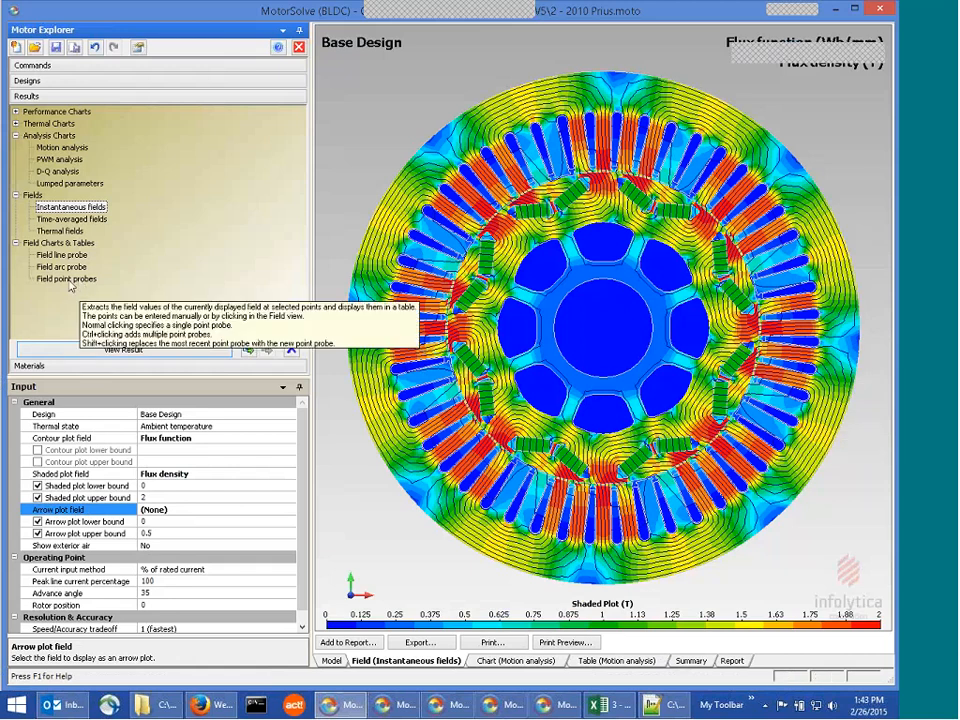
Add flux density point probes on the Base Design field plot, including the rotor's left side and top
click(67, 279)
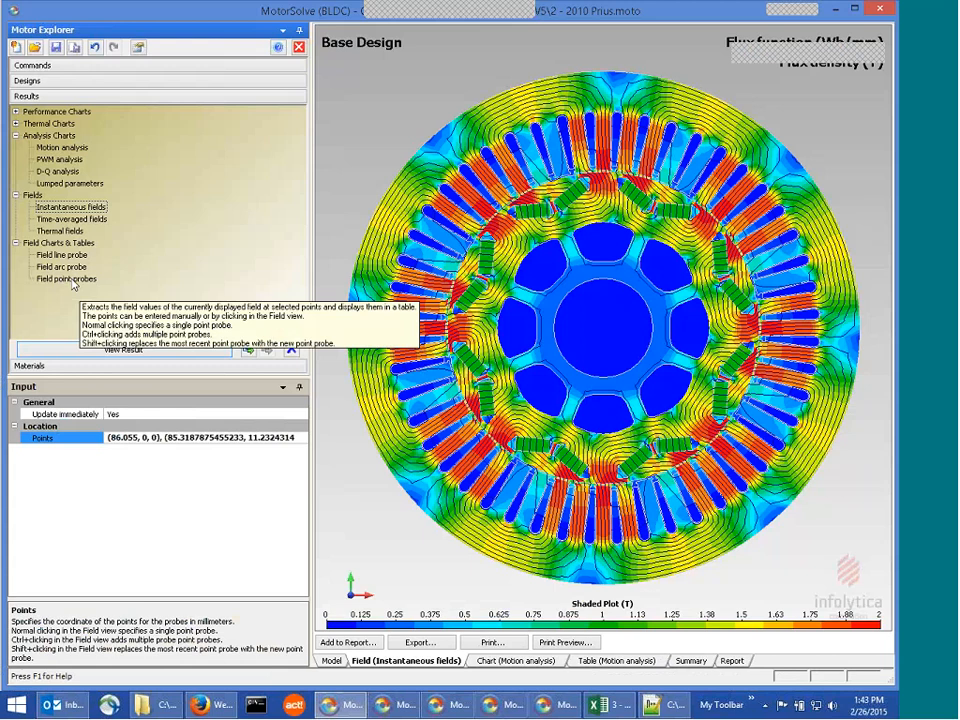
click(66, 278)
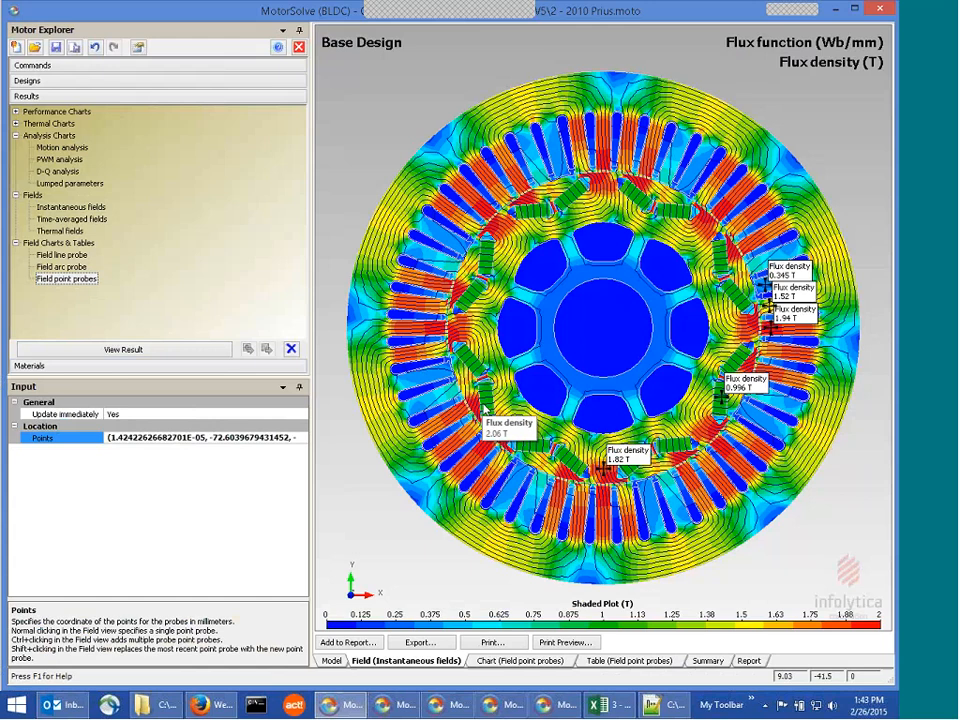
click(547, 345)
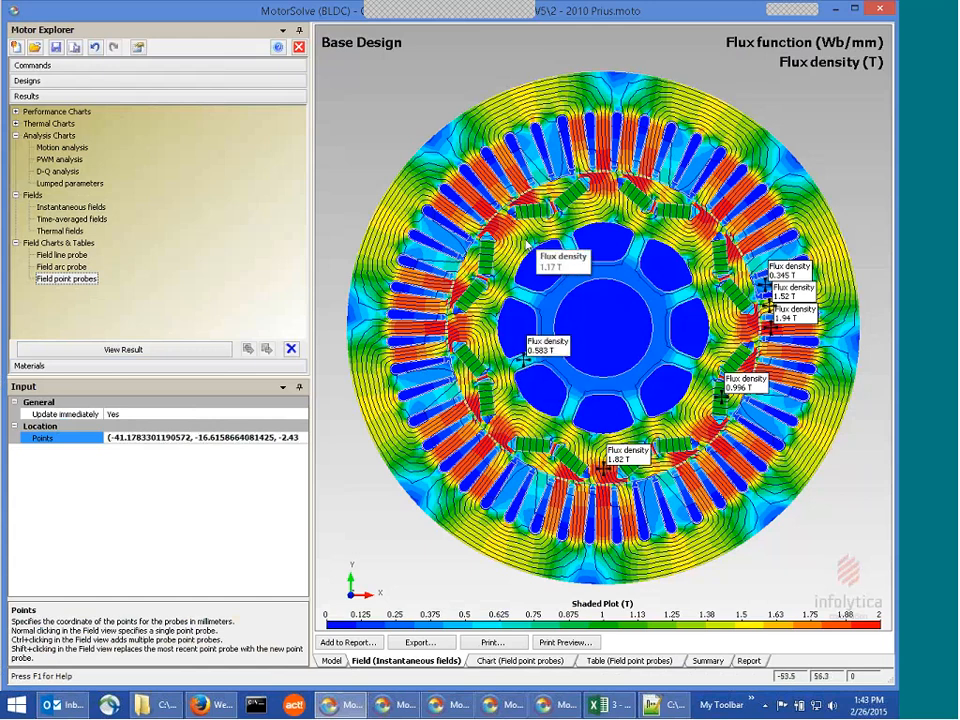
click(549, 225)
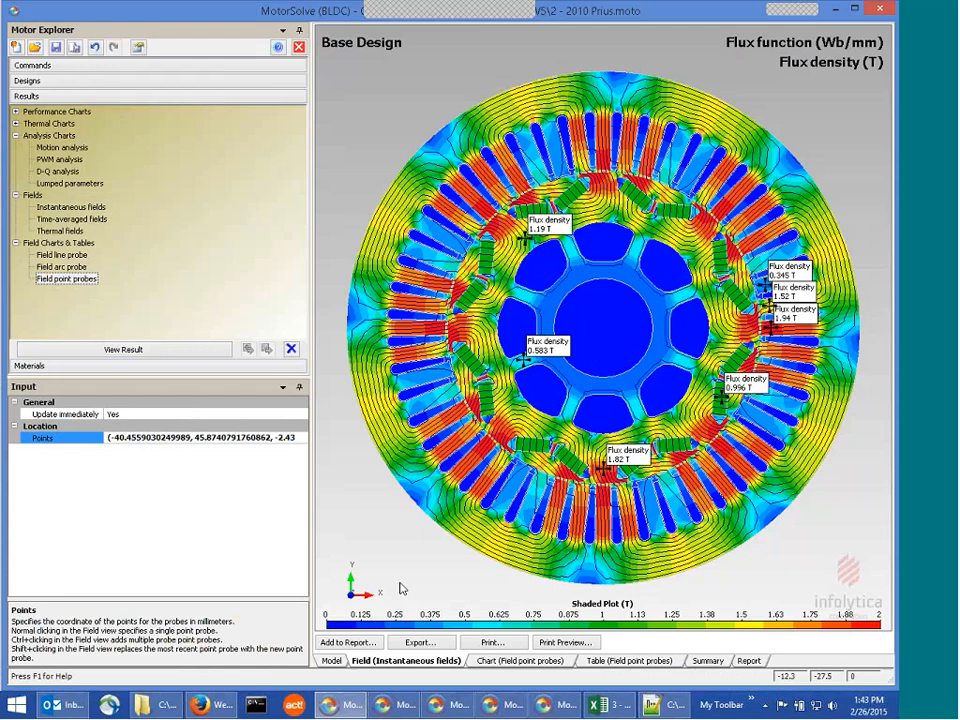
mouse_move(398, 583)
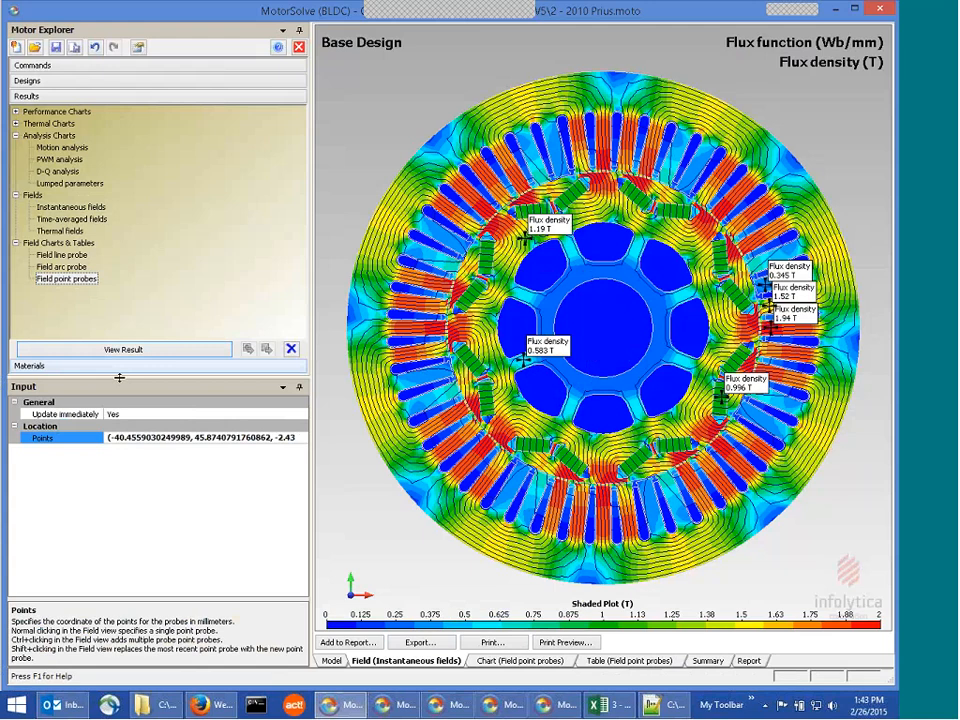
Show the field point probe table of flux density values for the seven probe coordinates
click(628, 660)
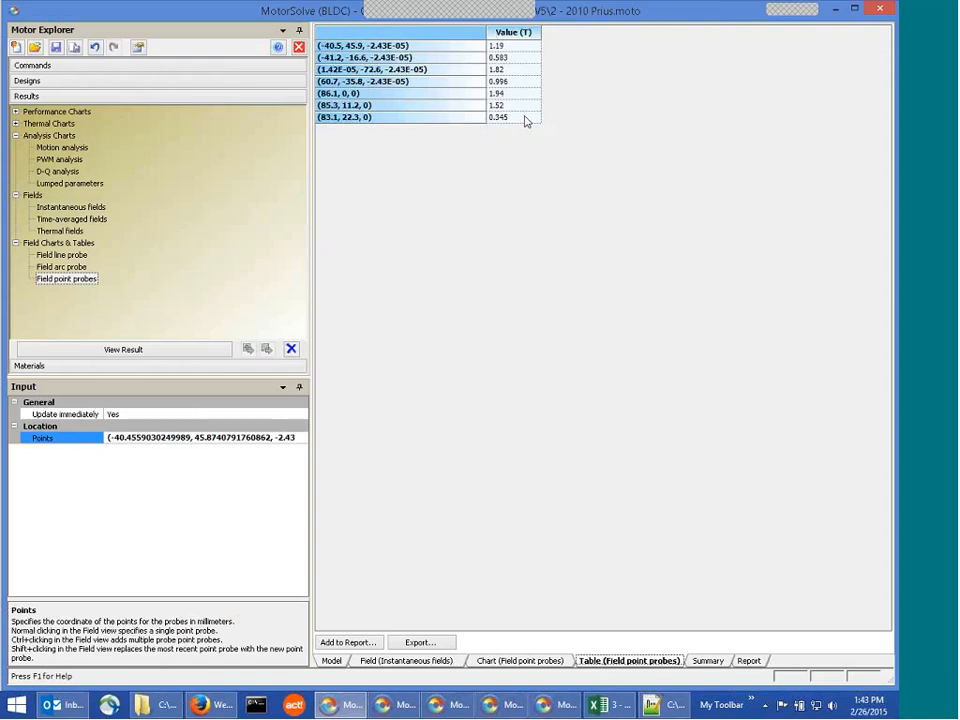
mouse_move(481, 121)
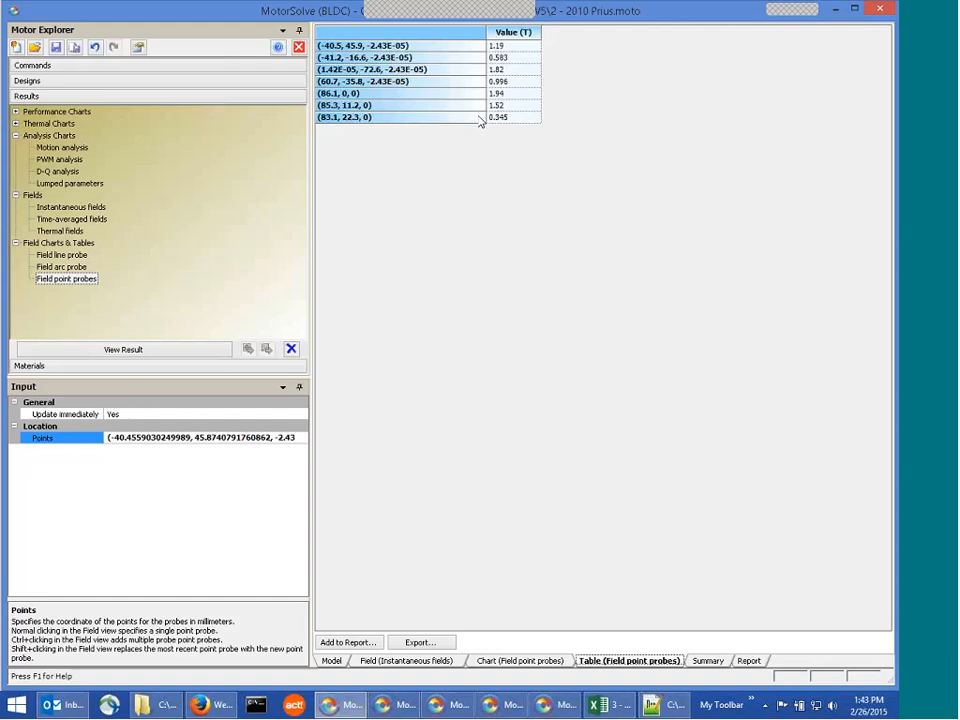
mouse_move(476, 125)
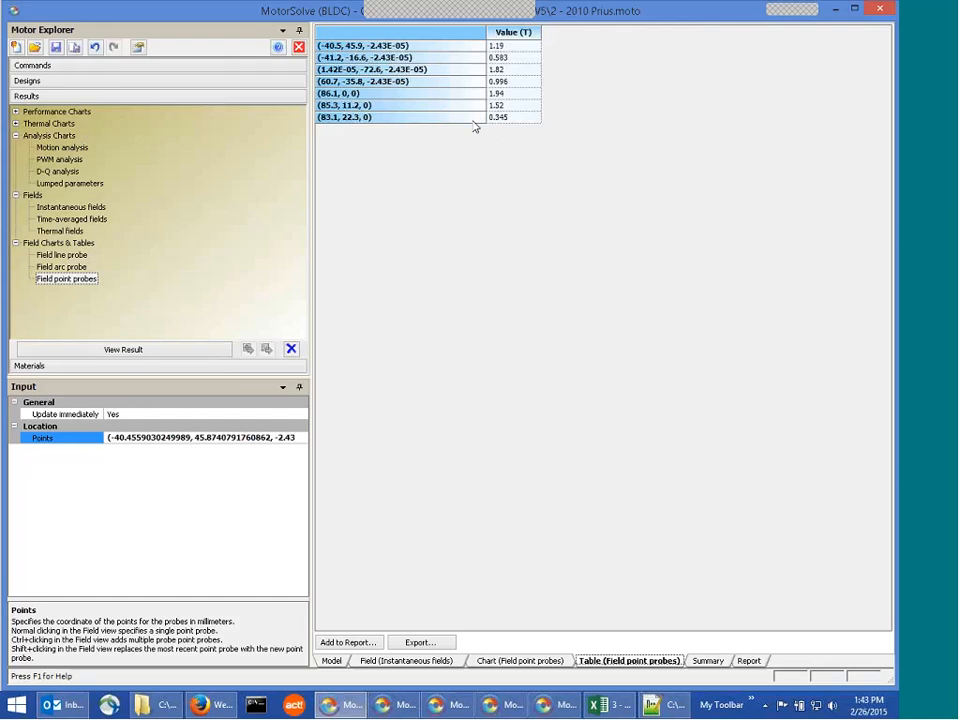
mouse_move(472, 161)
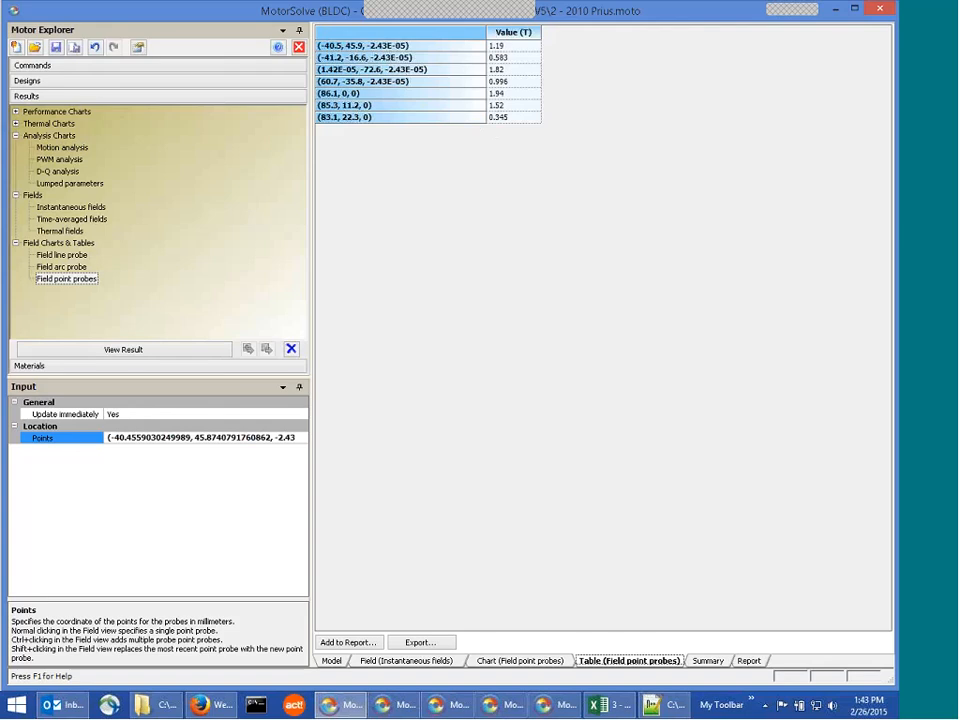
Plot surface force density as an arrow plot on the instantaneous field, with contour and shading off
click(71, 206)
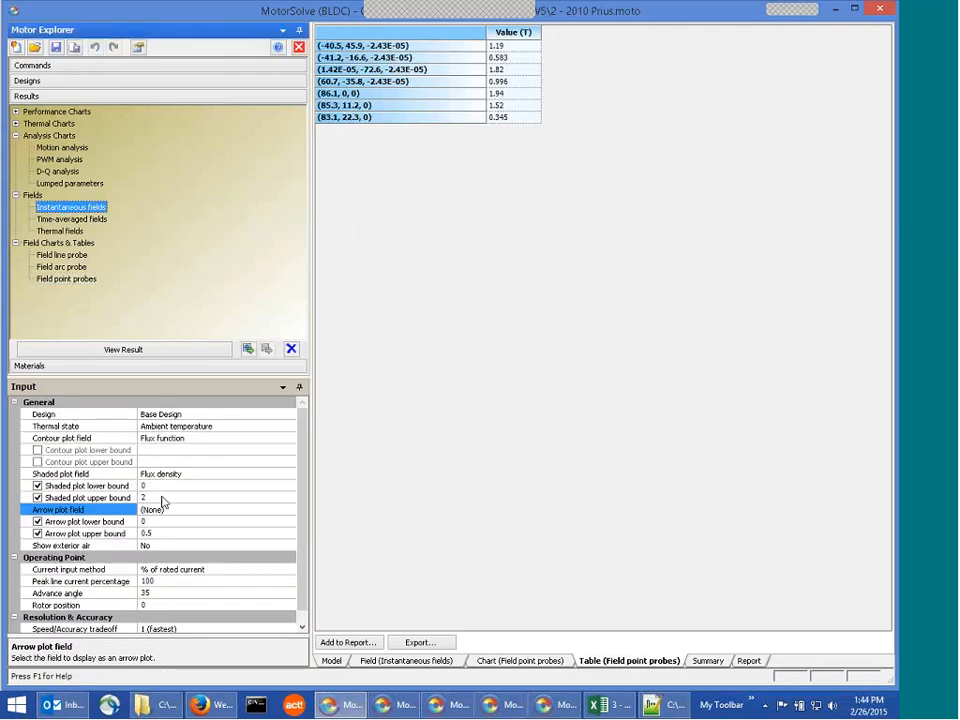
click(80, 438)
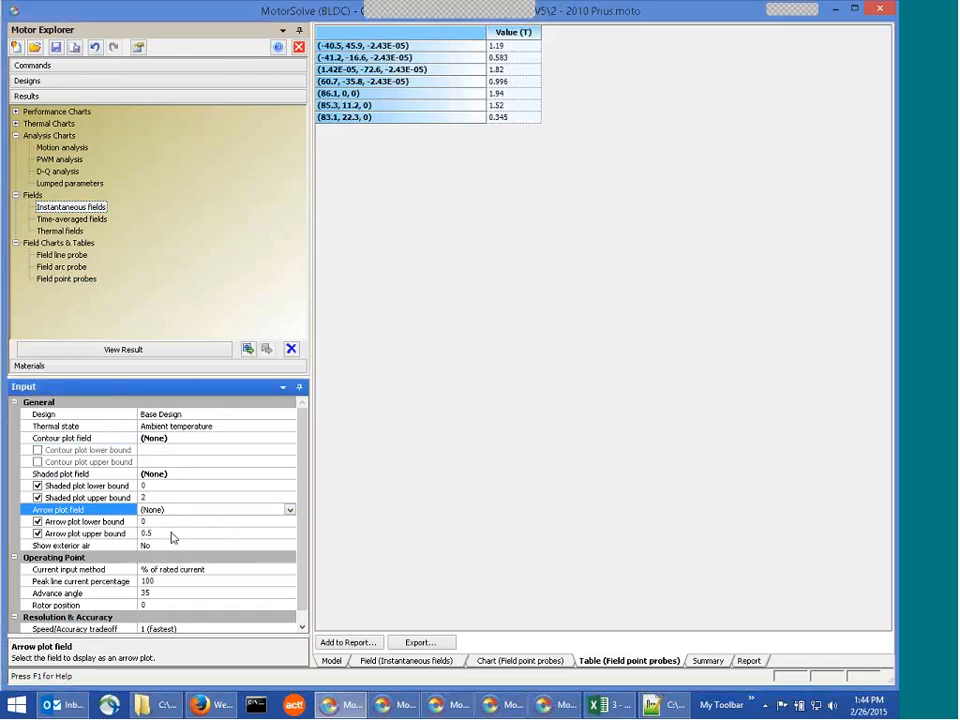
click(216, 509)
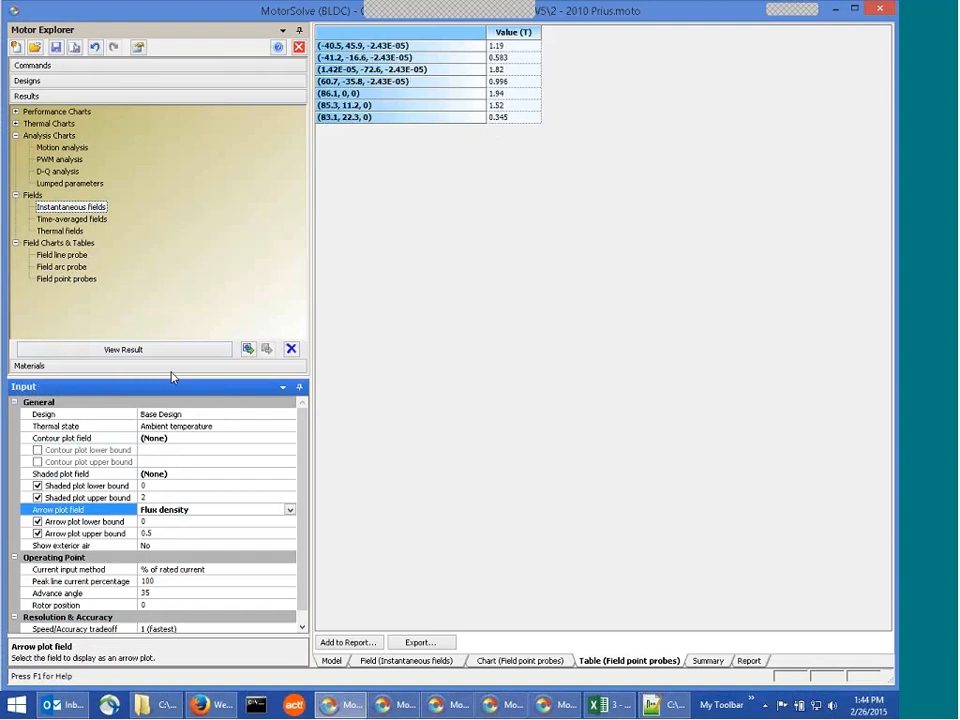
click(289, 509)
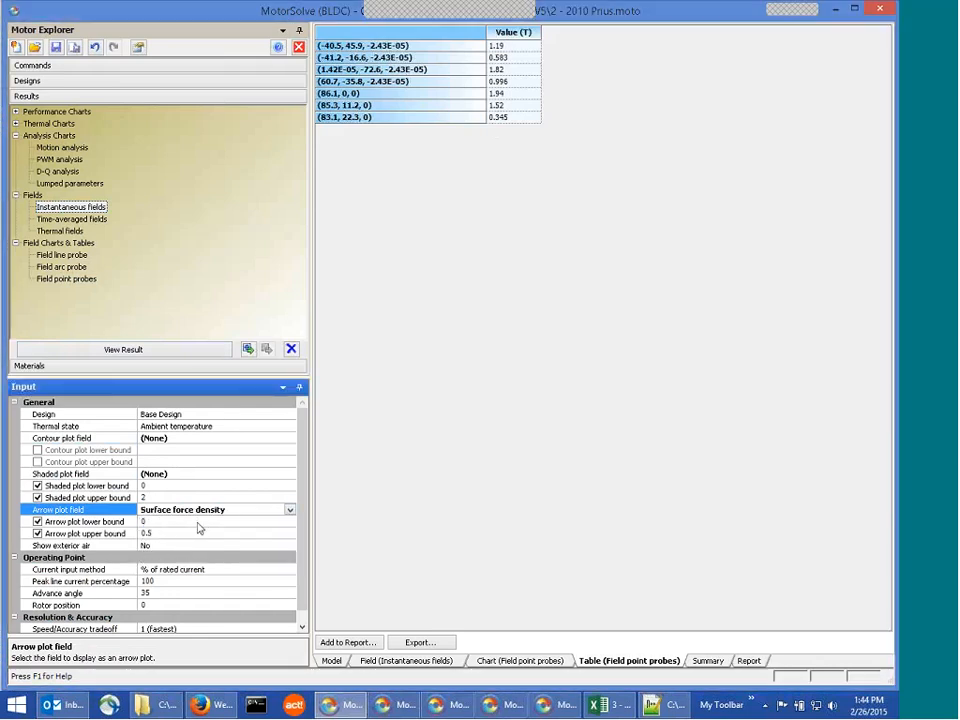
click(123, 349)
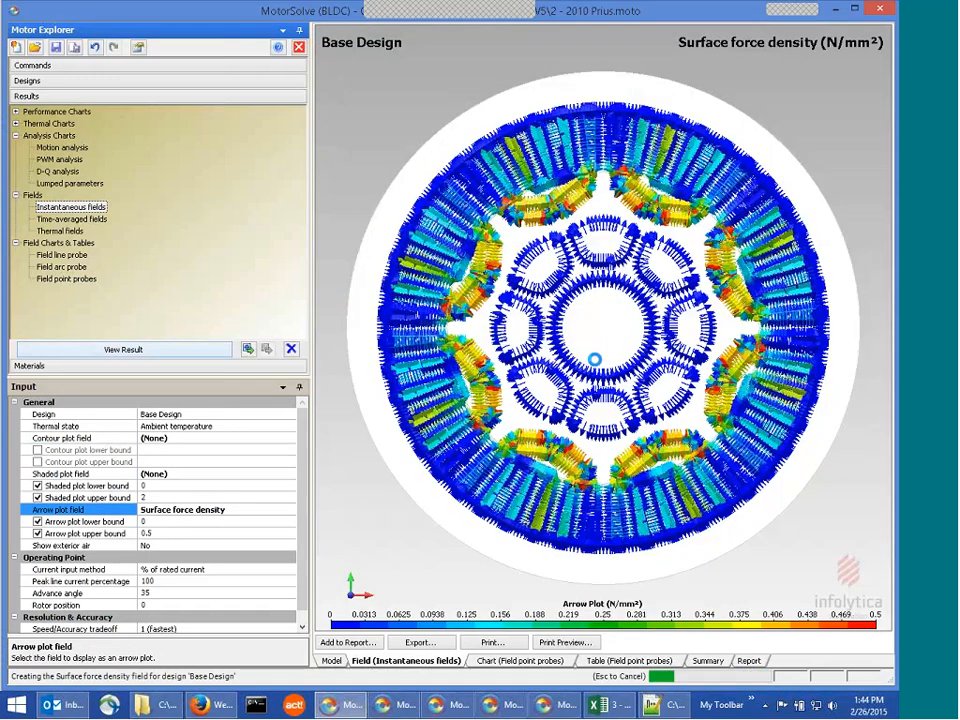
mouse_move(677, 380)
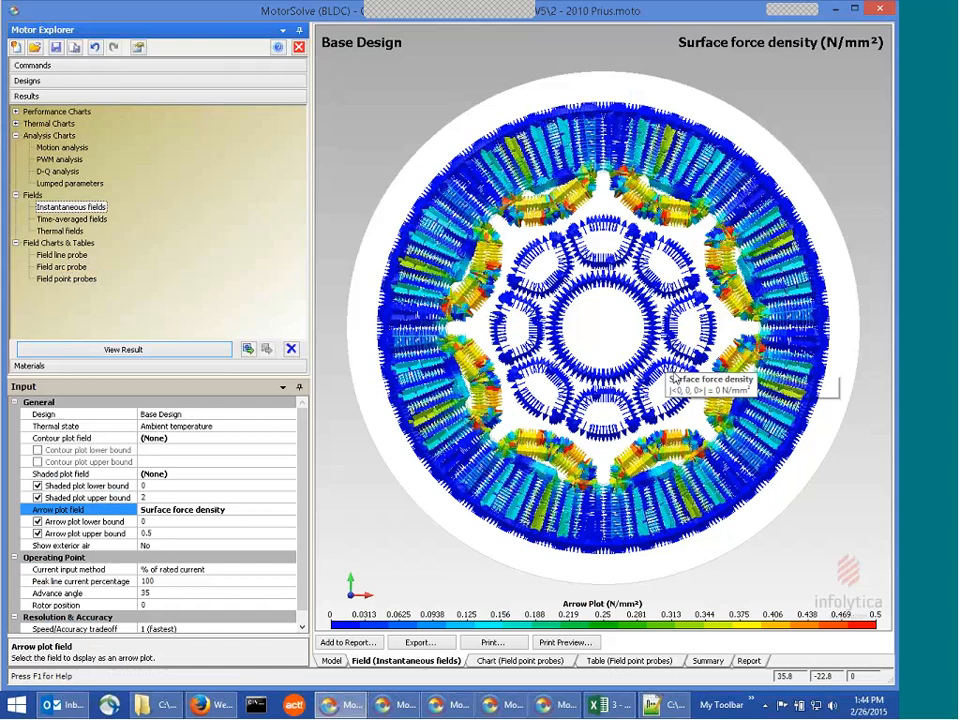
mouse_move(735, 422)
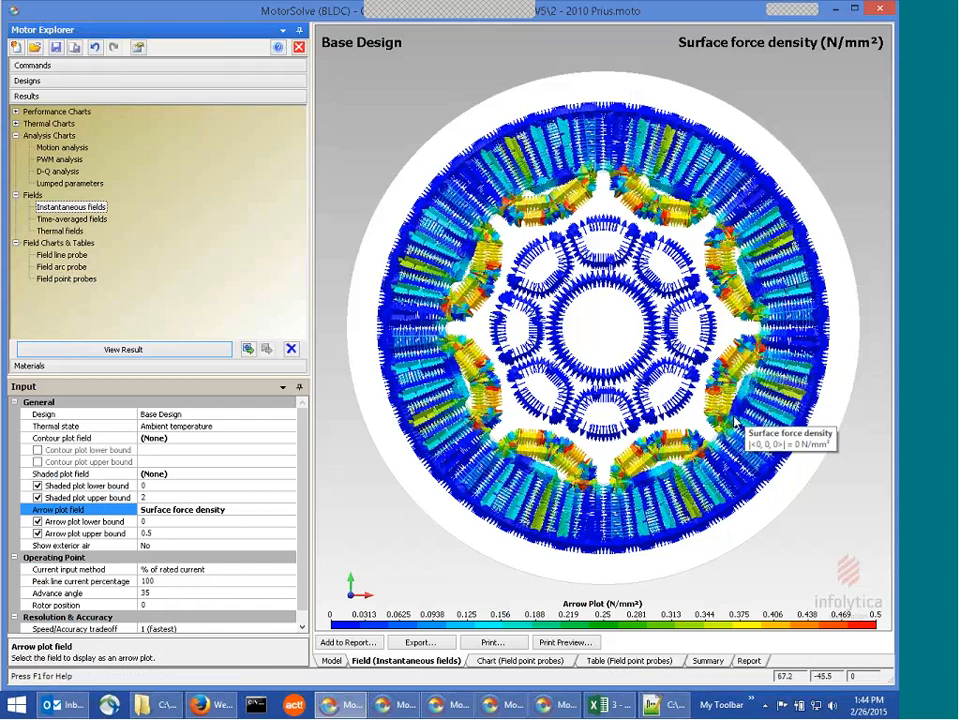
mouse_move(763, 369)
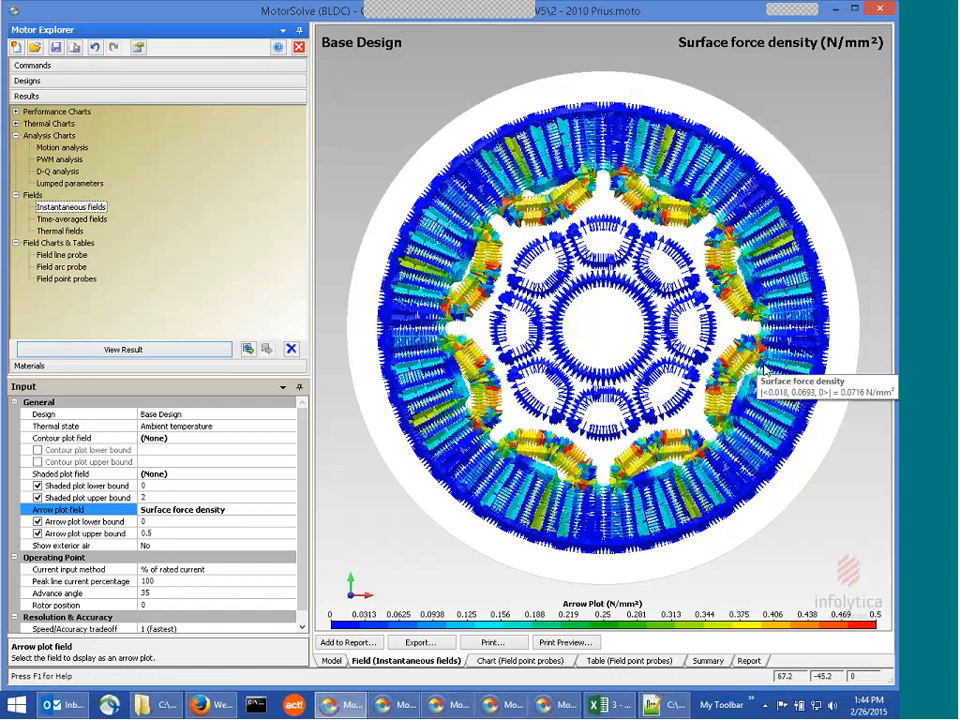
mouse_move(735, 385)
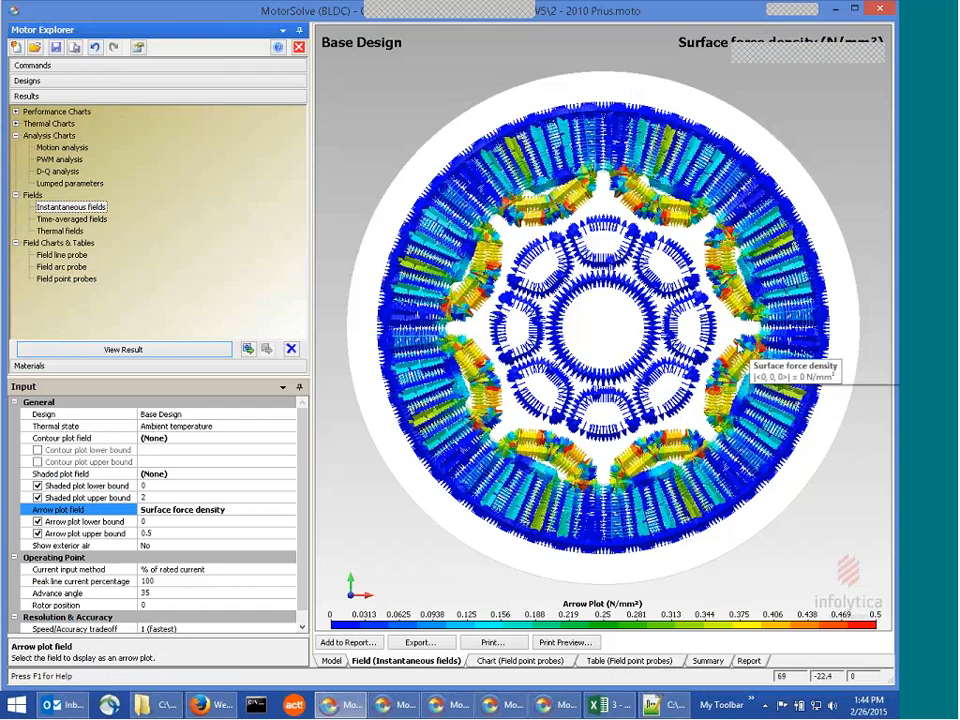
mouse_move(780, 378)
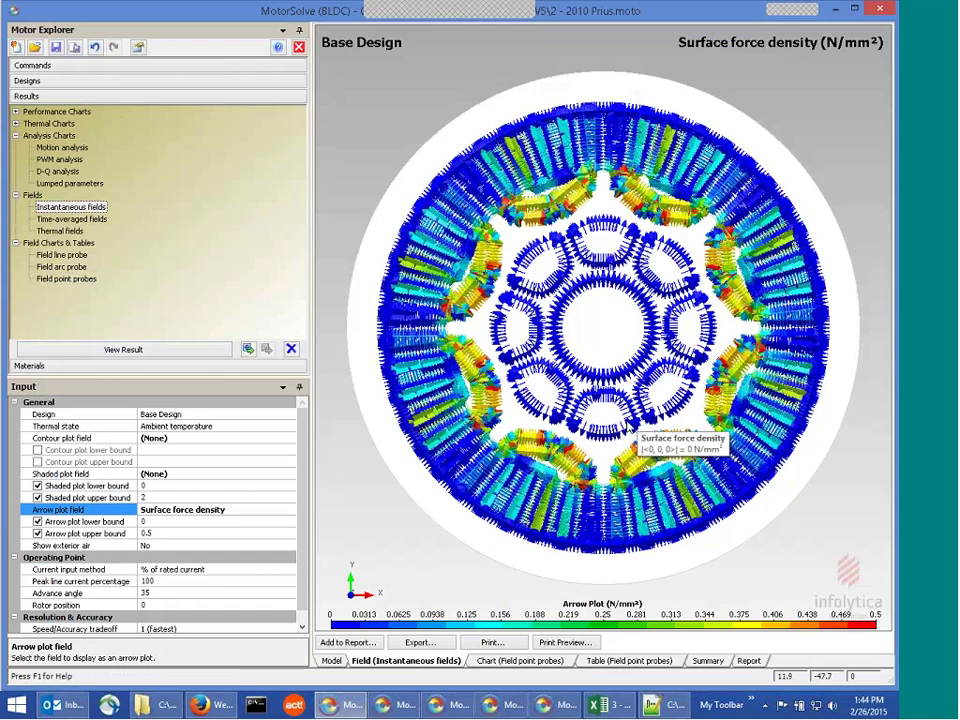
mouse_move(573, 350)
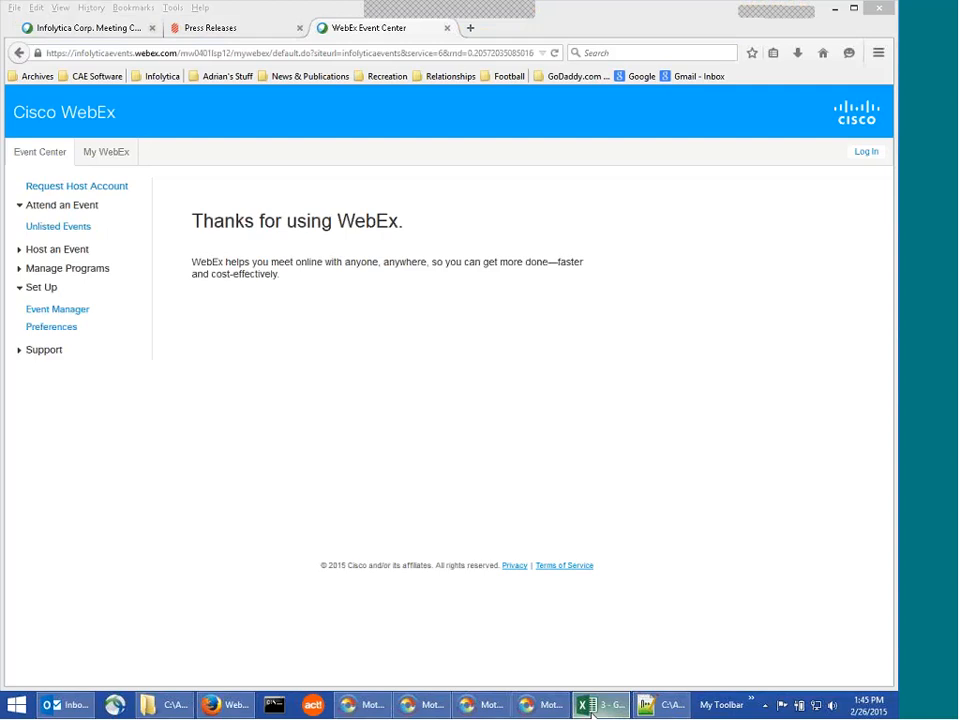
Switch from the Firefox WebEx page to the Excel parameter workbook
click(600, 705)
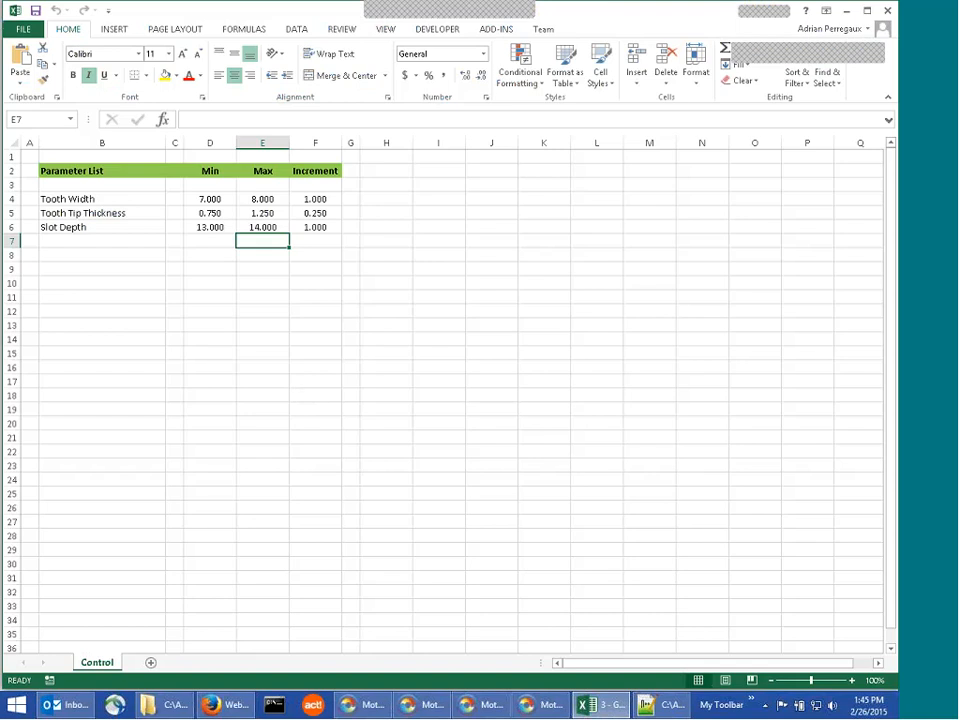
mouse_move(133, 215)
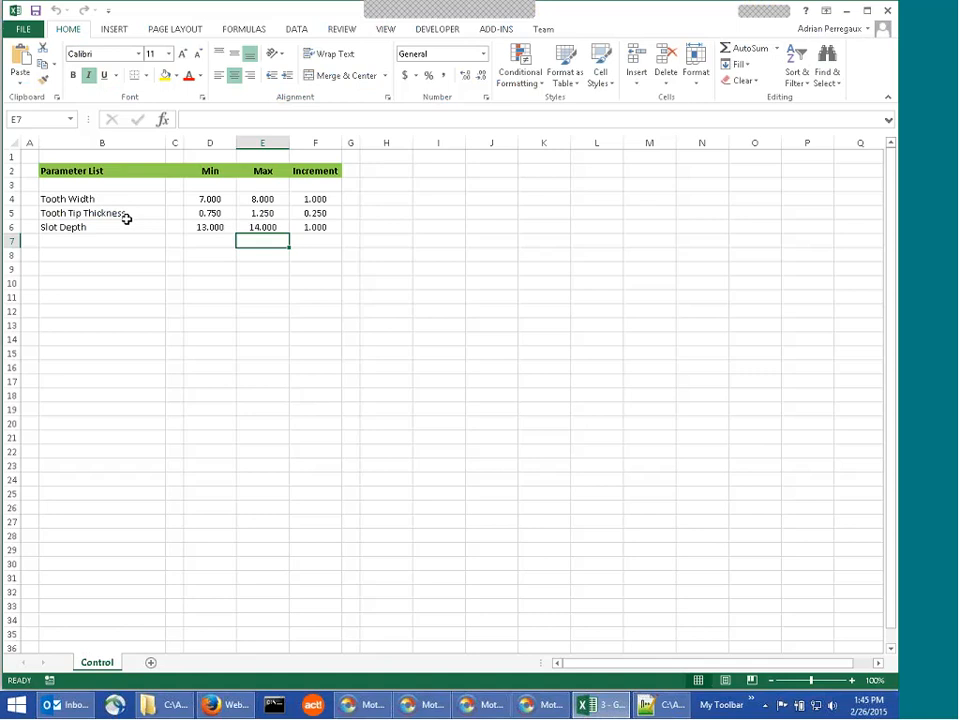
mouse_move(117, 239)
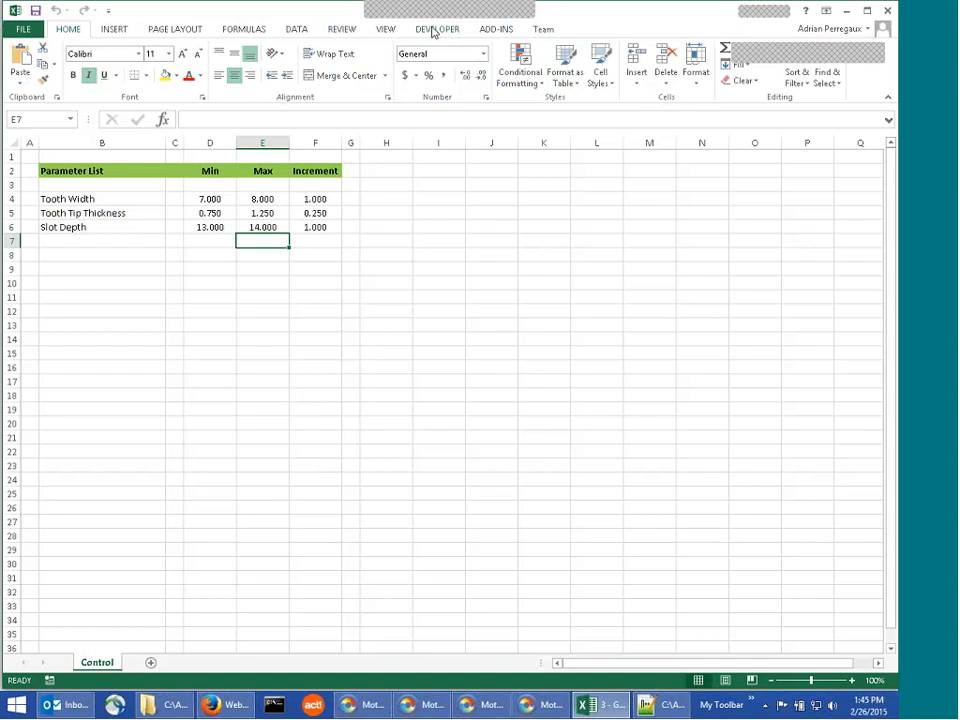
Bring up the workbook's macro list from the Developer ribbon, showing Generate_Designs
click(436, 28)
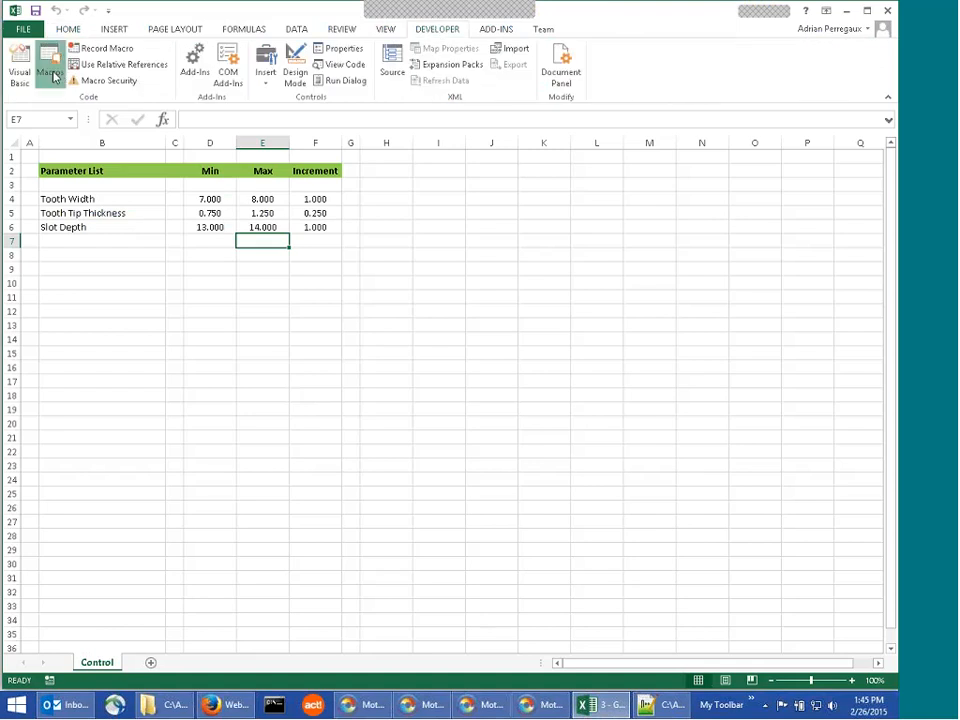
click(50, 65)
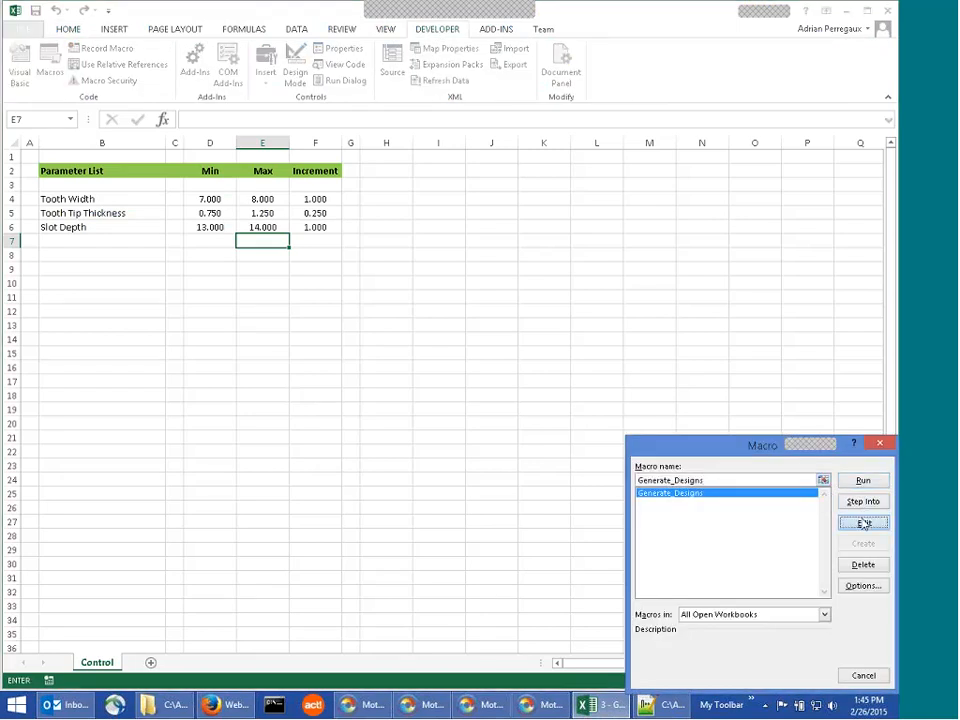
Browse the Generate_Designs code in the VBA editor, then return to the parameter workbook
click(862, 522)
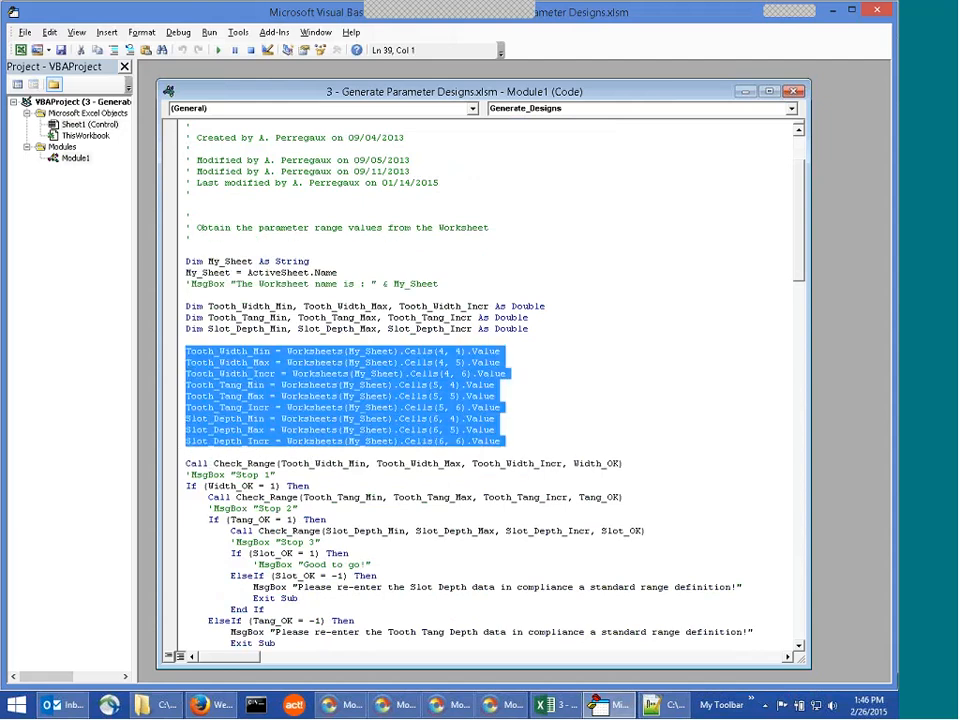
mouse_move(534, 419)
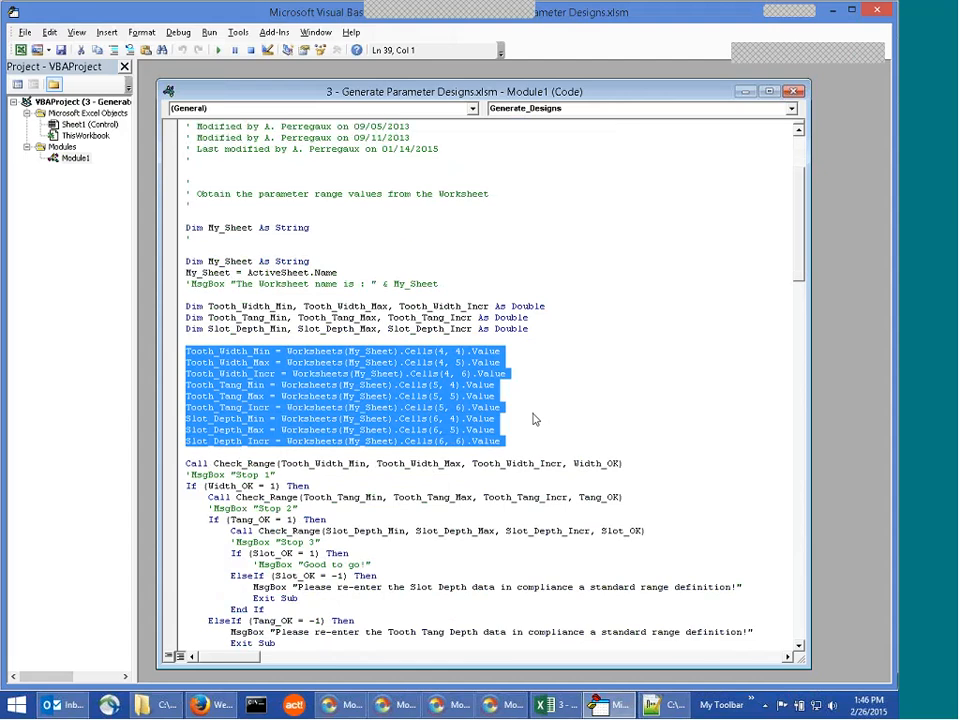
scroll(down, 3)
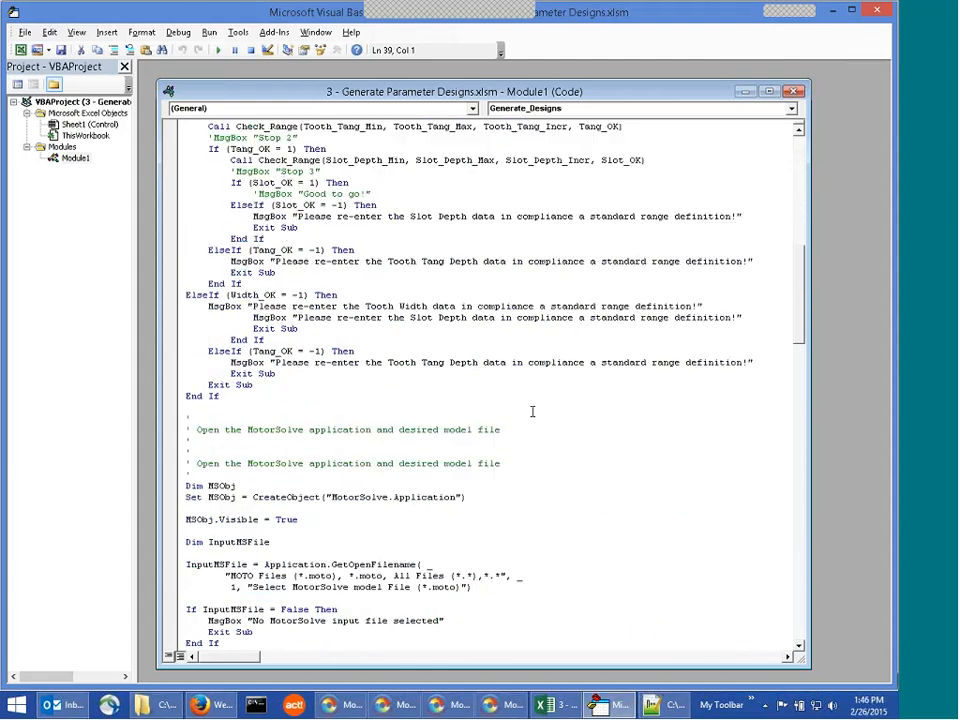
scroll(down, 3)
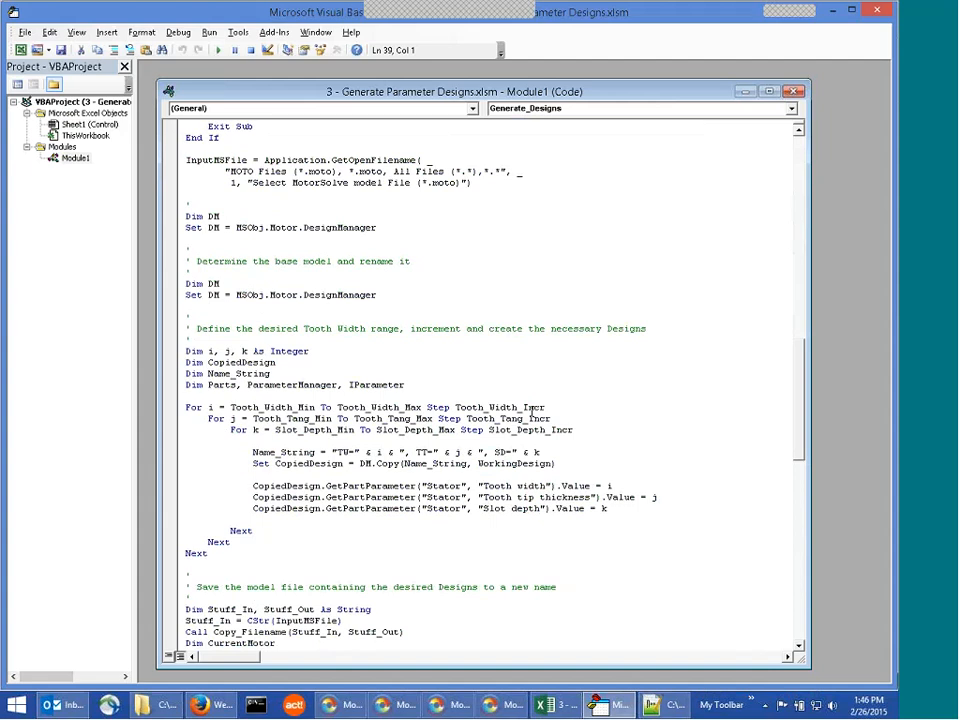
scroll(down, 3)
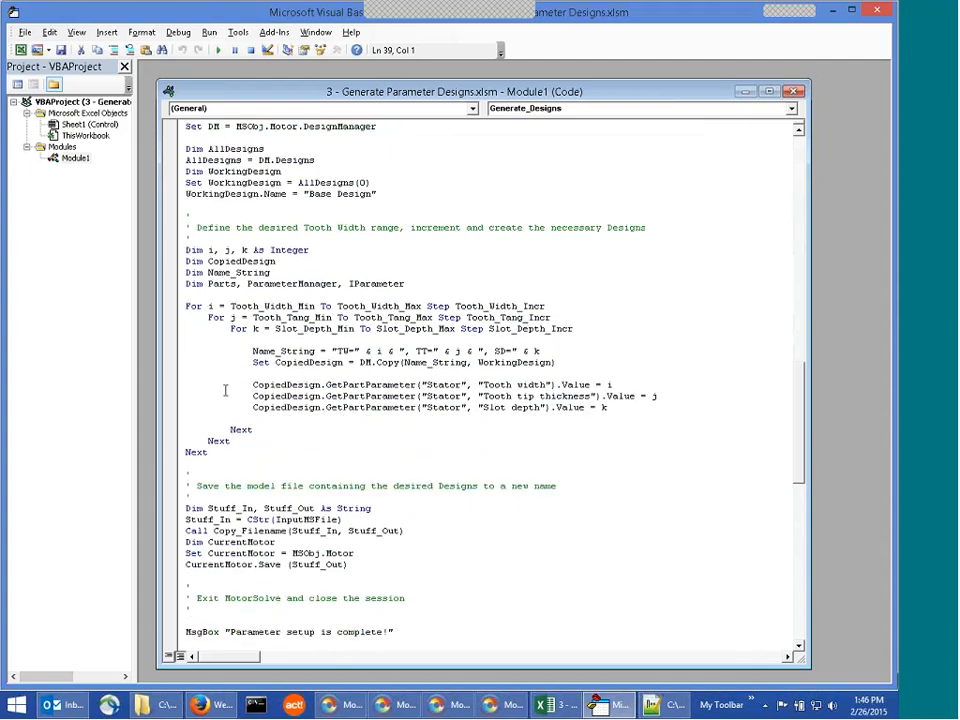
mouse_move(178, 386)
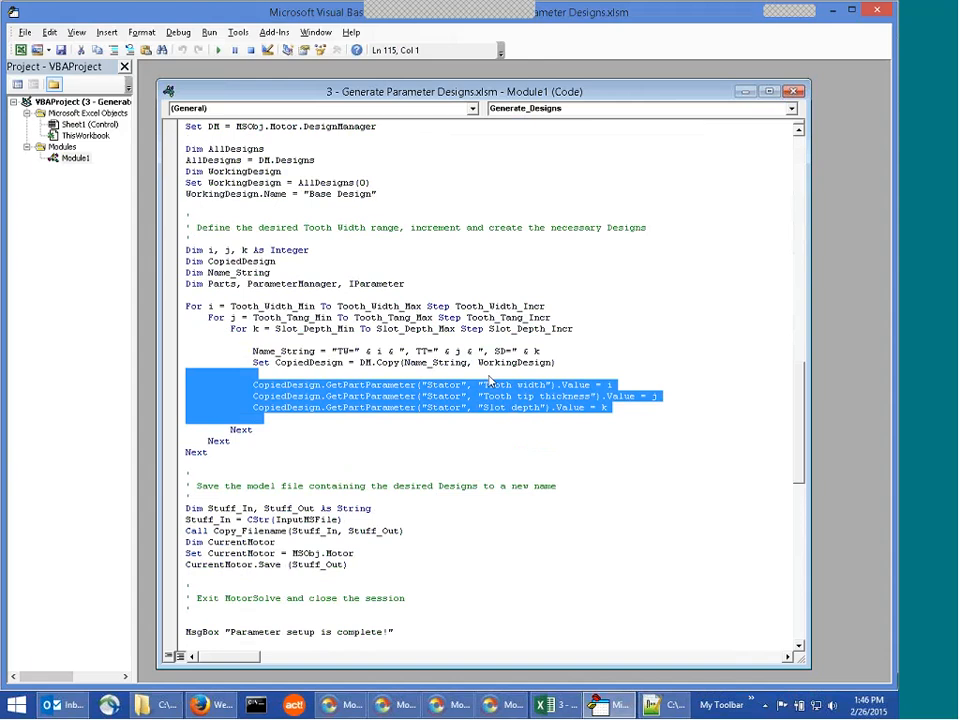
mouse_move(505, 382)
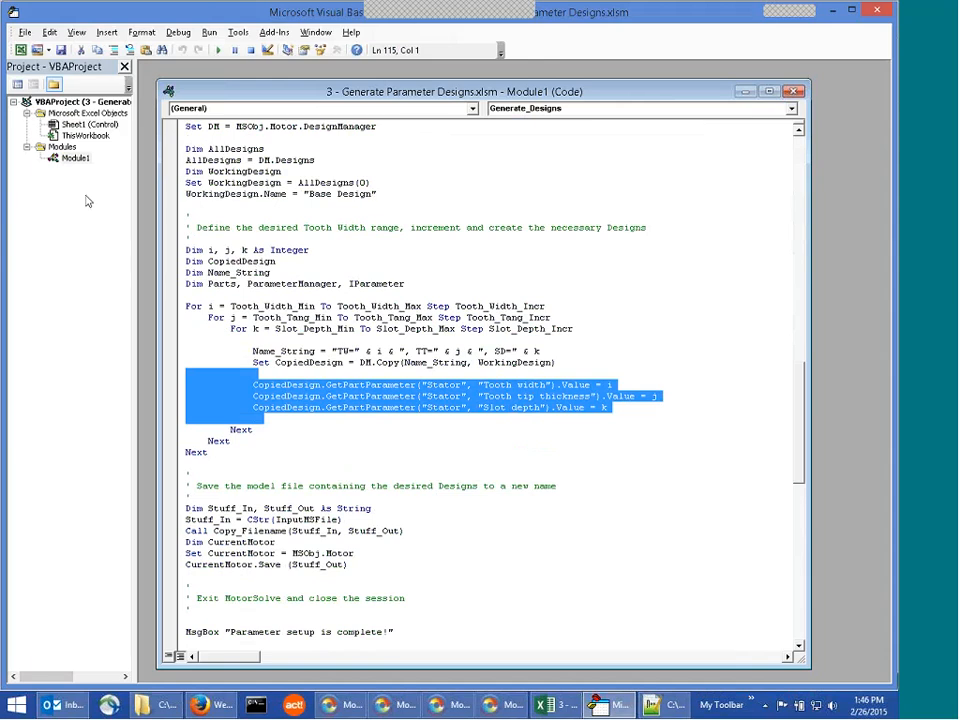
click(24, 32)
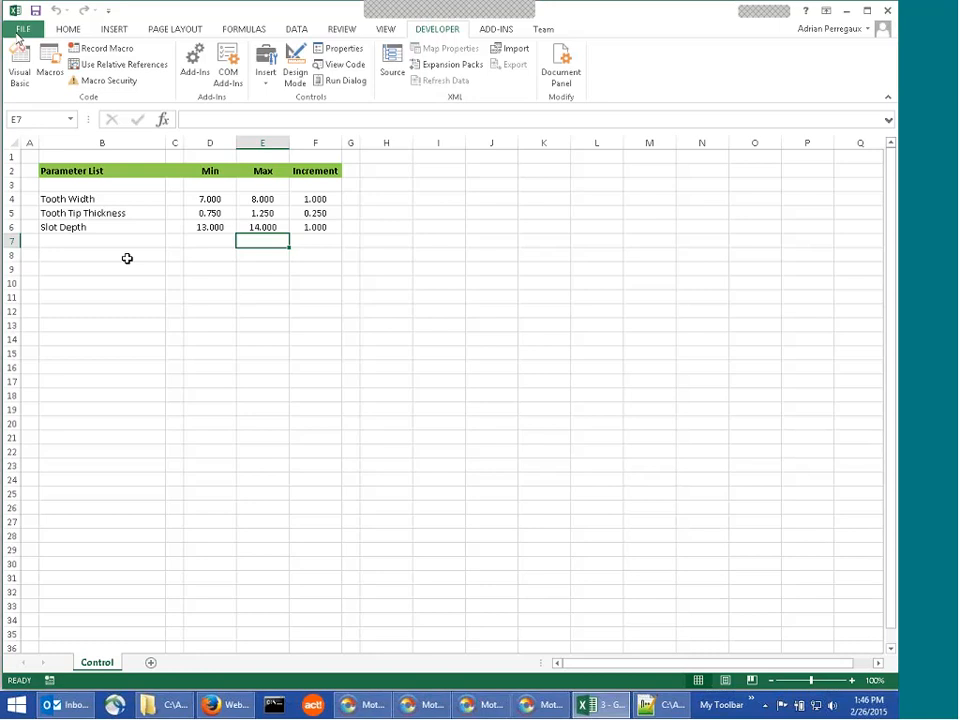
Run the Generate_Designs macro, locating the model file in the Webinar for MotorSolve V5 folder
click(49, 60)
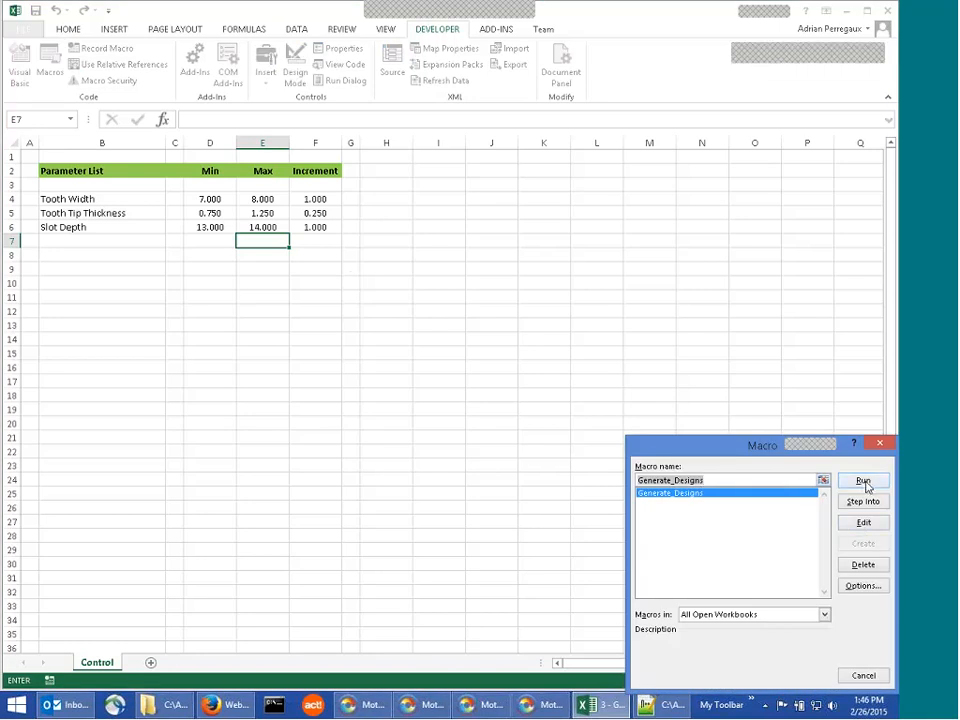
click(862, 481)
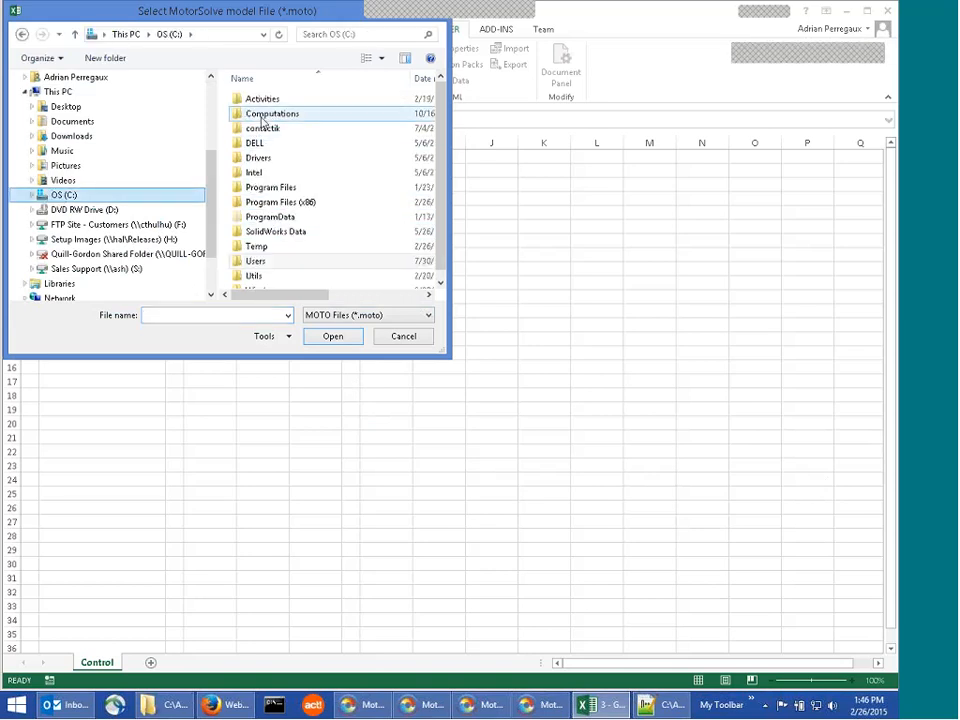
double_click(268, 113)
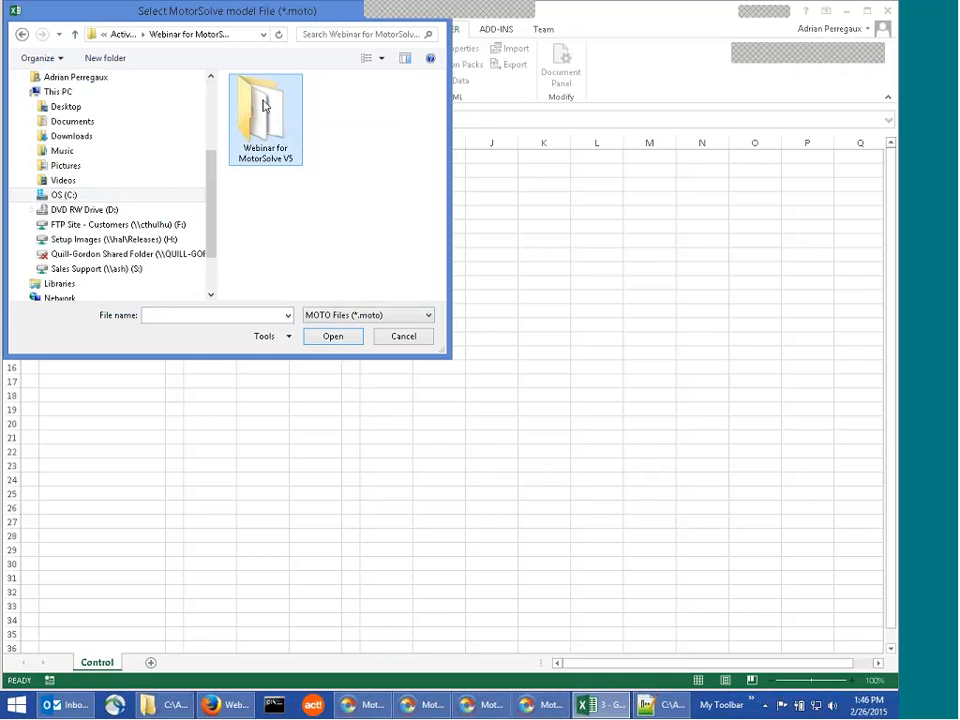
double_click(265, 105)
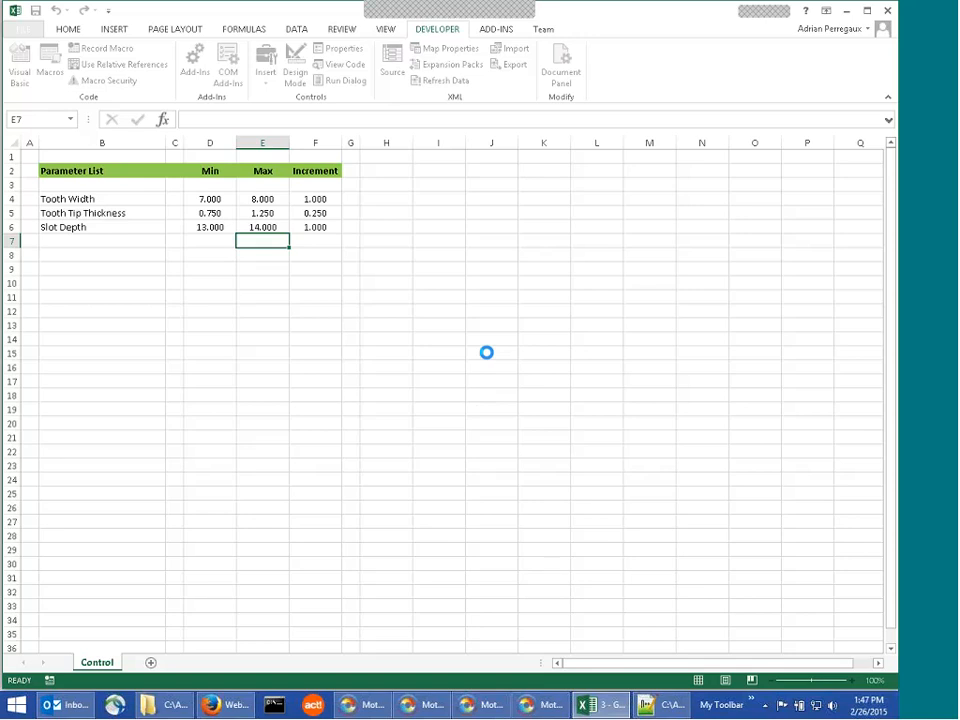
mouse_move(467, 324)
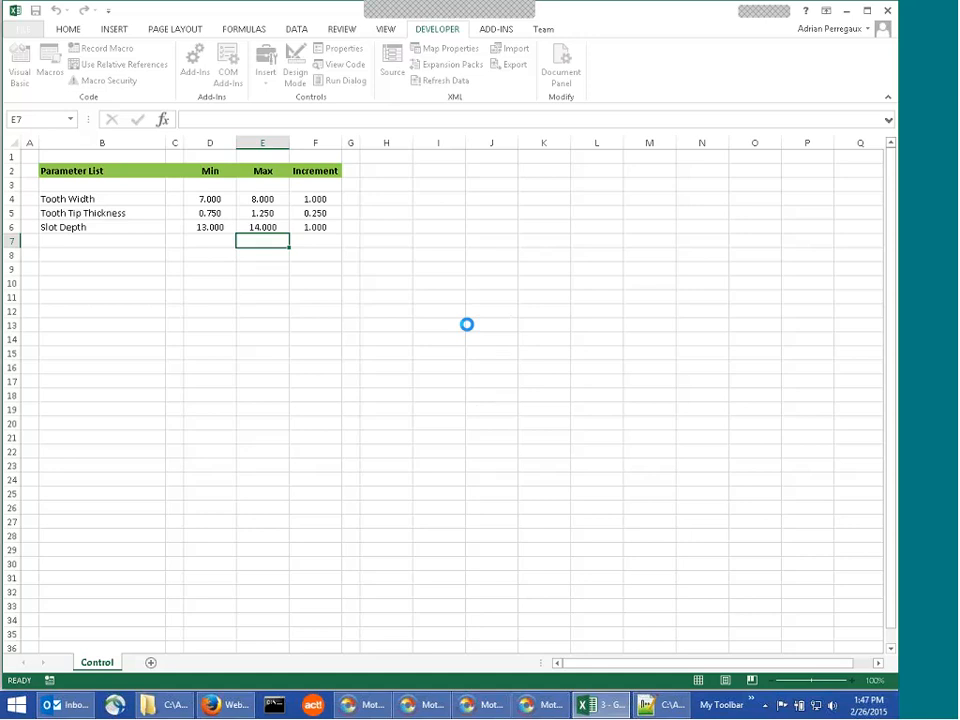
mouse_move(483, 705)
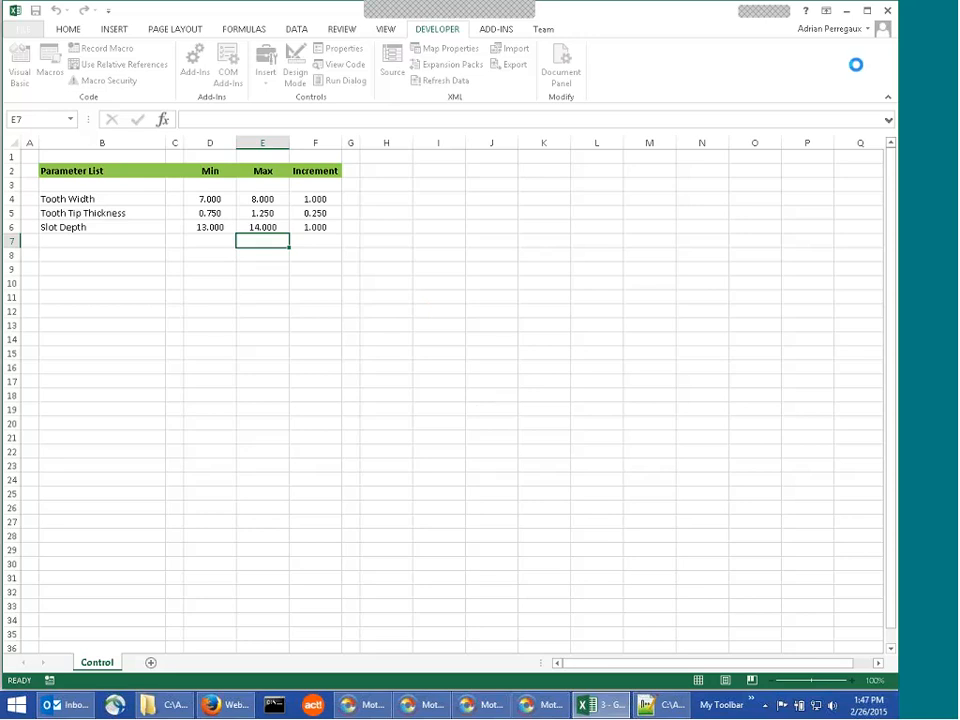
mouse_move(768, 277)
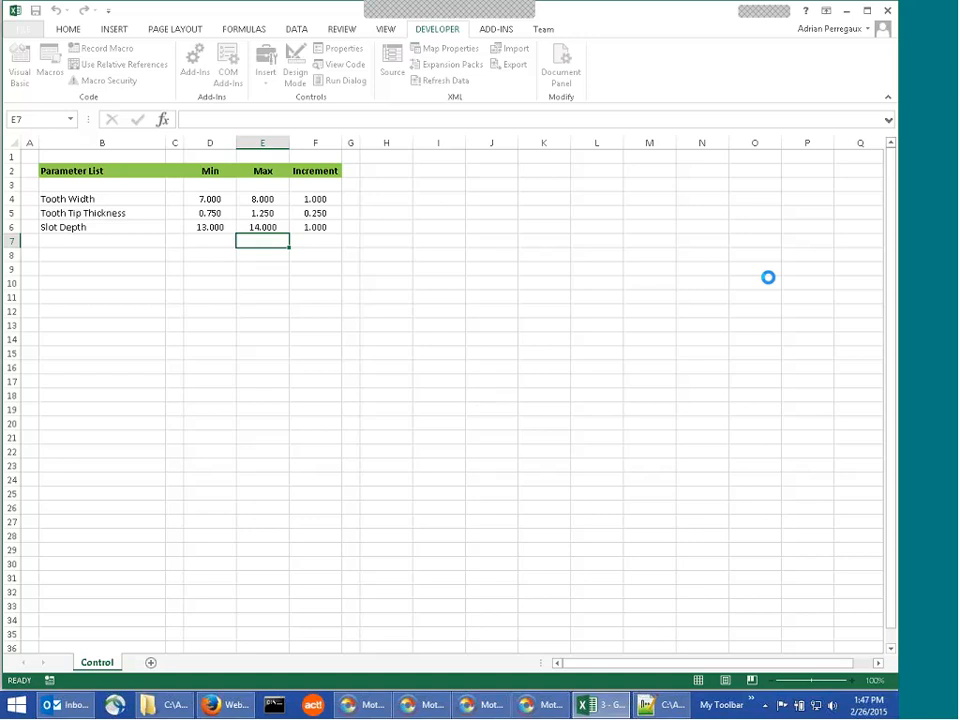
mouse_move(751, 271)
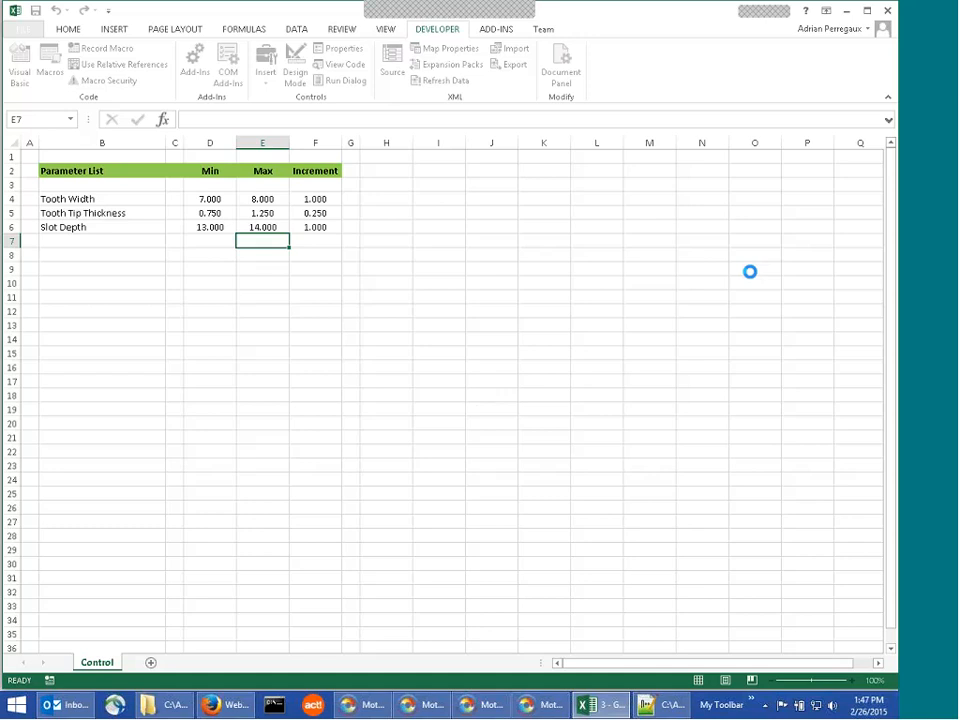
mouse_move(745, 270)
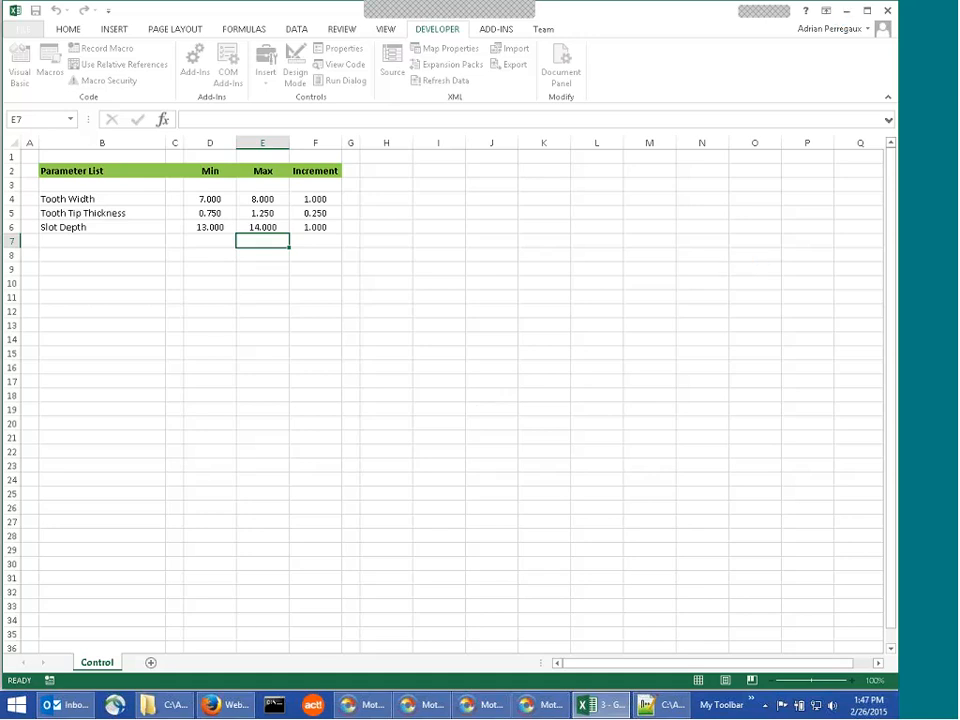
mouse_move(420, 705)
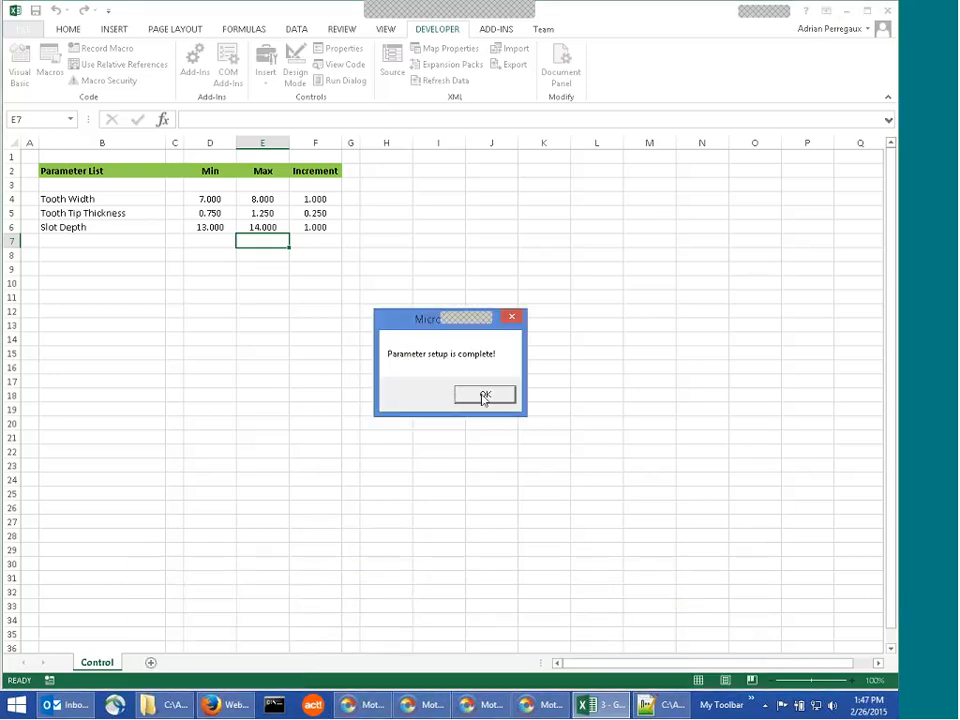
Dismiss the 'Parameter setup is complete!' message and switch to the MotorSolve model
click(484, 394)
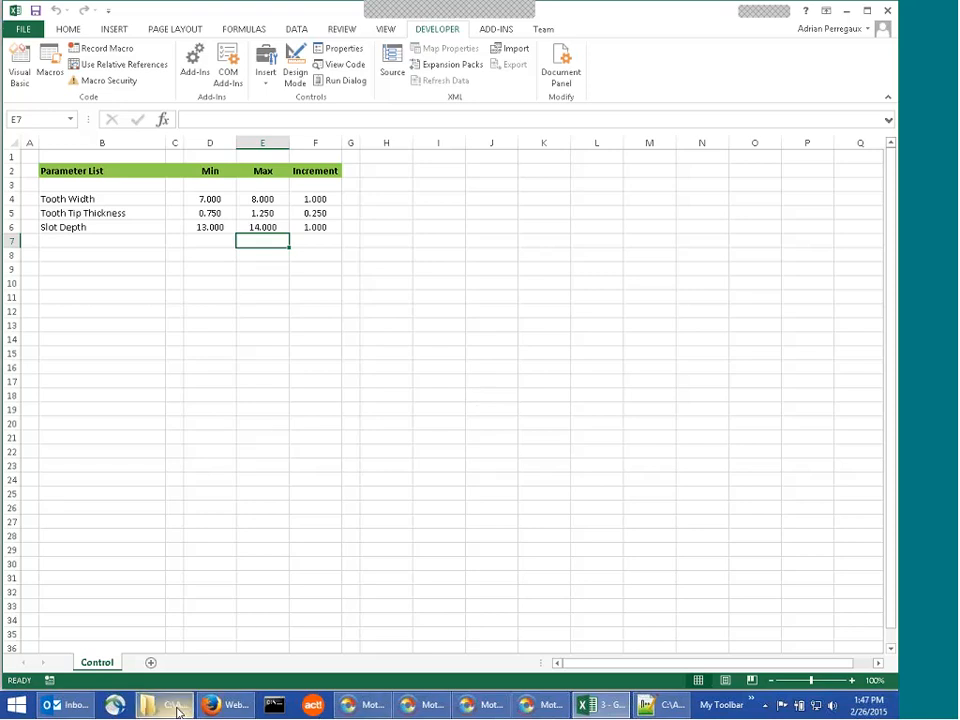
click(163, 705)
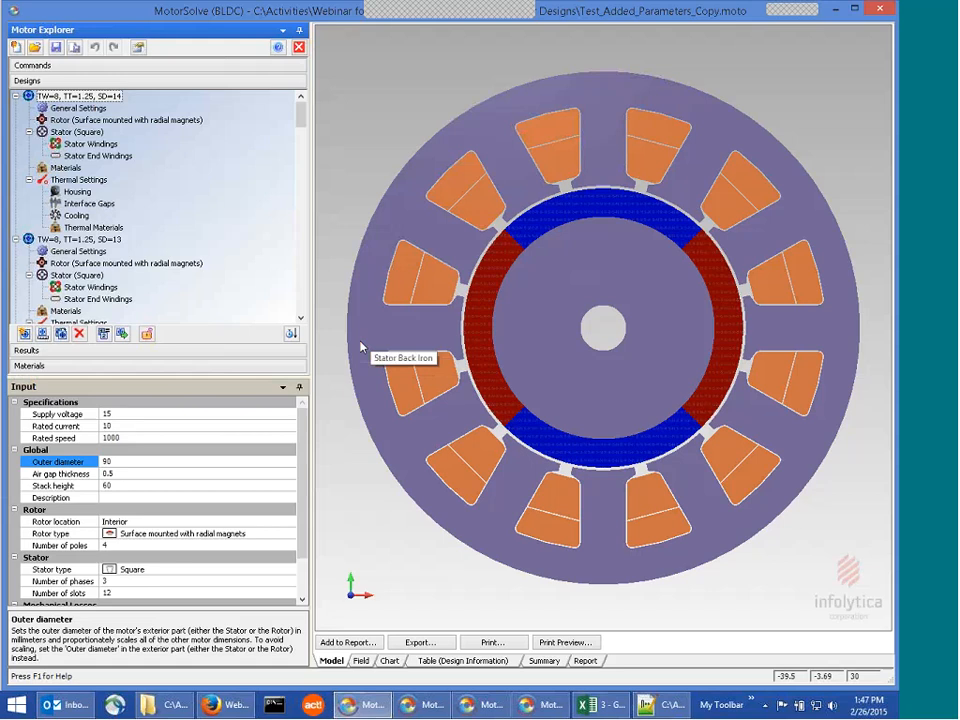
Collapse the generated design variants and base design, select a variant and show its result charts
click(29, 95)
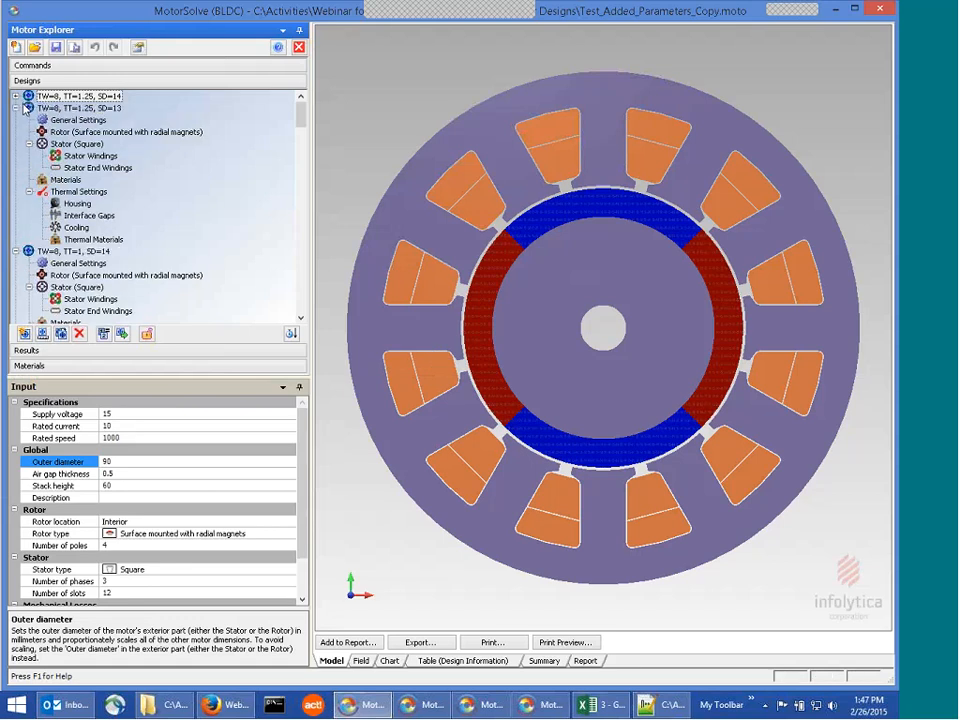
click(29, 107)
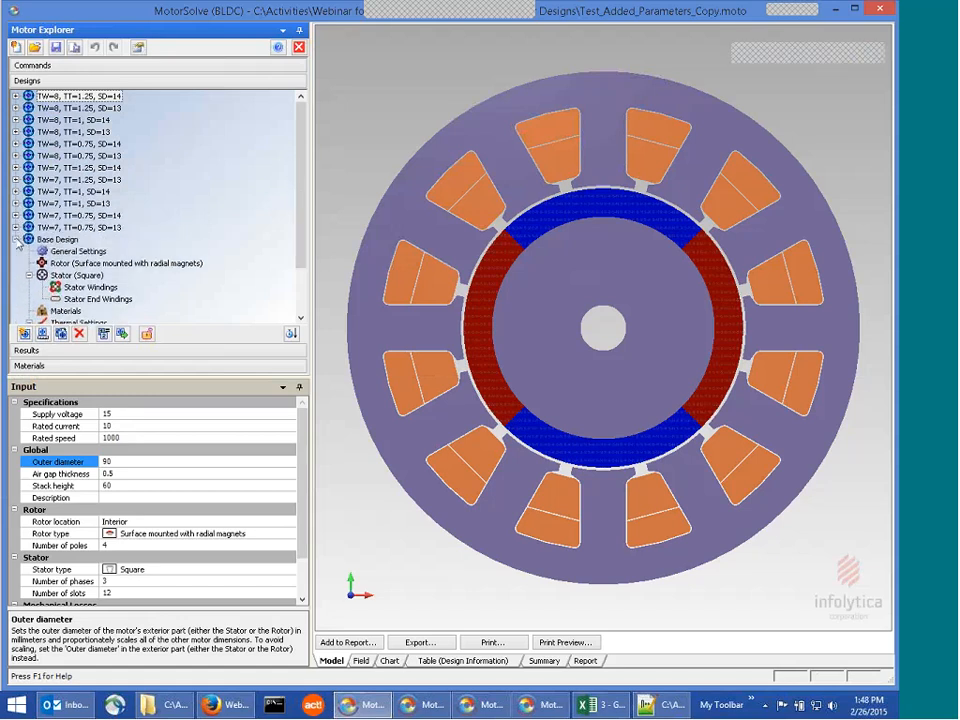
click(18, 239)
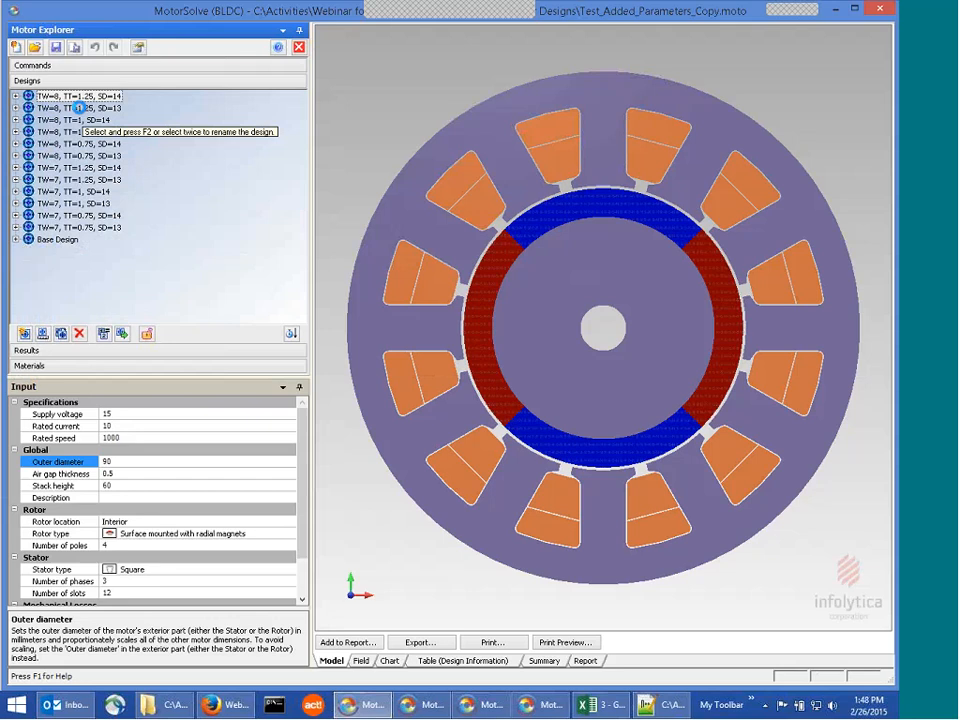
click(80, 107)
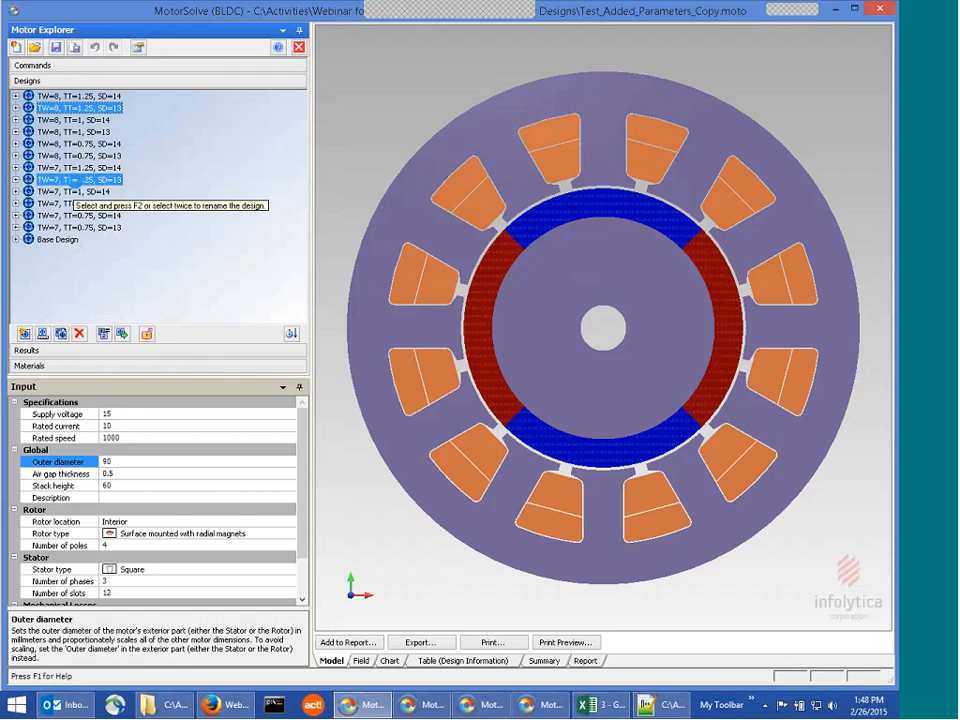
click(80, 179)
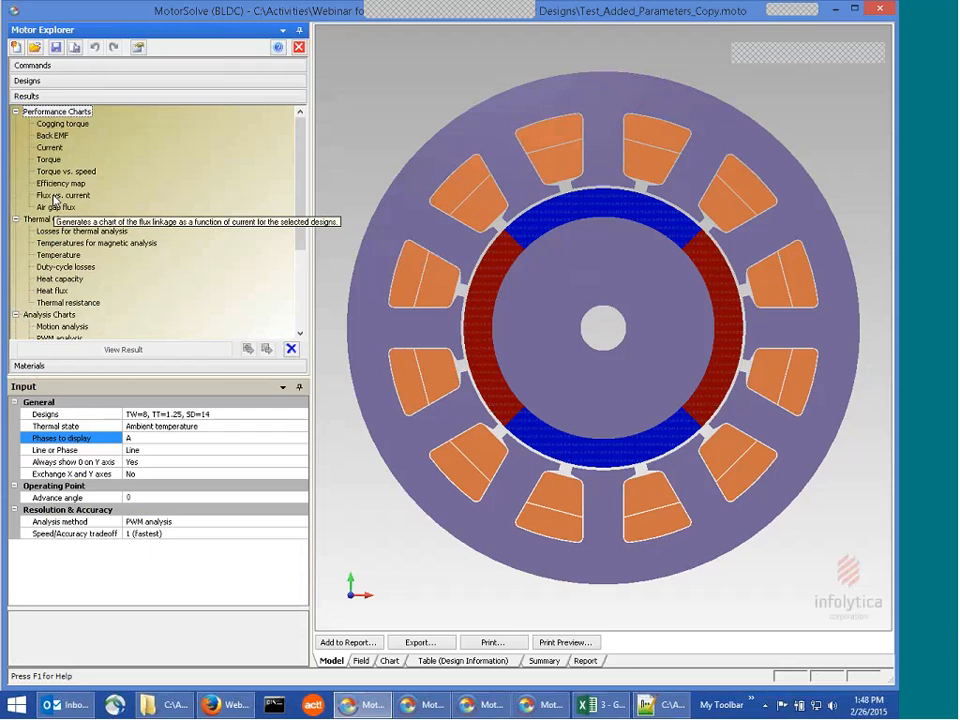
Choose the air gap flux chart and tick several design variants to include
click(56, 207)
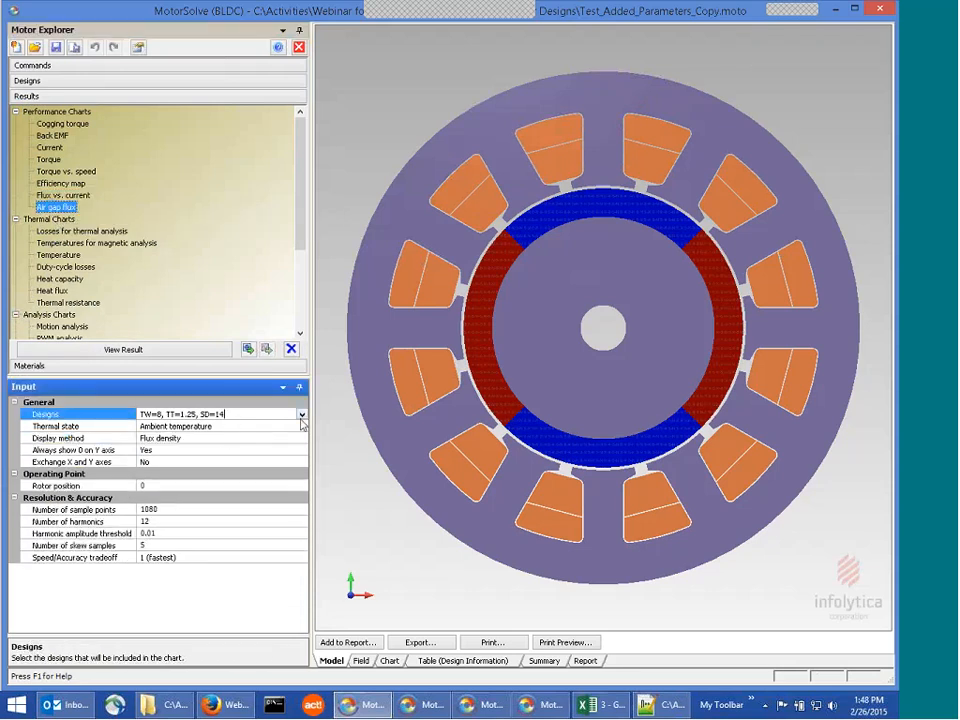
click(301, 414)
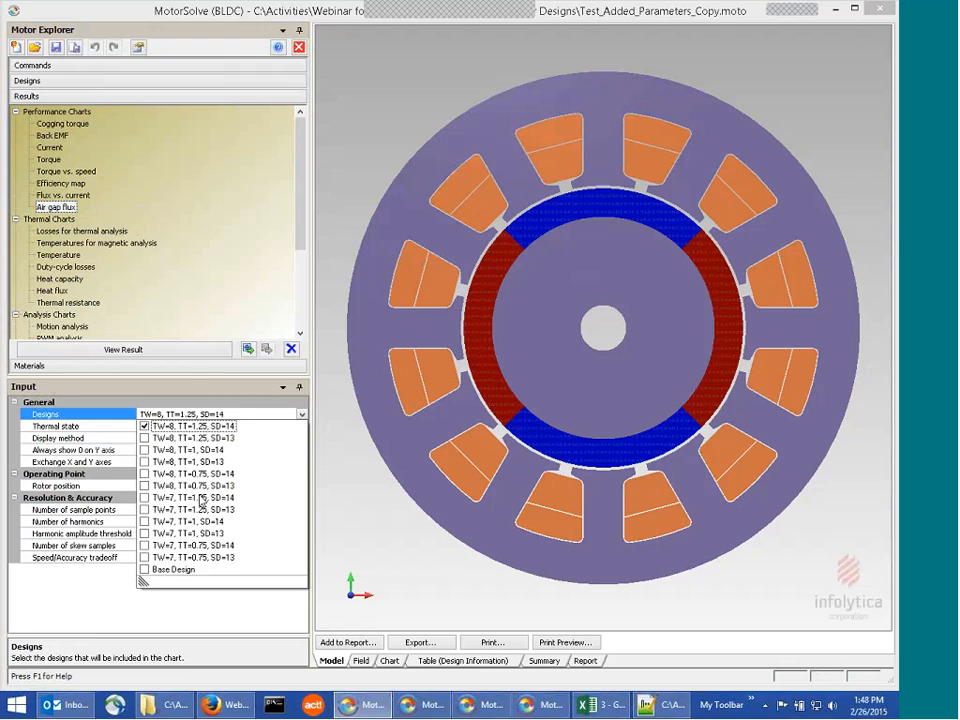
click(301, 414)
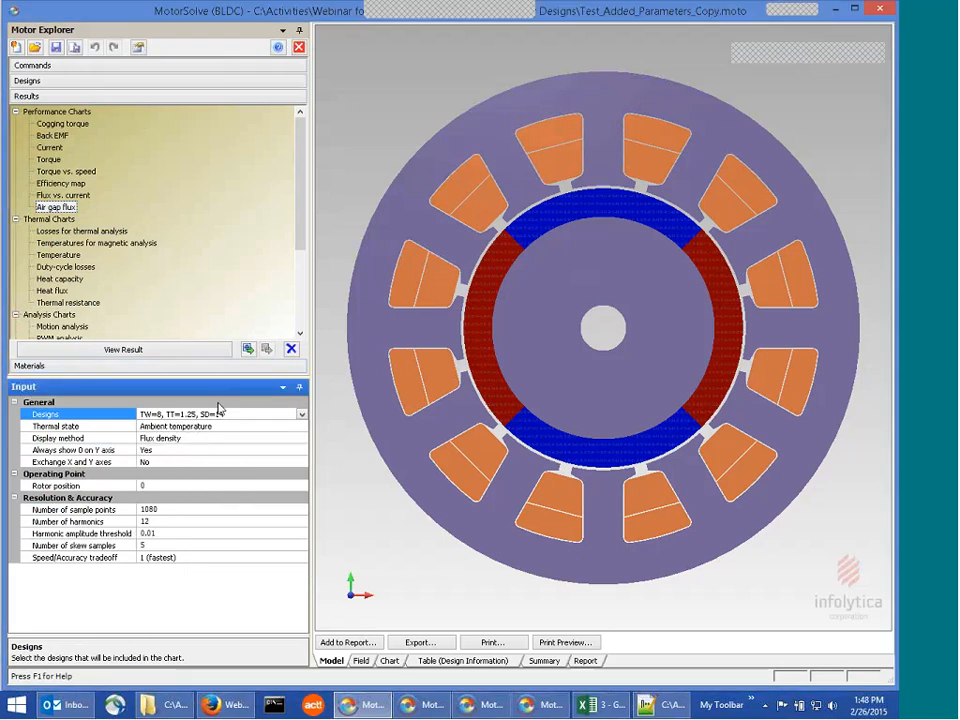
click(301, 414)
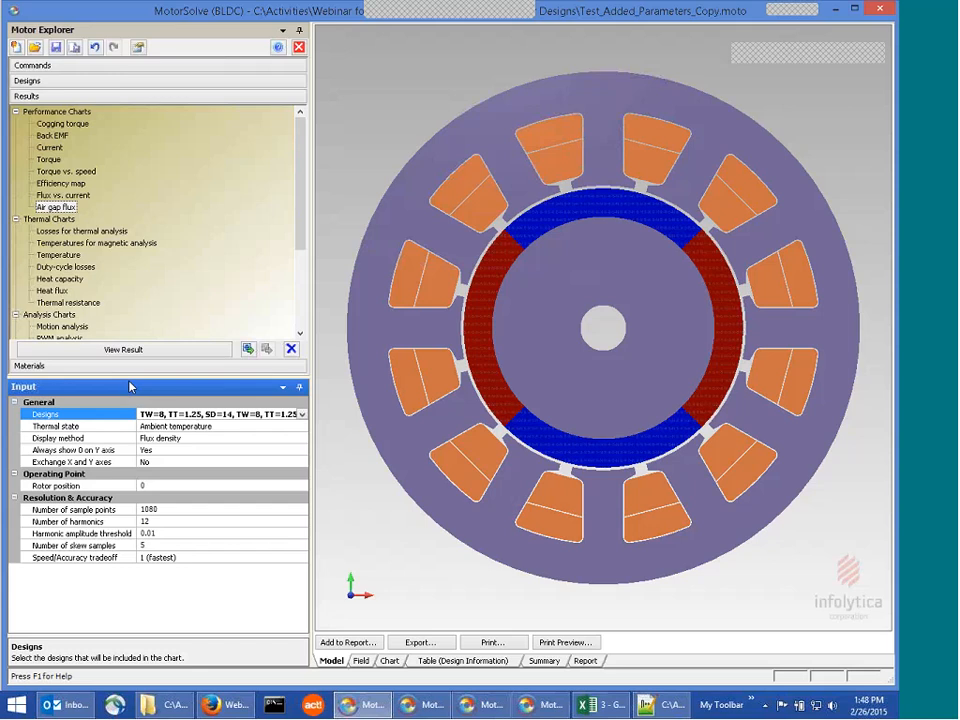
mouse_move(195, 356)
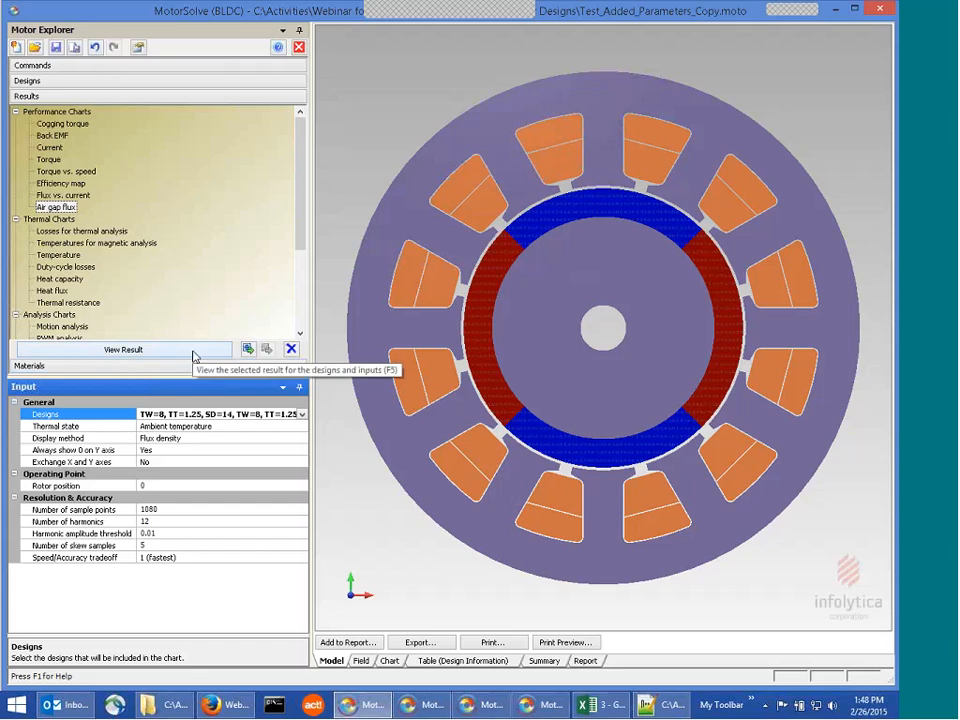
mouse_move(425, 705)
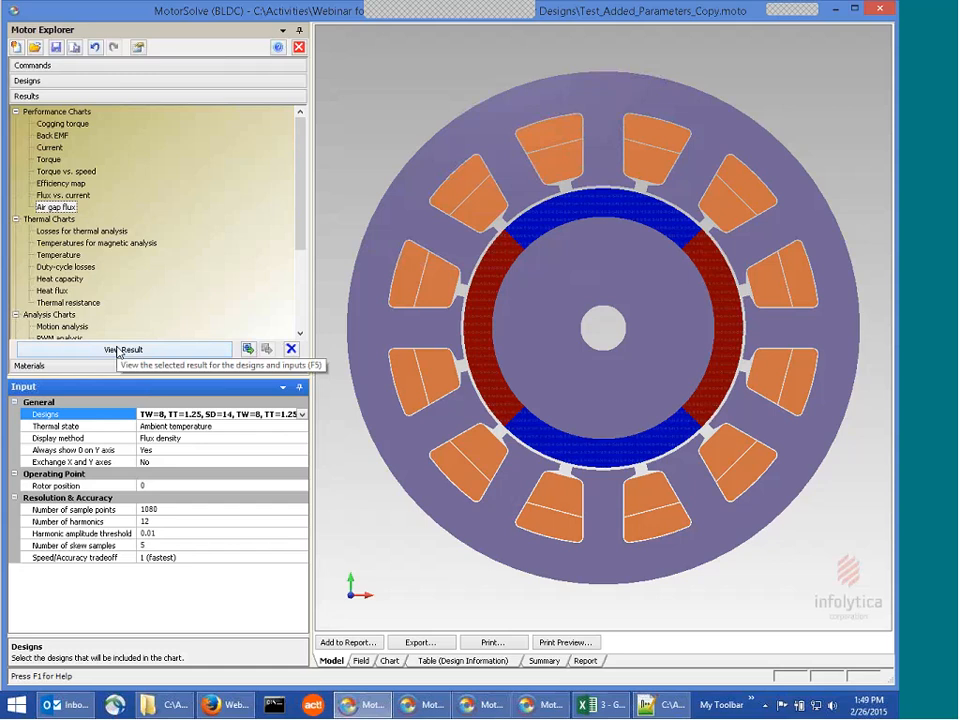
Start the air gap flux calculation, cancel it, then pick the flux vs. current chart
click(124, 349)
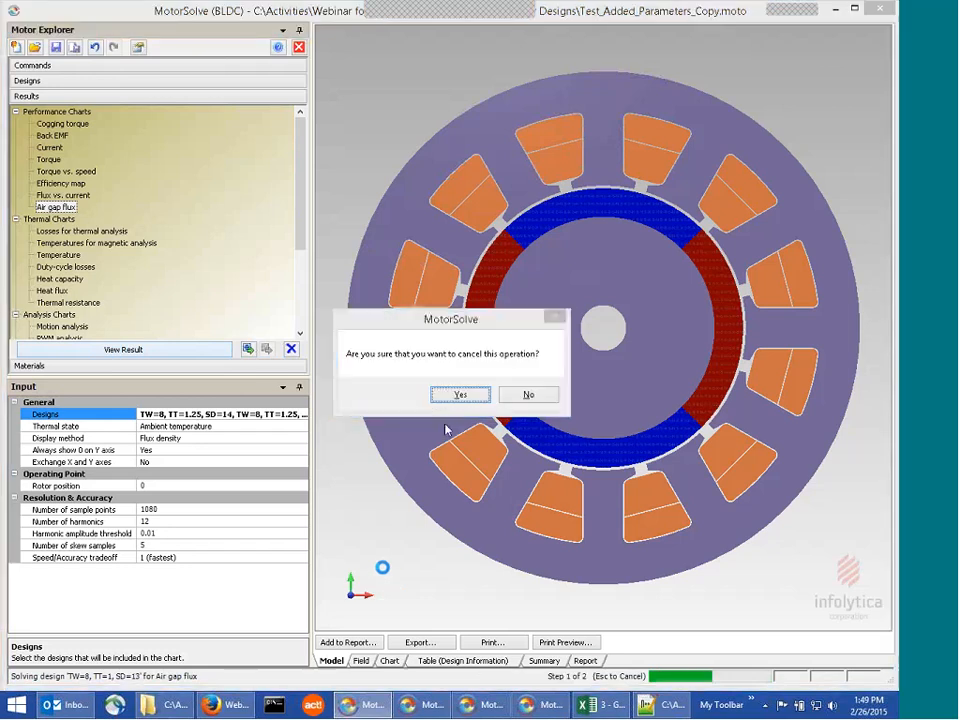
click(528, 394)
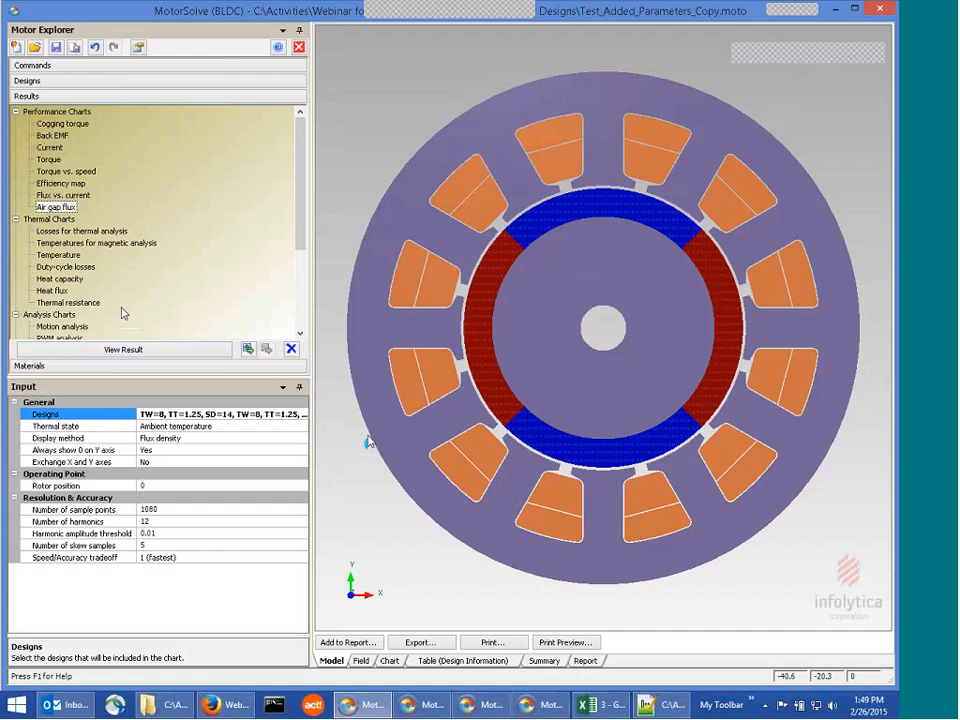
click(55, 195)
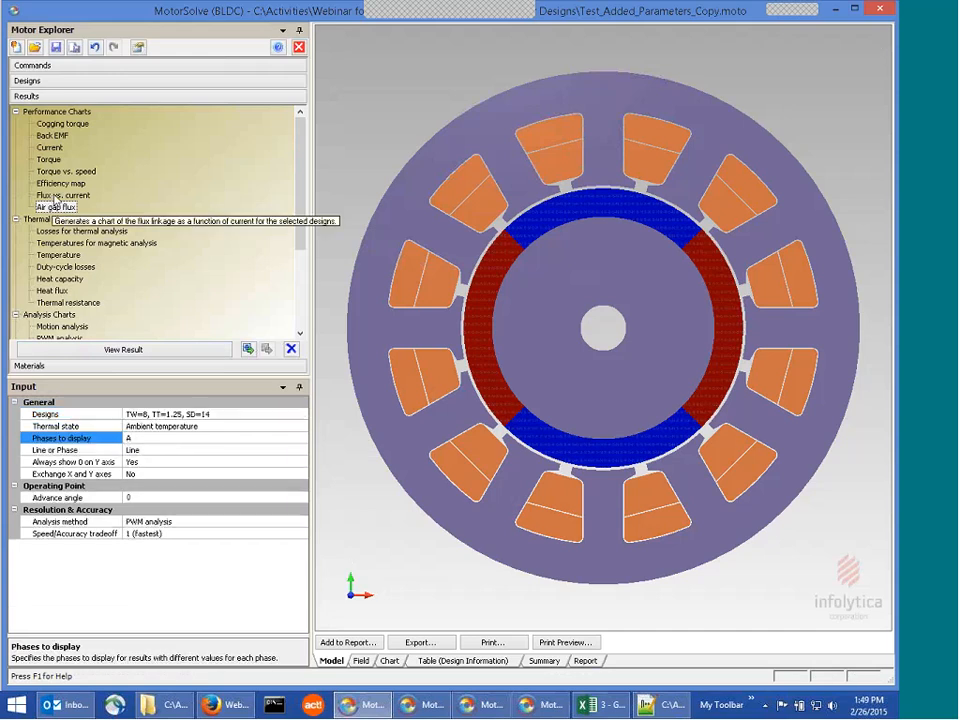
click(302, 414)
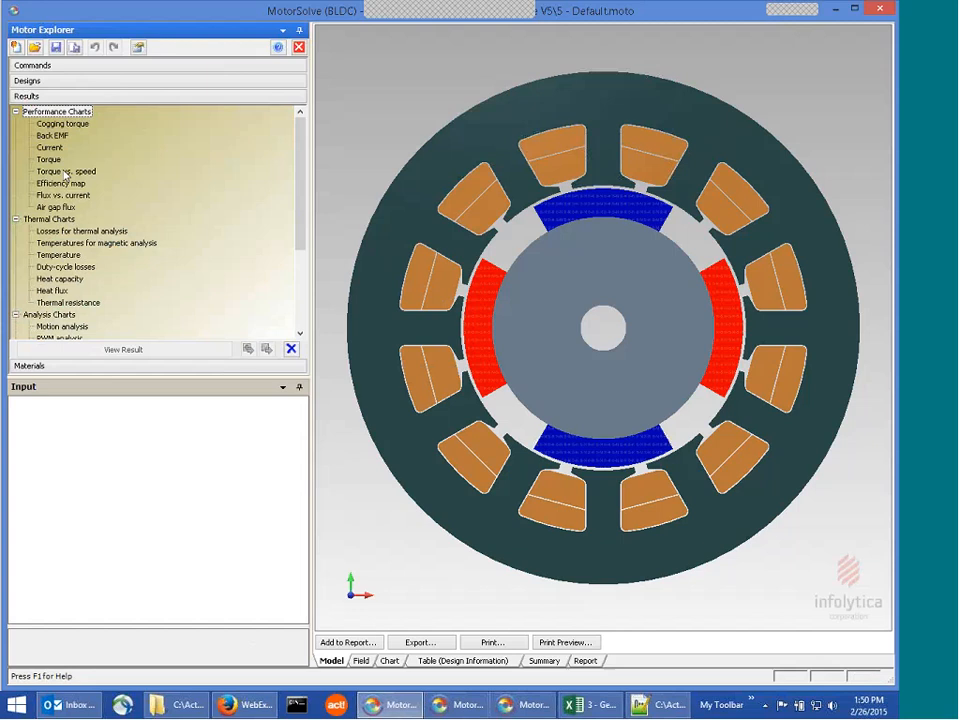
Collapse Thermal Charts, review cogging torque, back EMF, torque-speed and motion analysis settings, then bring up the lab script
click(17, 219)
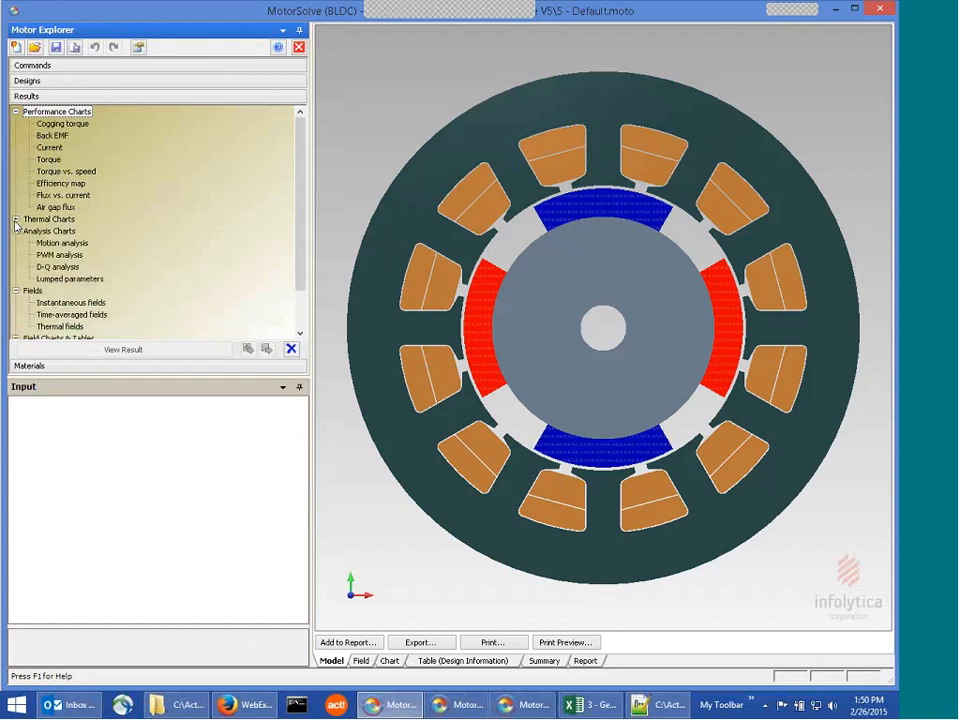
mouse_move(62, 123)
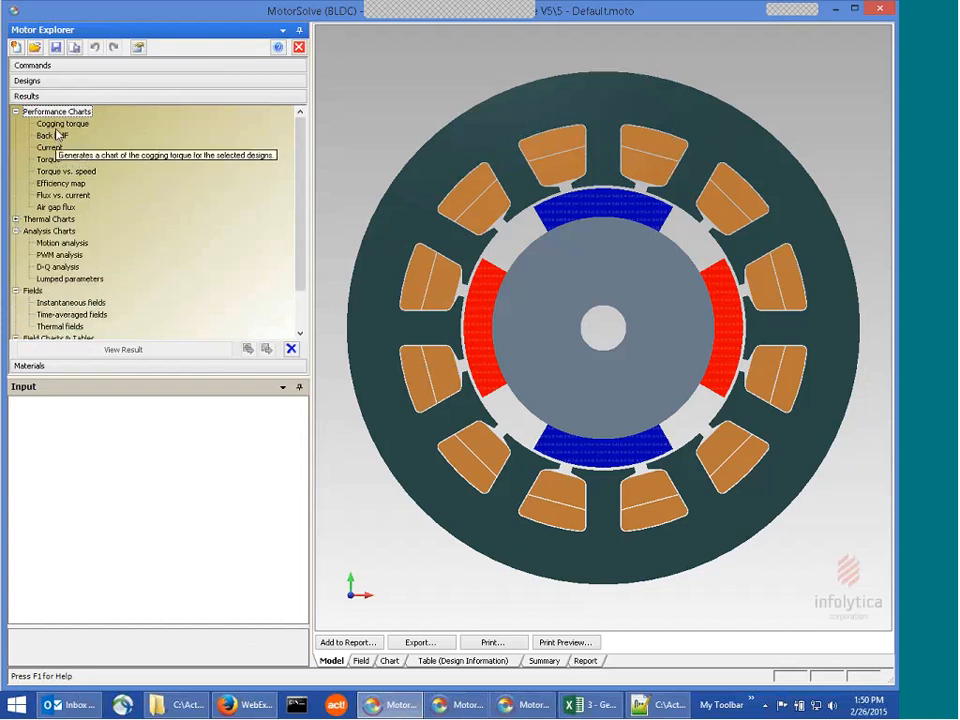
mouse_move(88, 133)
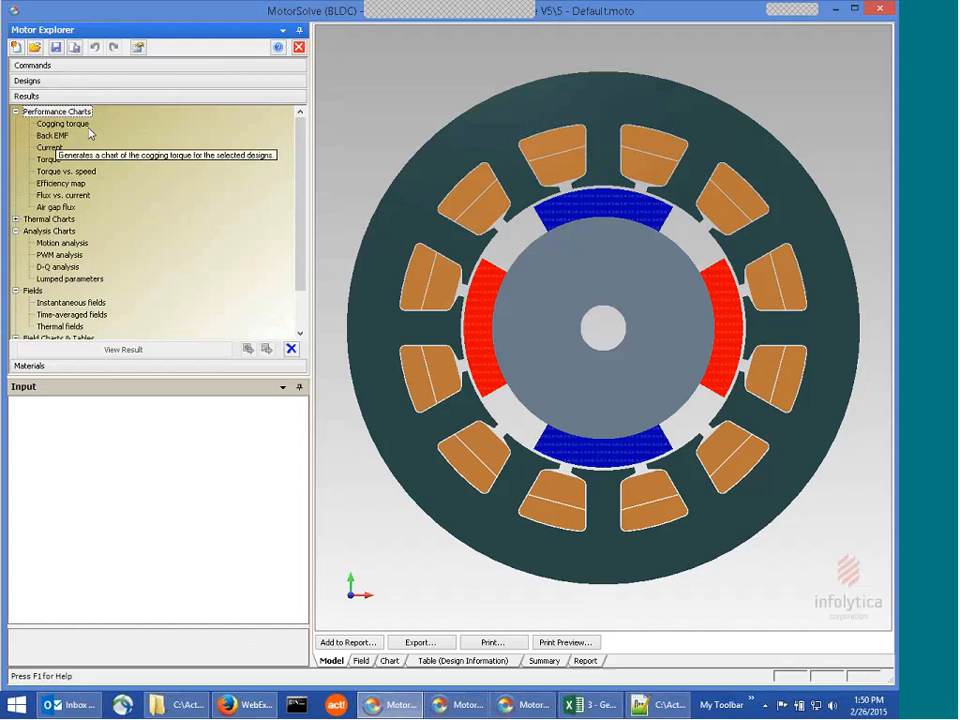
click(62, 123)
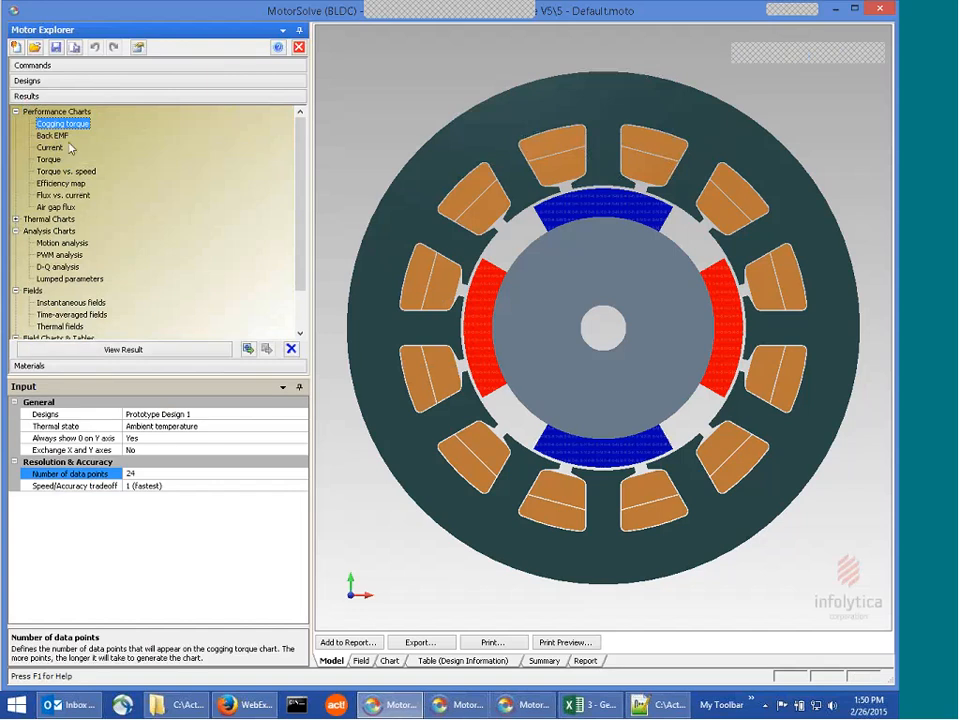
click(52, 135)
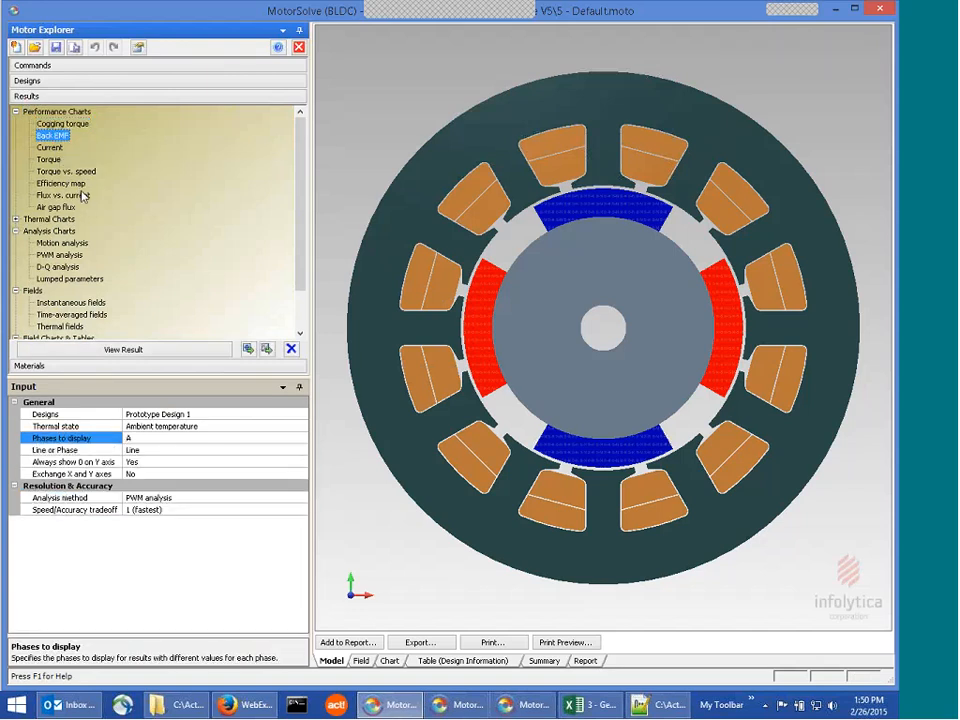
click(67, 171)
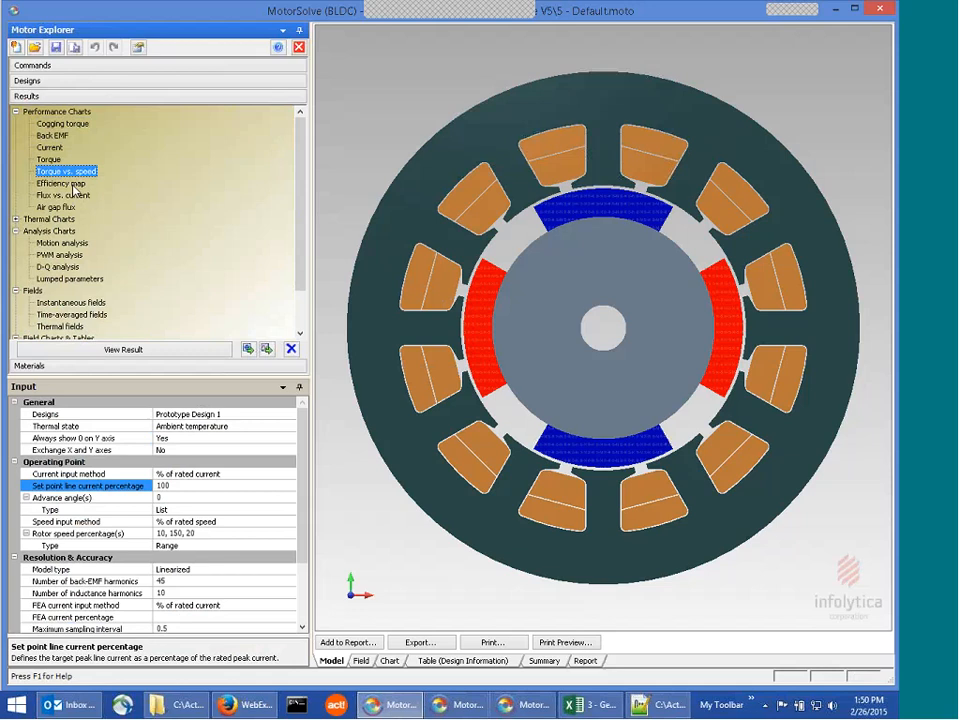
click(62, 183)
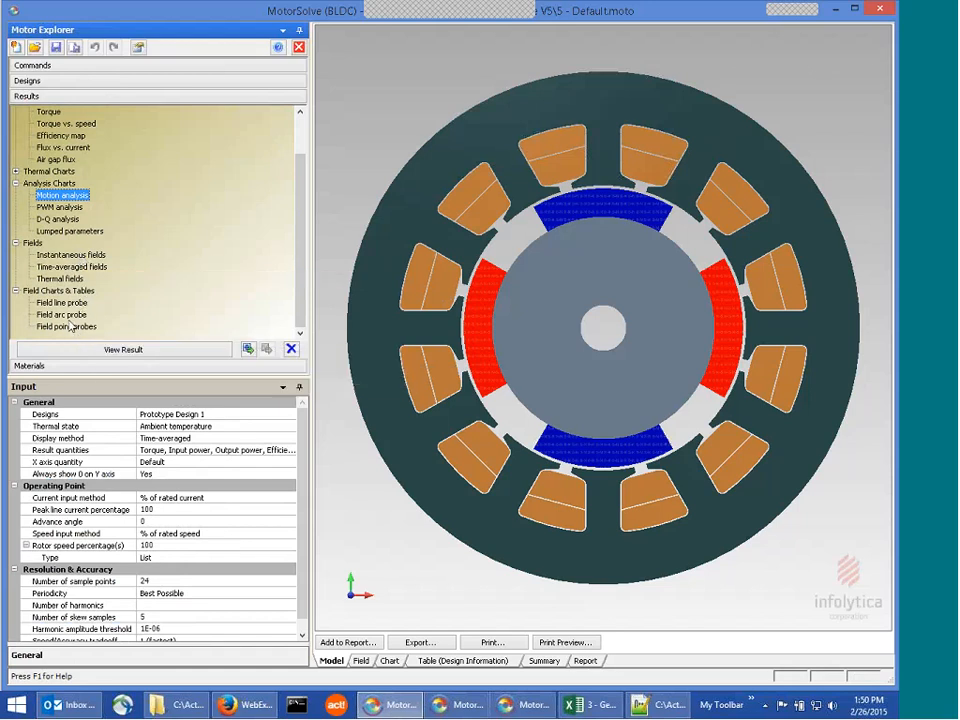
mouse_move(67, 326)
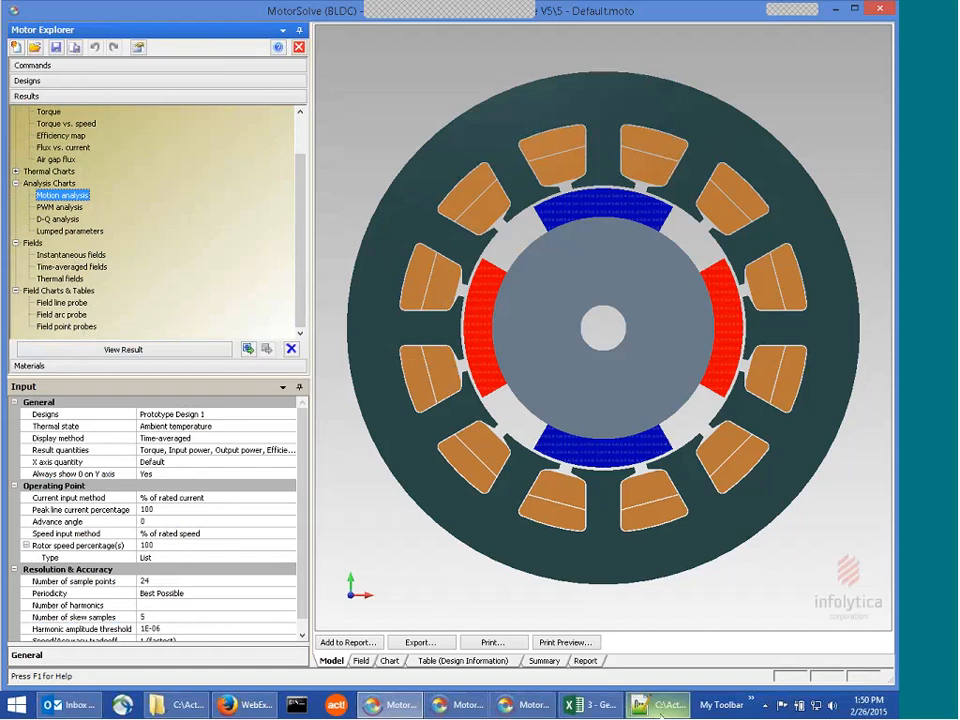
click(655, 705)
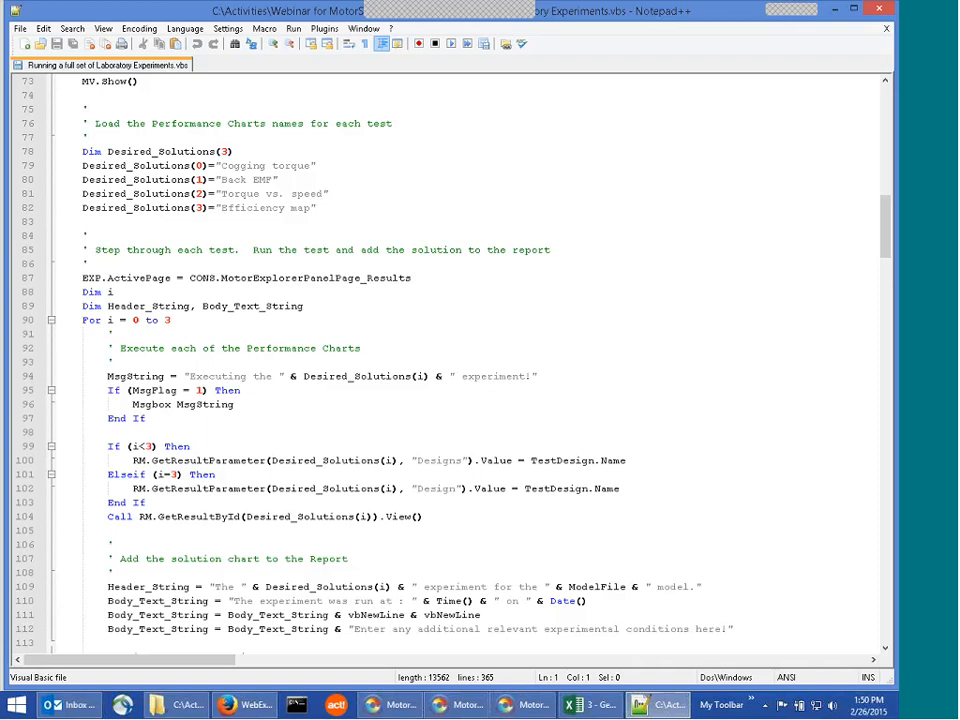
mouse_move(216, 232)
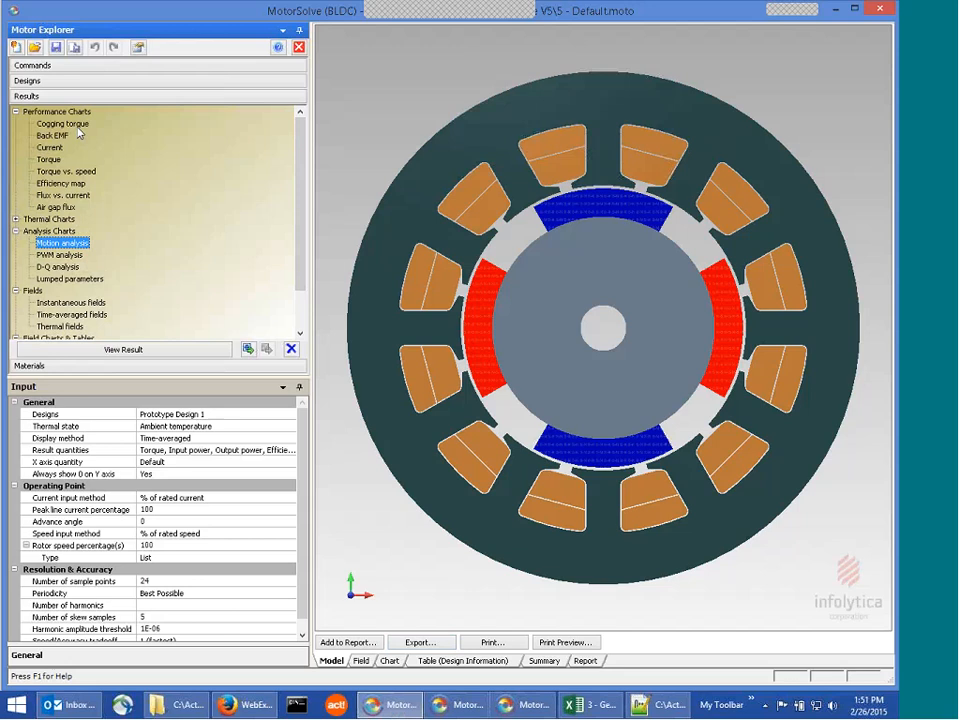
mouse_move(67, 137)
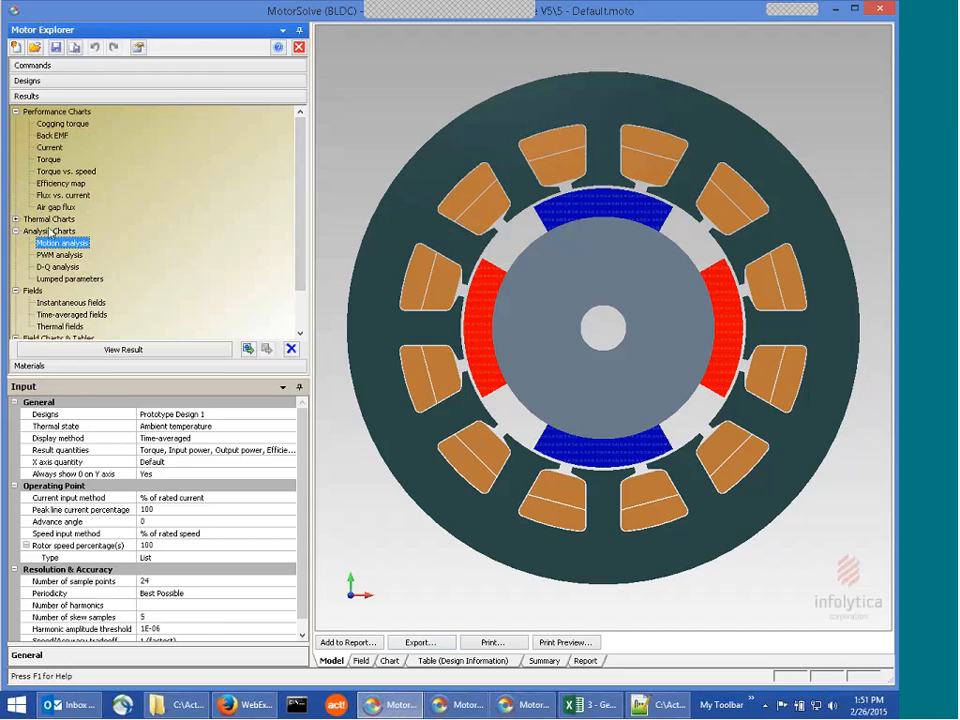
mouse_move(80, 158)
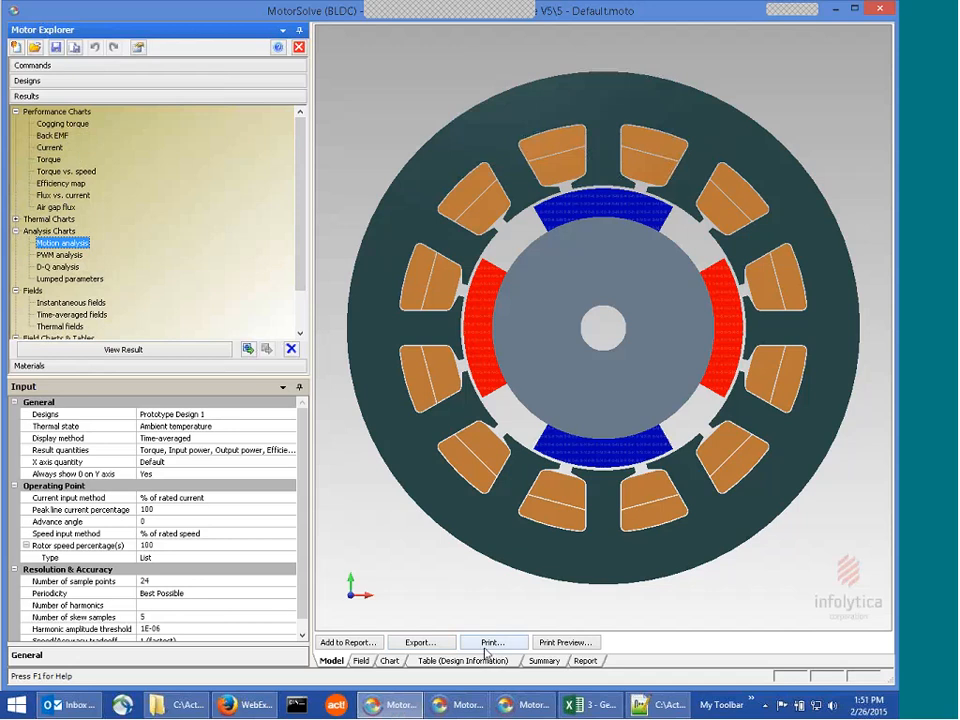
mouse_move(657, 704)
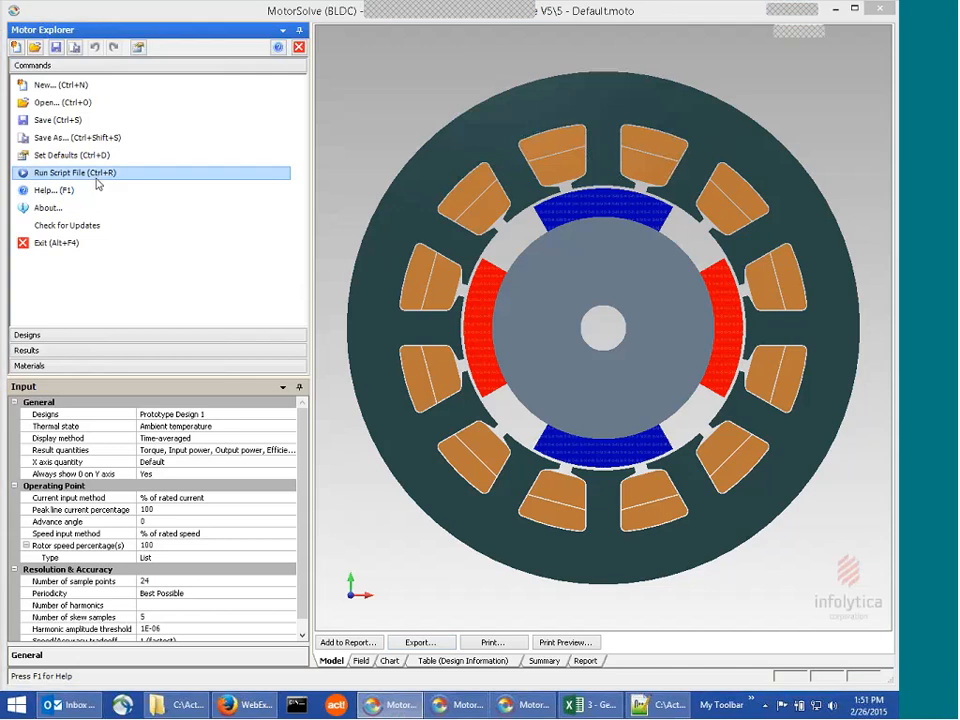
Run the Laboratory Experiments .vbs script on the default model with a 0-degree advance angle
click(74, 172)
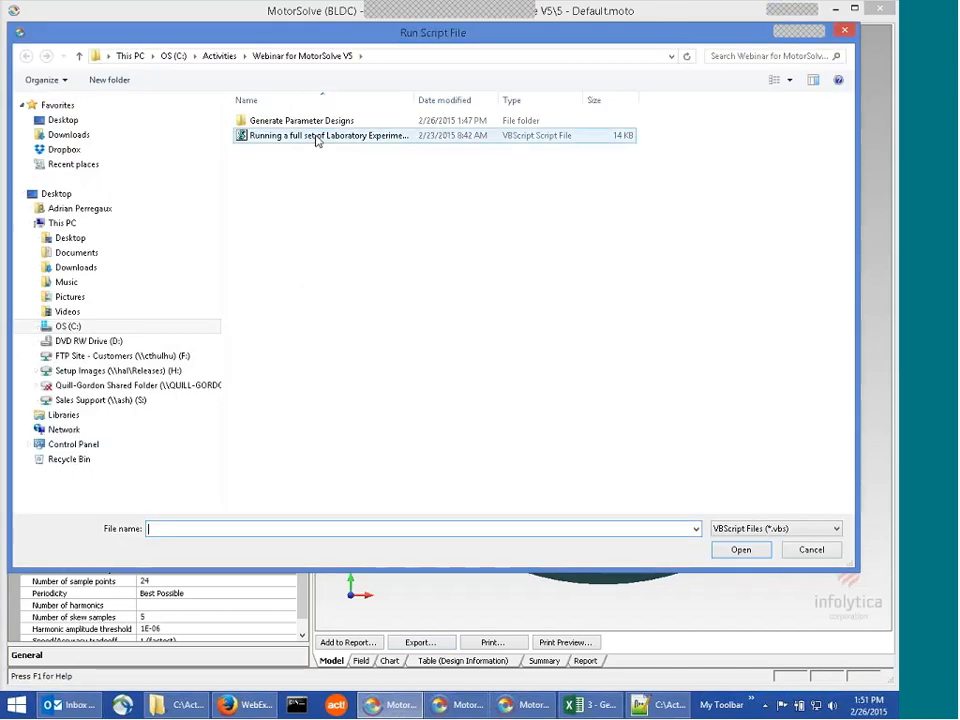
click(740, 549)
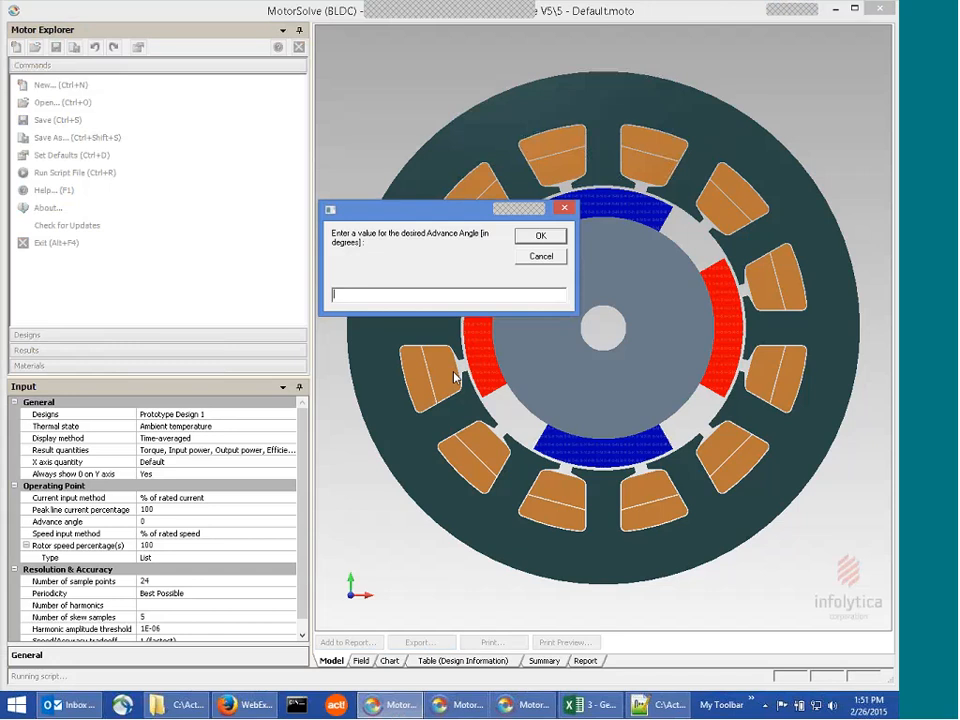
text(0)
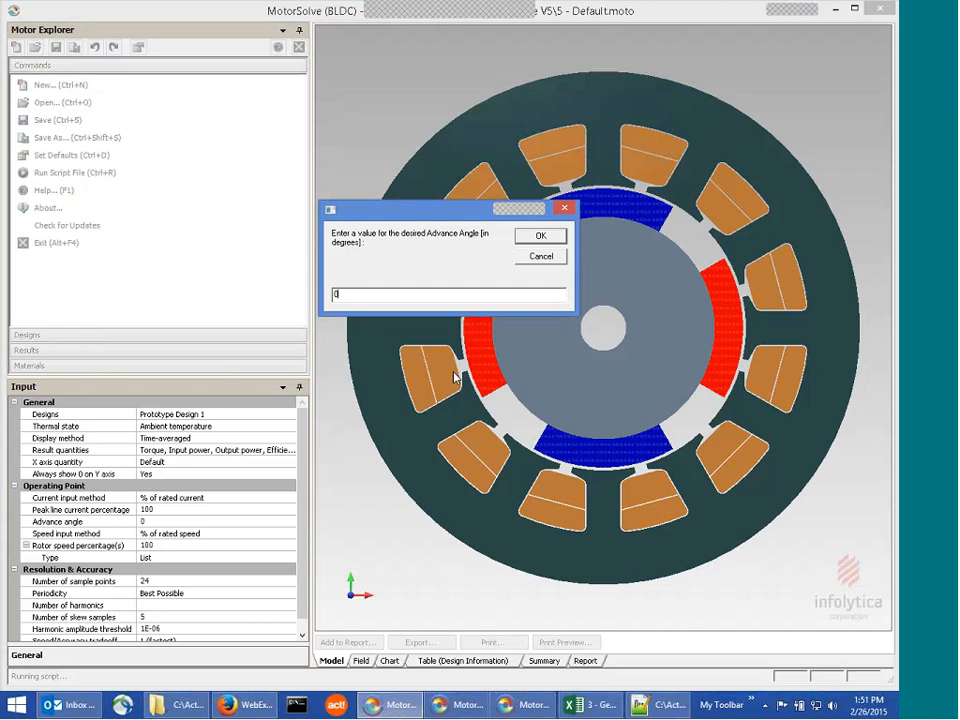
click(540, 235)
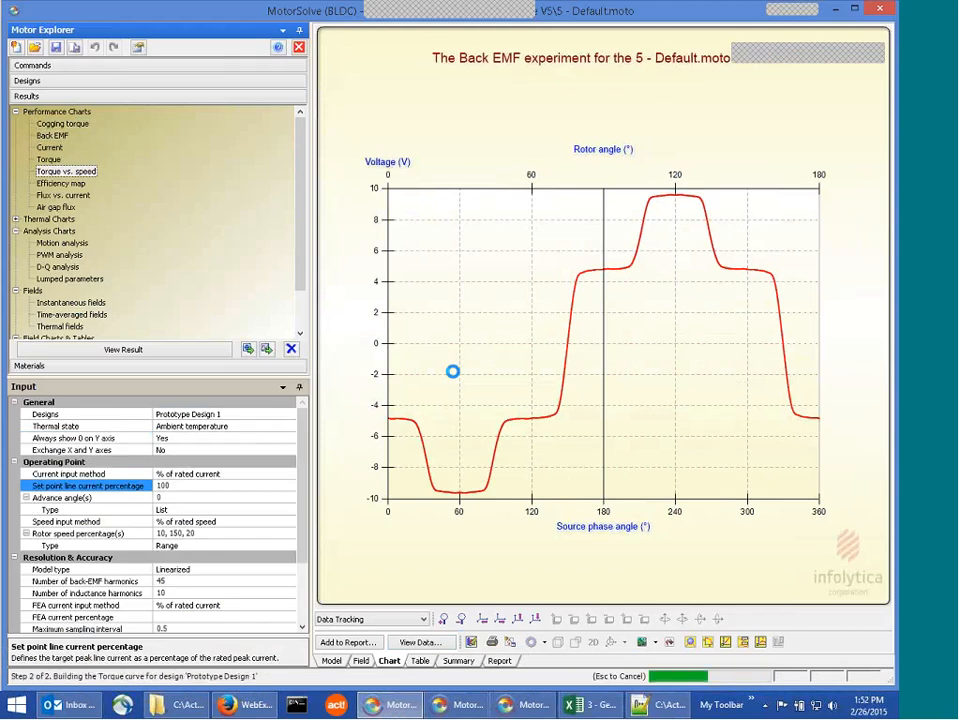
Let the script step through its remaining experiments and acknowledge the all-finished message
click(62, 183)
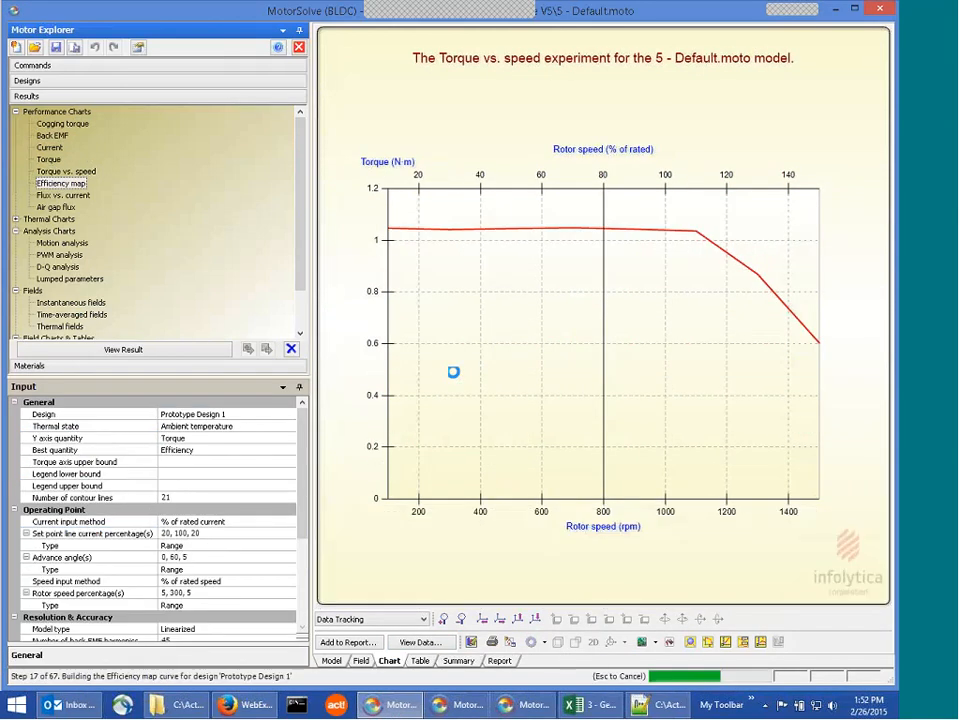
click(62, 183)
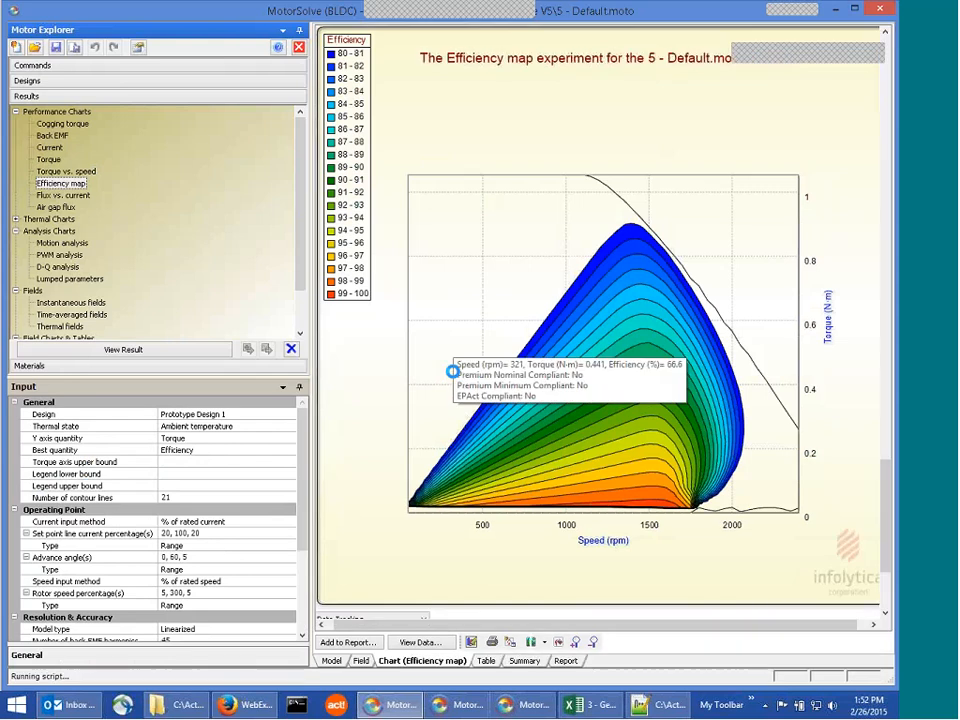
click(62, 242)
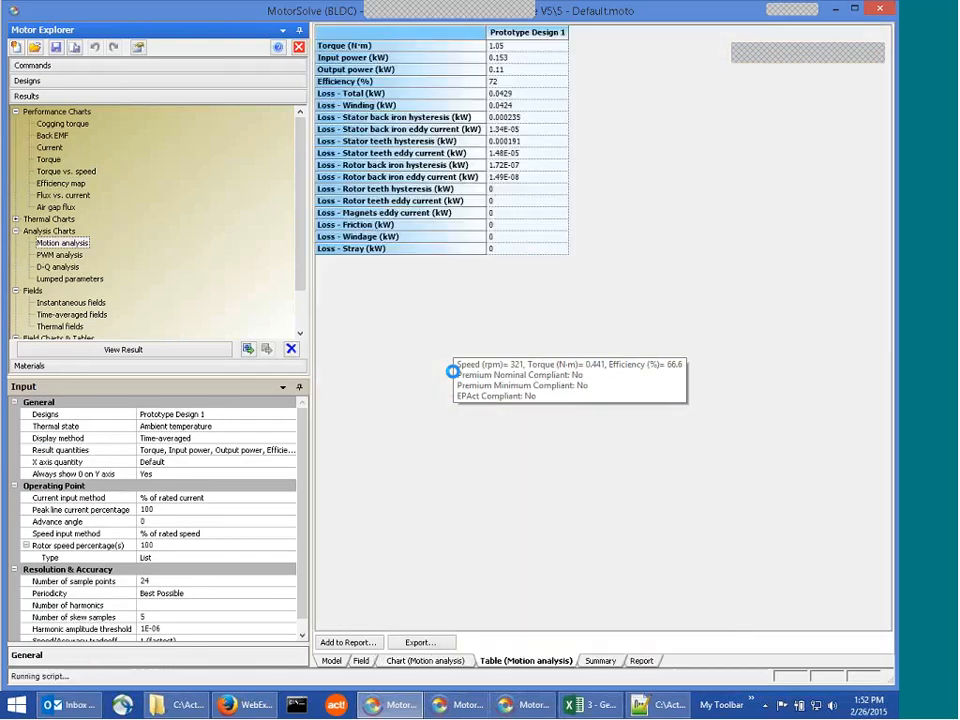
click(71, 302)
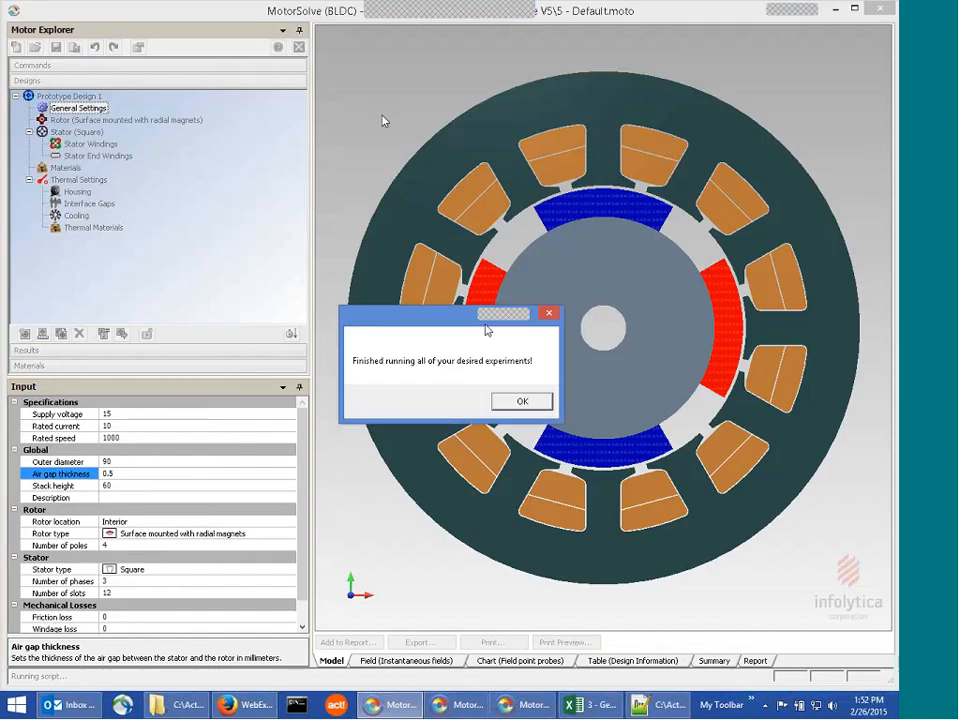
mouse_move(521, 407)
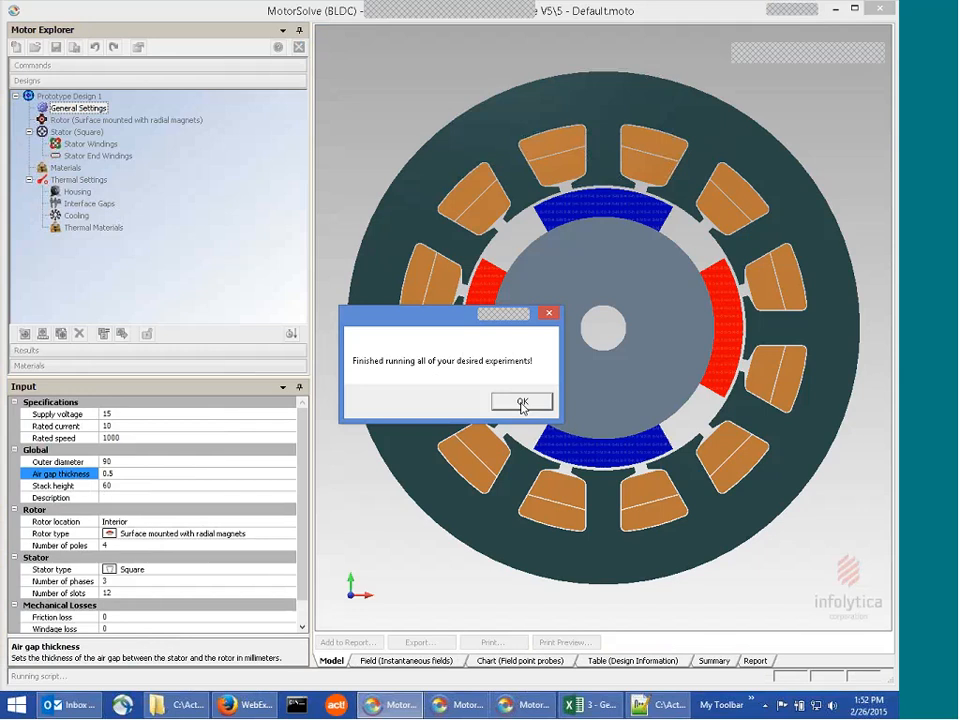
click(521, 401)
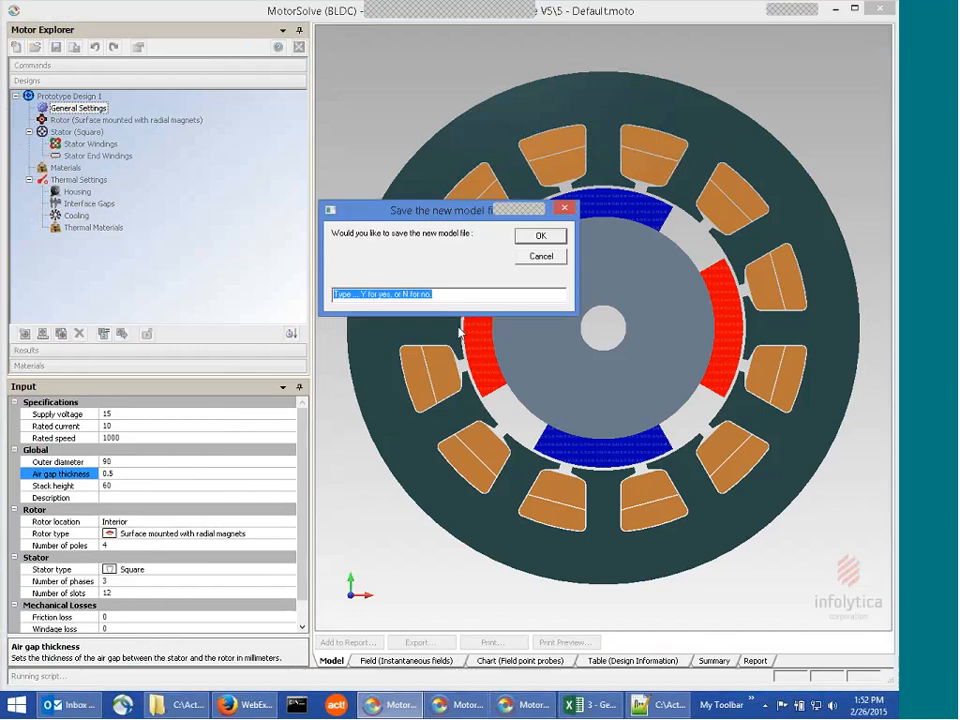
Answer N to skip saving the new model file and review the report's cogging torque, flux density and force density plots
text(N)
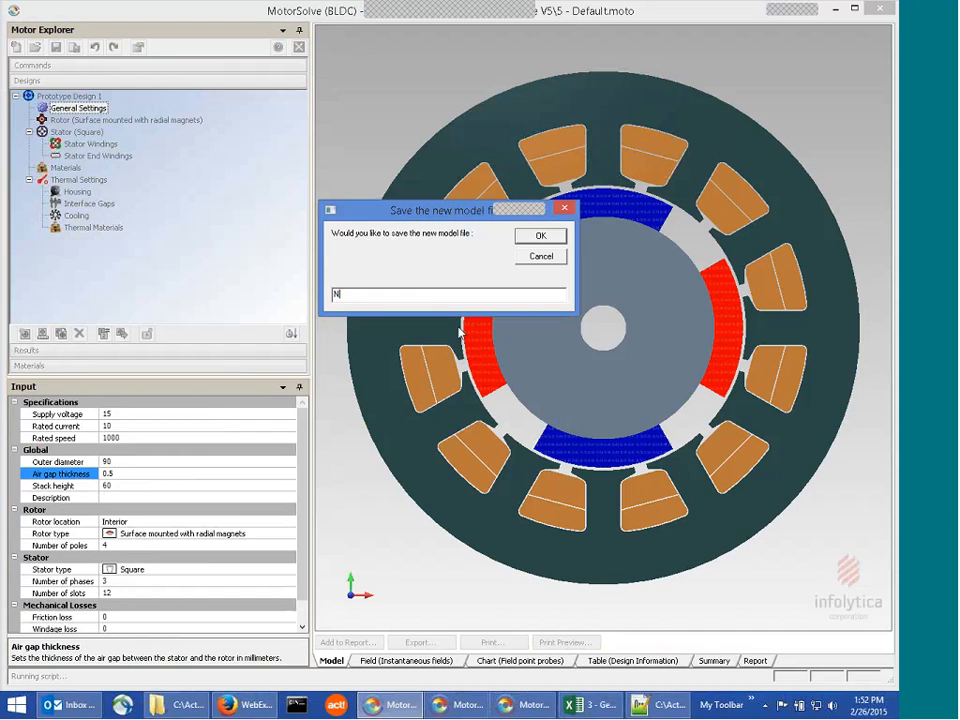
click(540, 235)
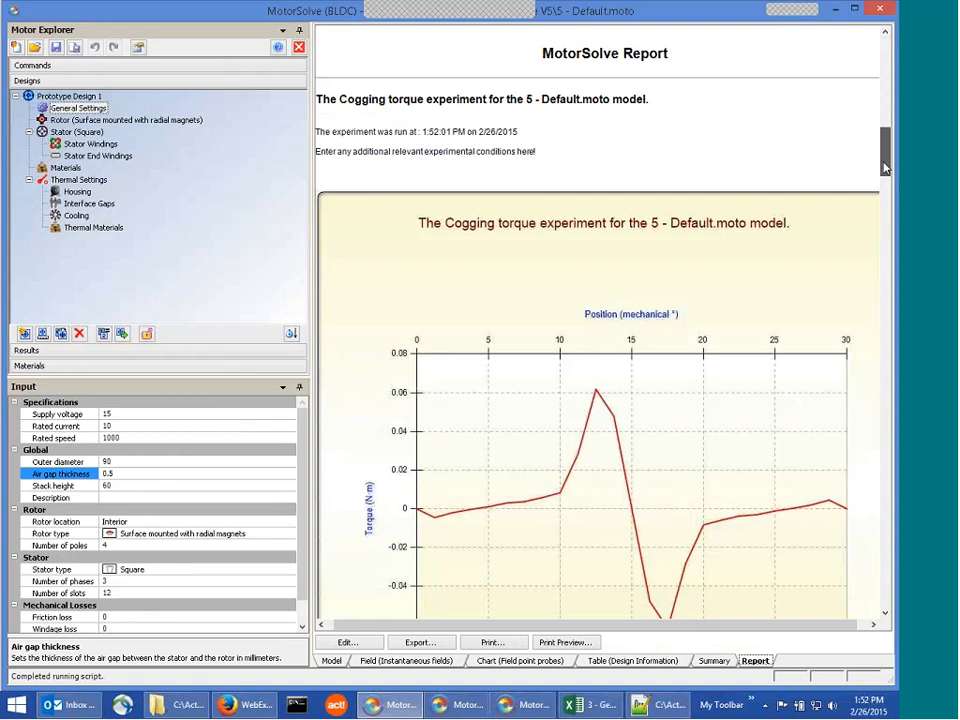
scroll(down, 3)
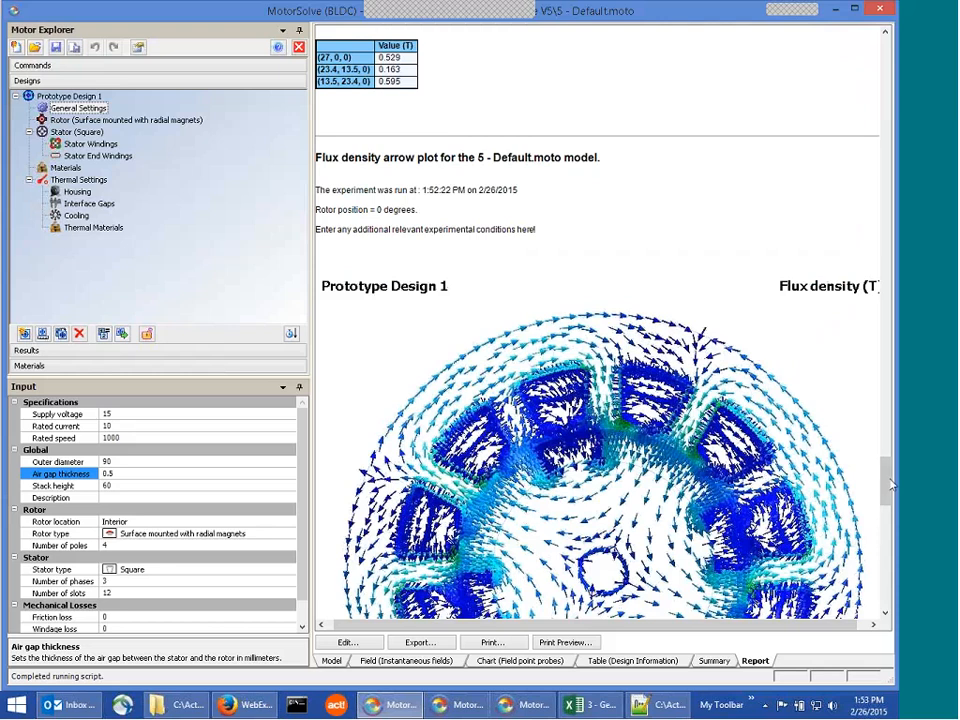
scroll(down, 3)
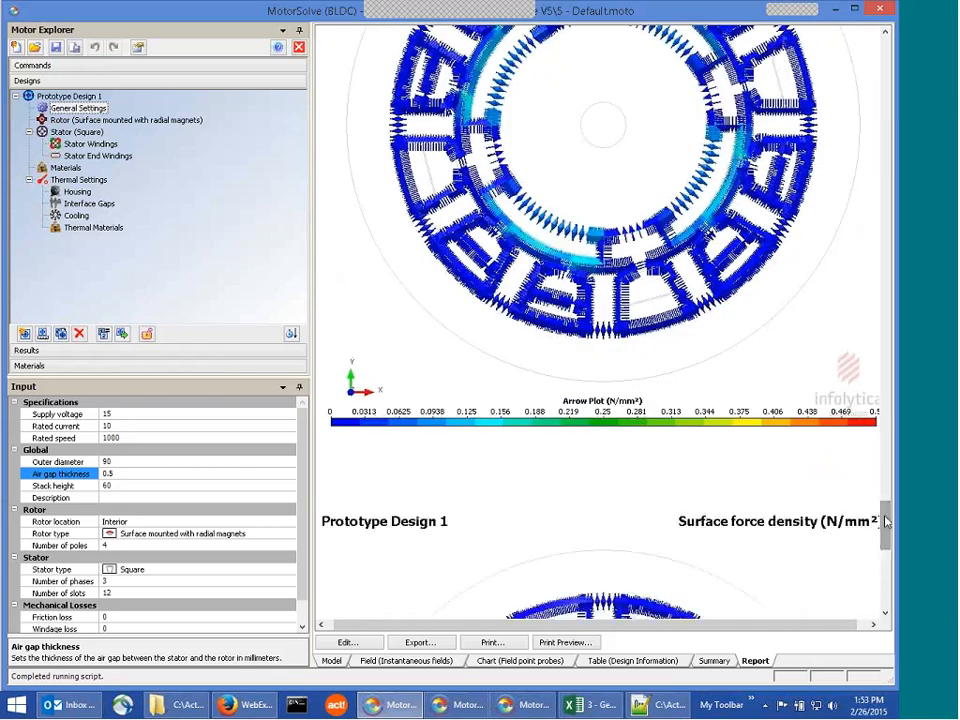
scroll(up, 3)
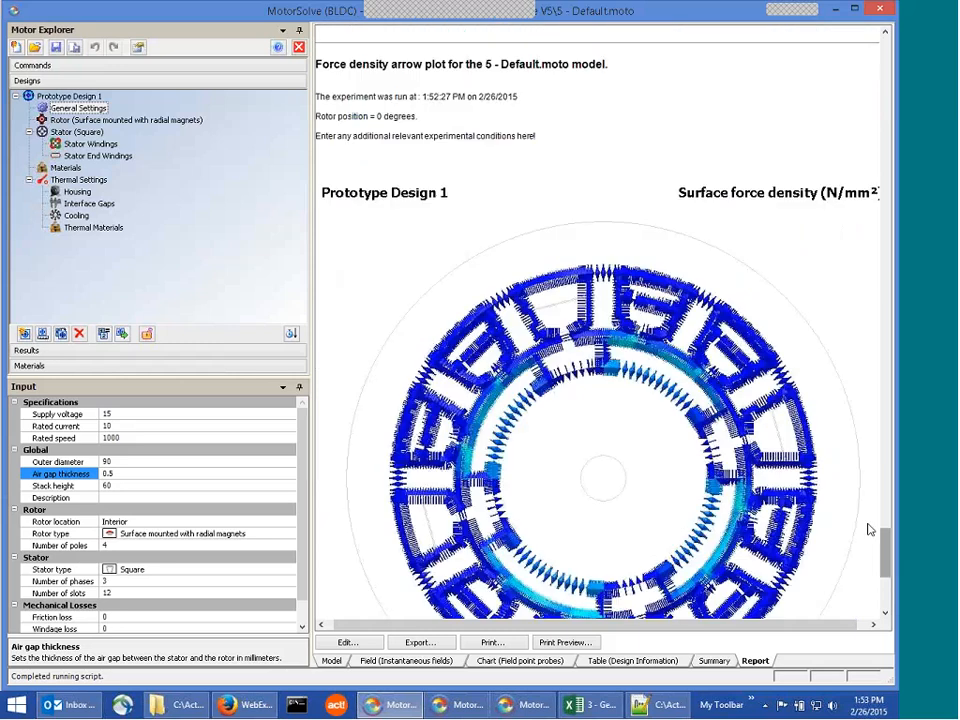
mouse_move(533, 488)
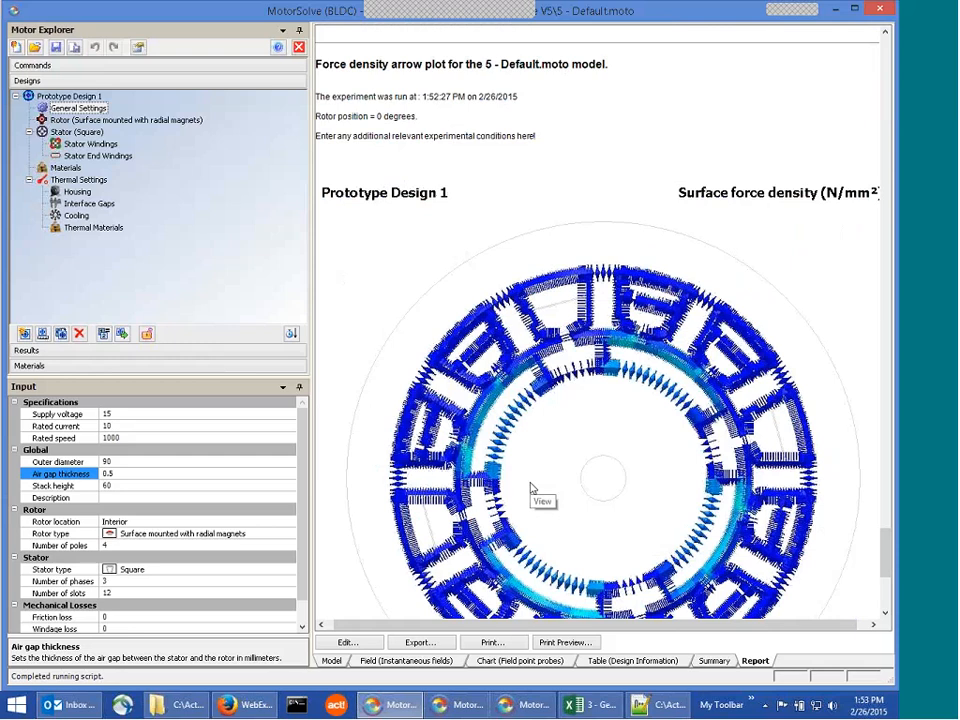
mouse_move(532, 488)
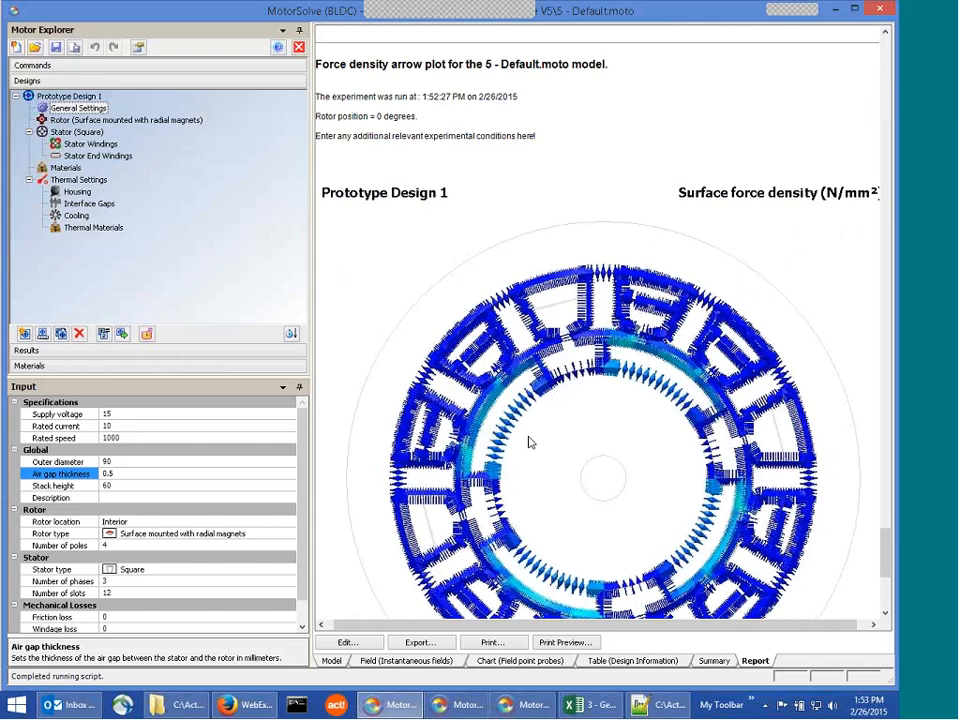
mouse_move(498, 375)
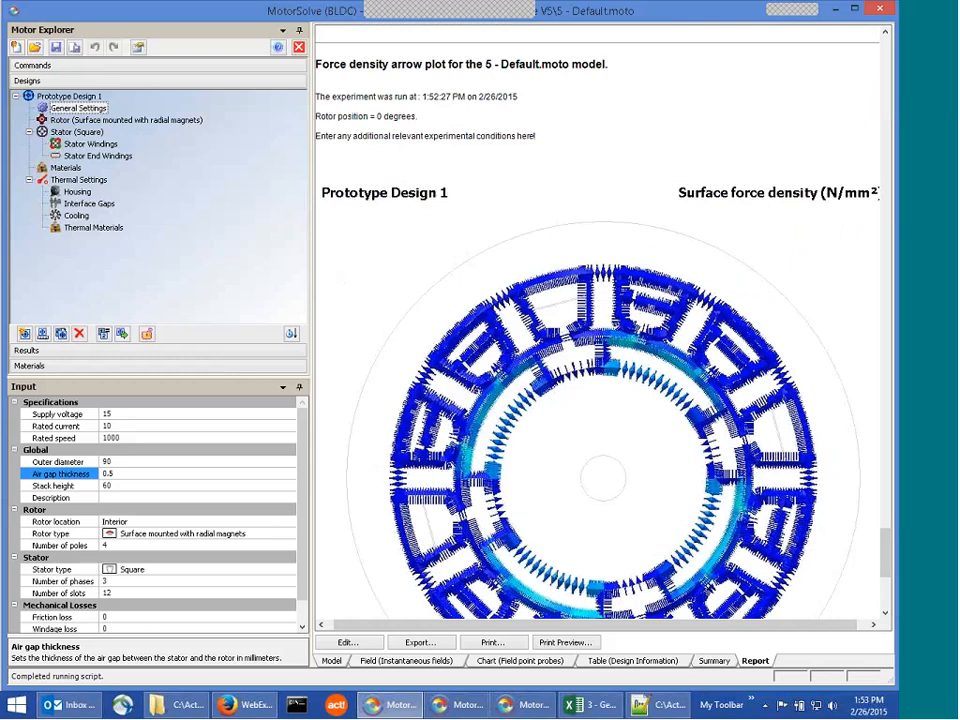
mouse_move(381, 261)
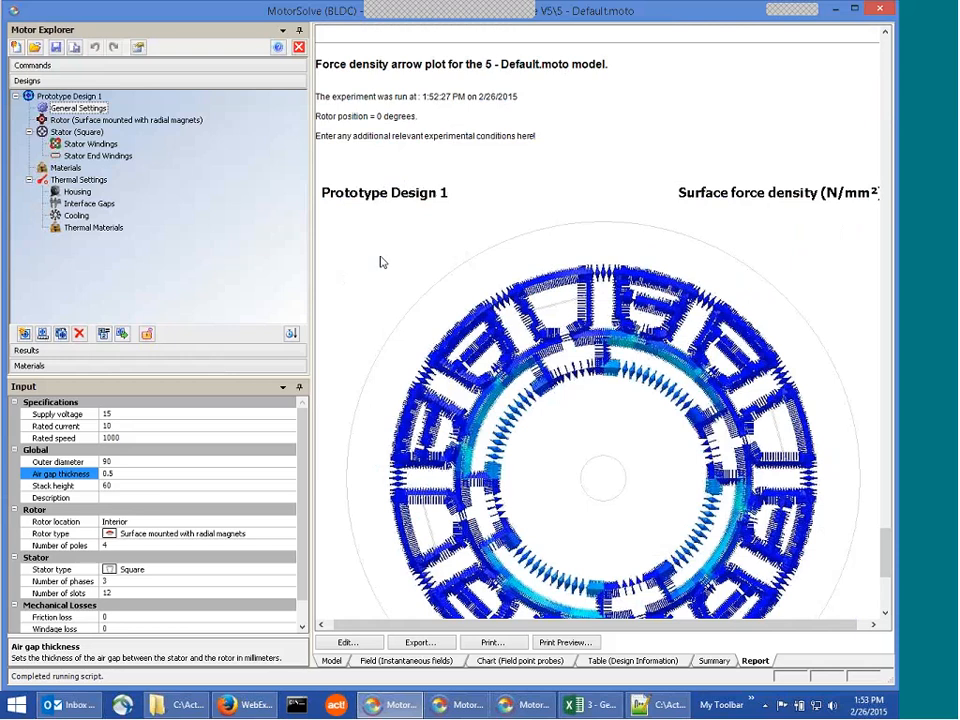
mouse_move(388, 262)
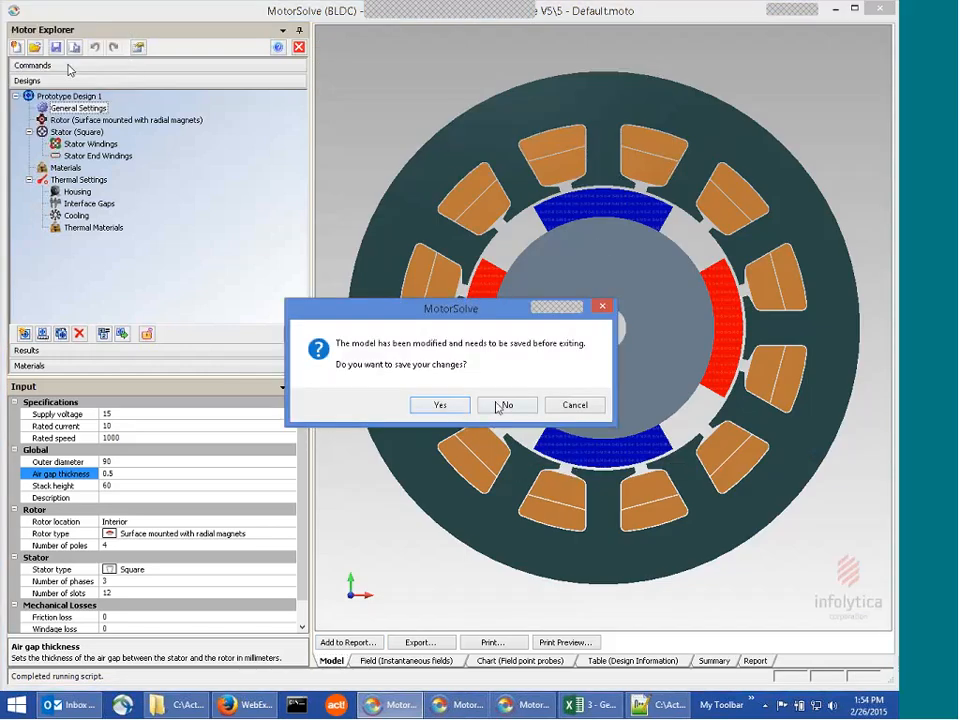
Discard the default model's changes, switch to the SMMA model and start the laboratory experiments script on it
click(506, 405)
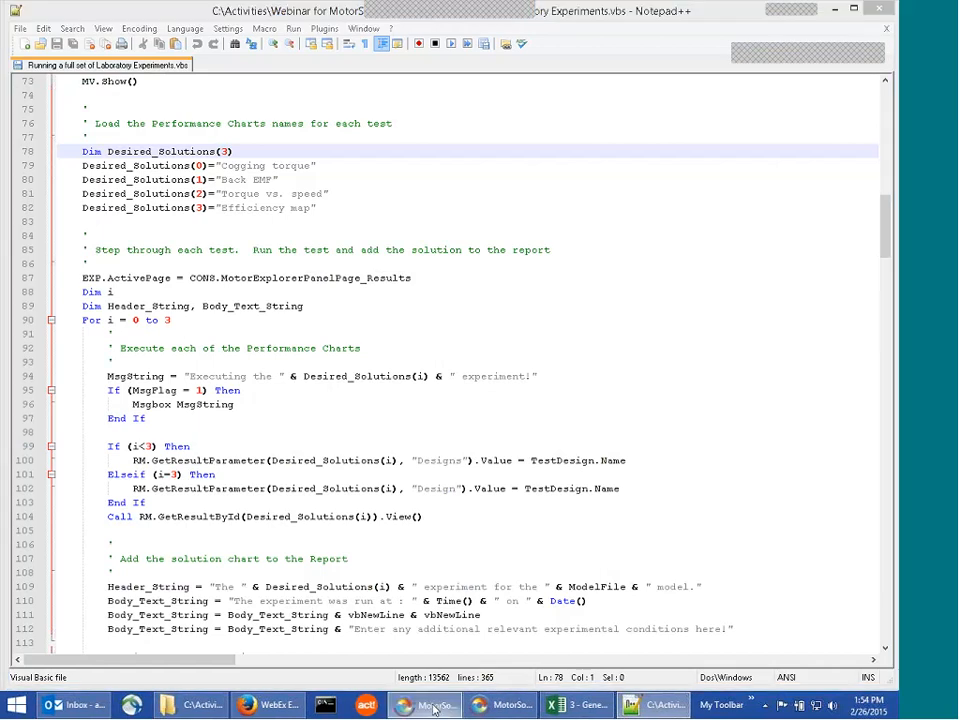
click(427, 705)
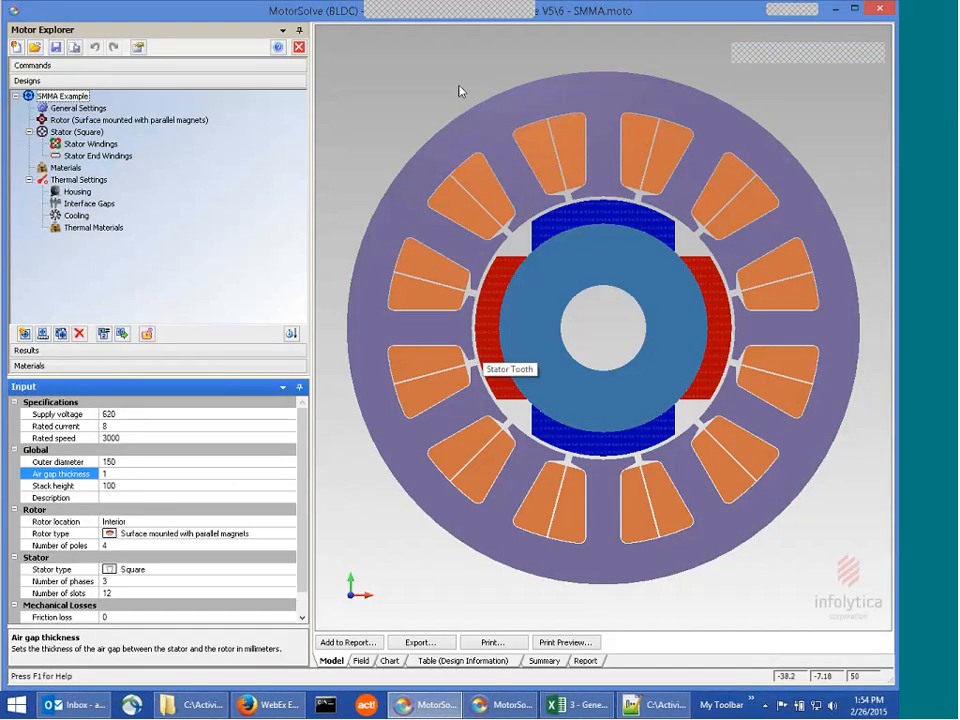
mouse_move(337, 122)
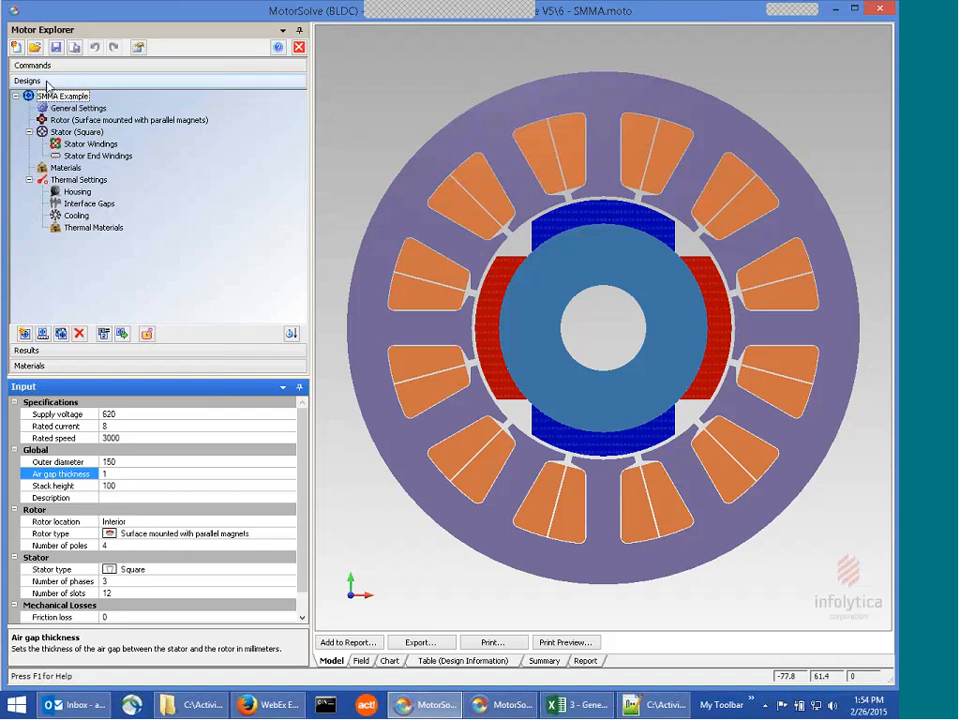
click(16, 47)
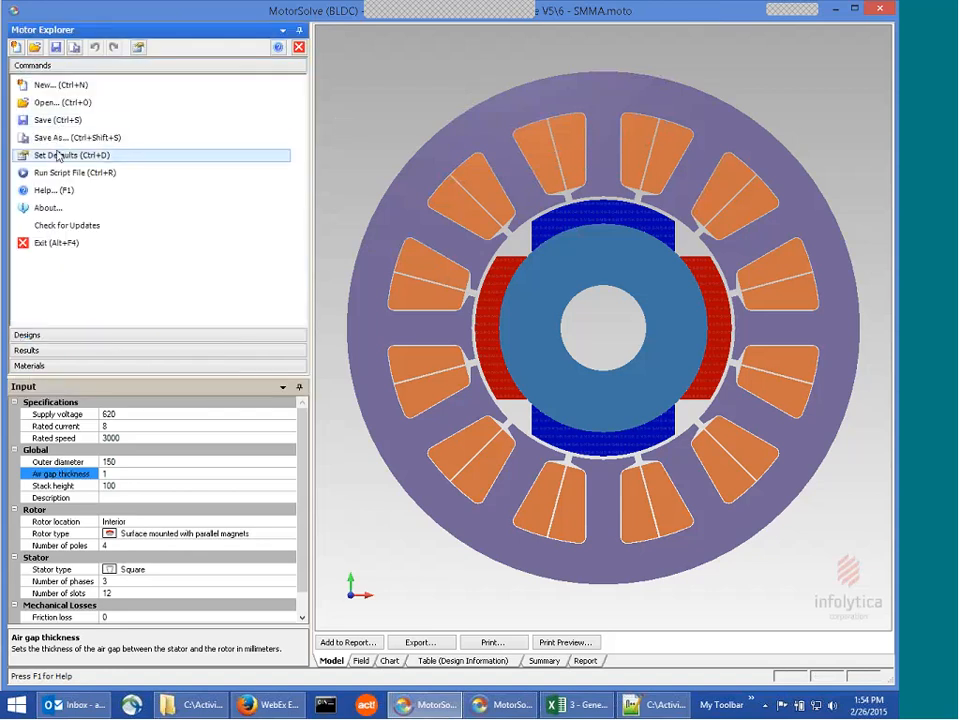
click(73, 172)
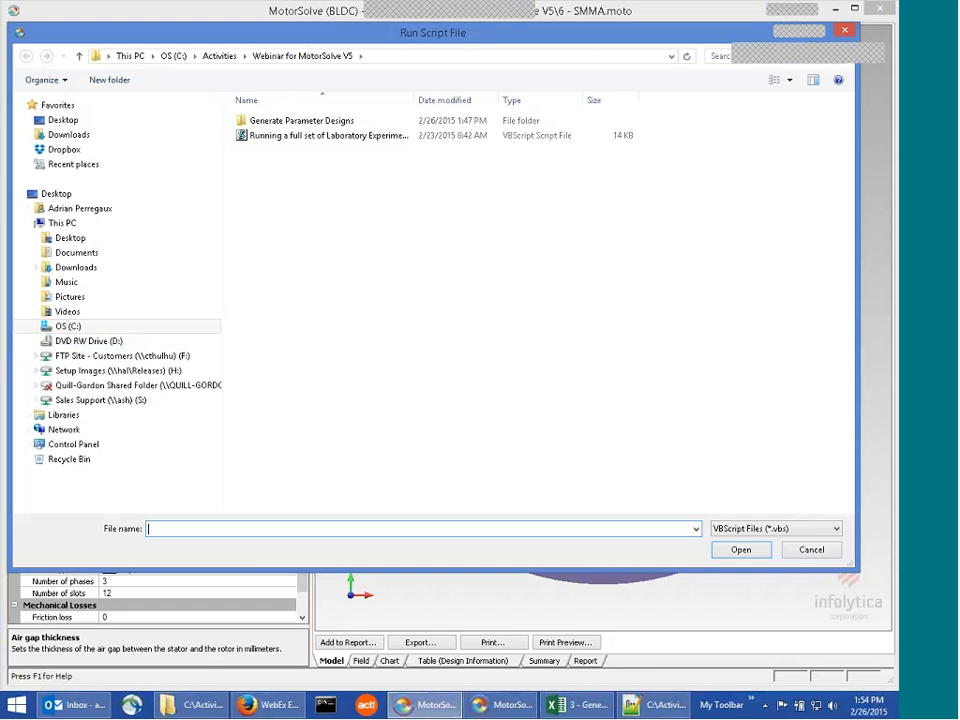
click(740, 549)
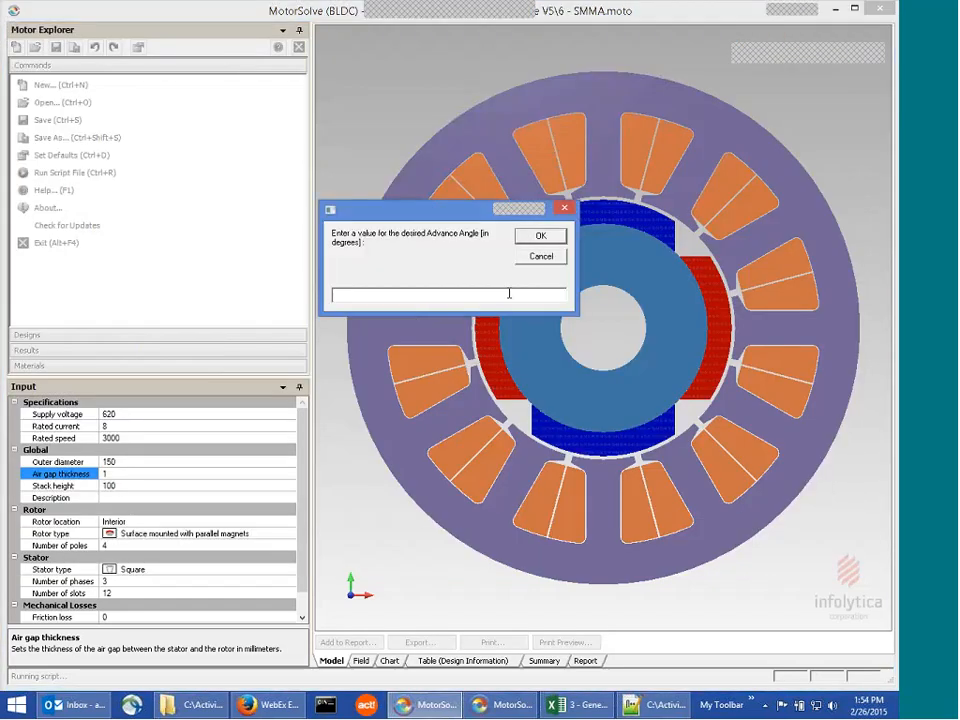
click(540, 235)
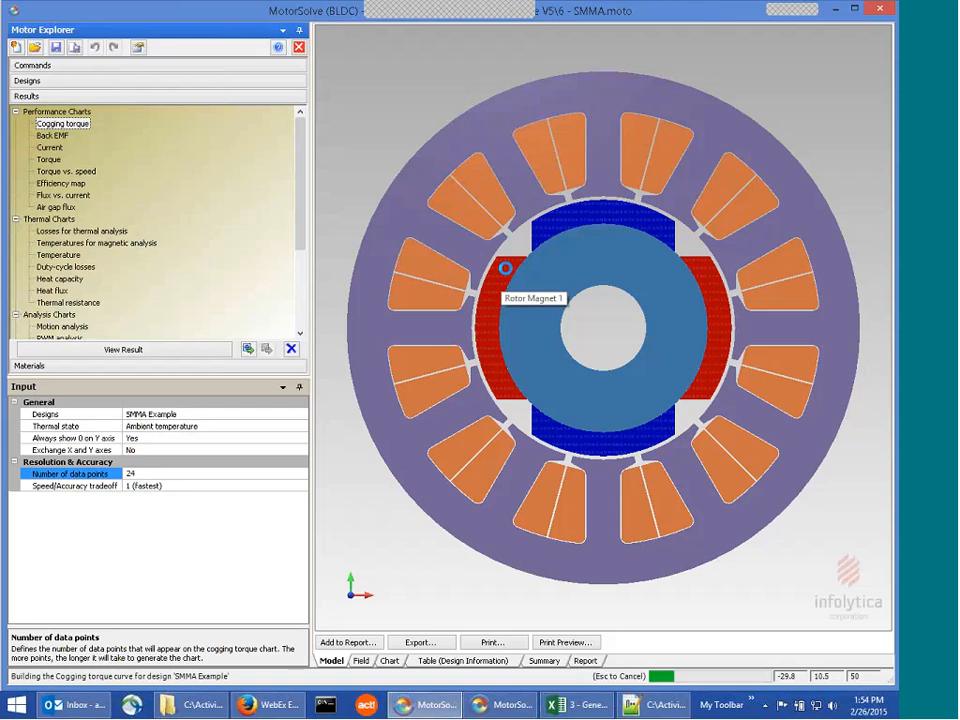
Let the script advance through each experiment on the SMMA model until the save-new-model prompt appears
click(52, 135)
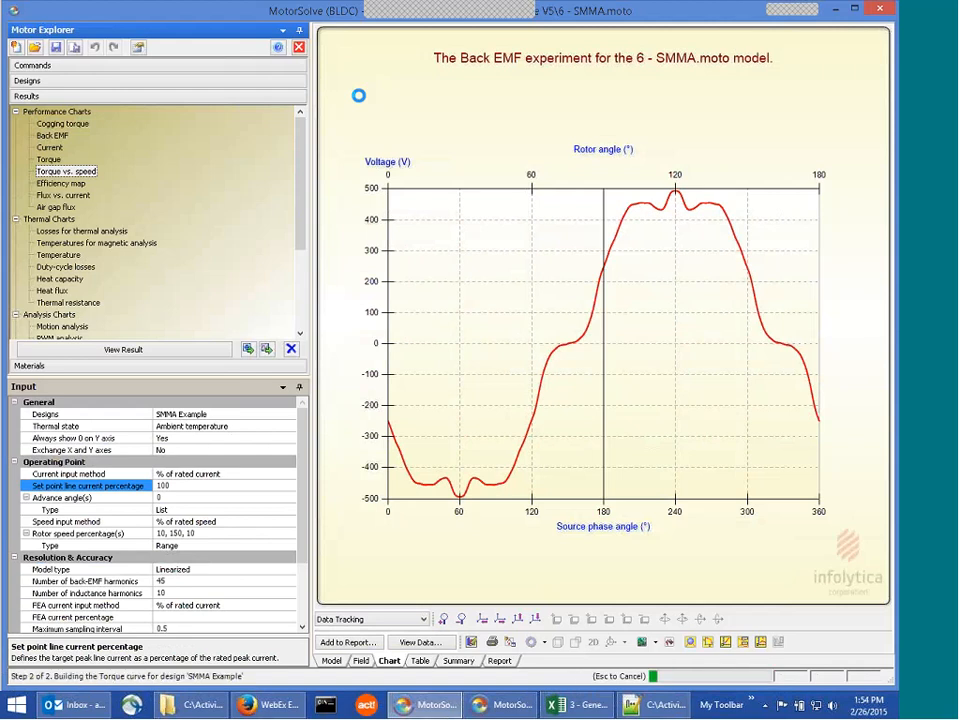
click(61, 183)
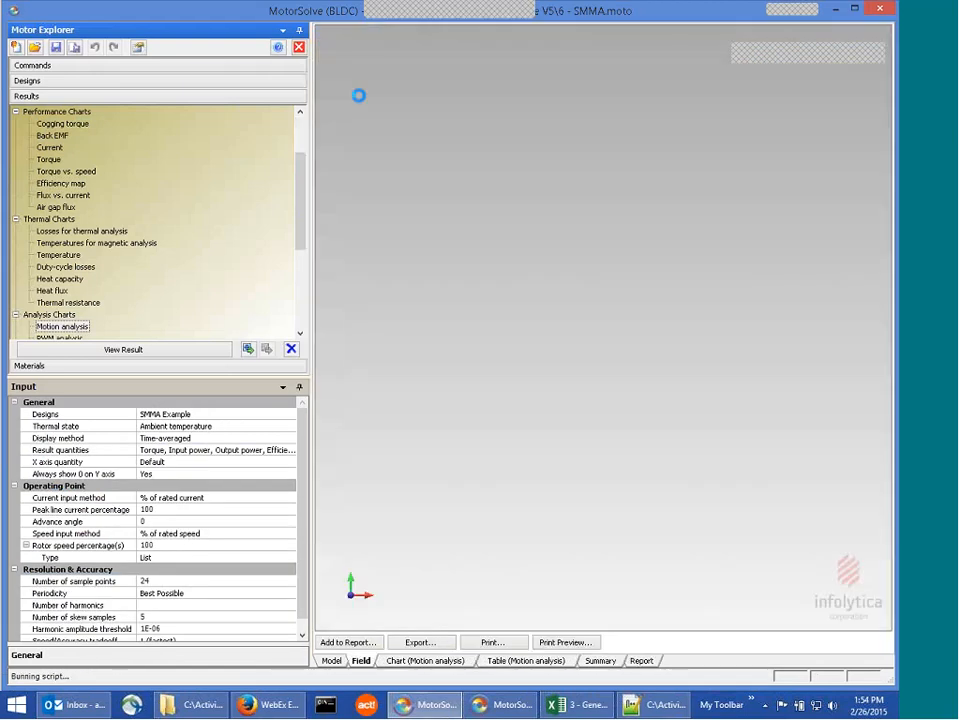
click(71, 326)
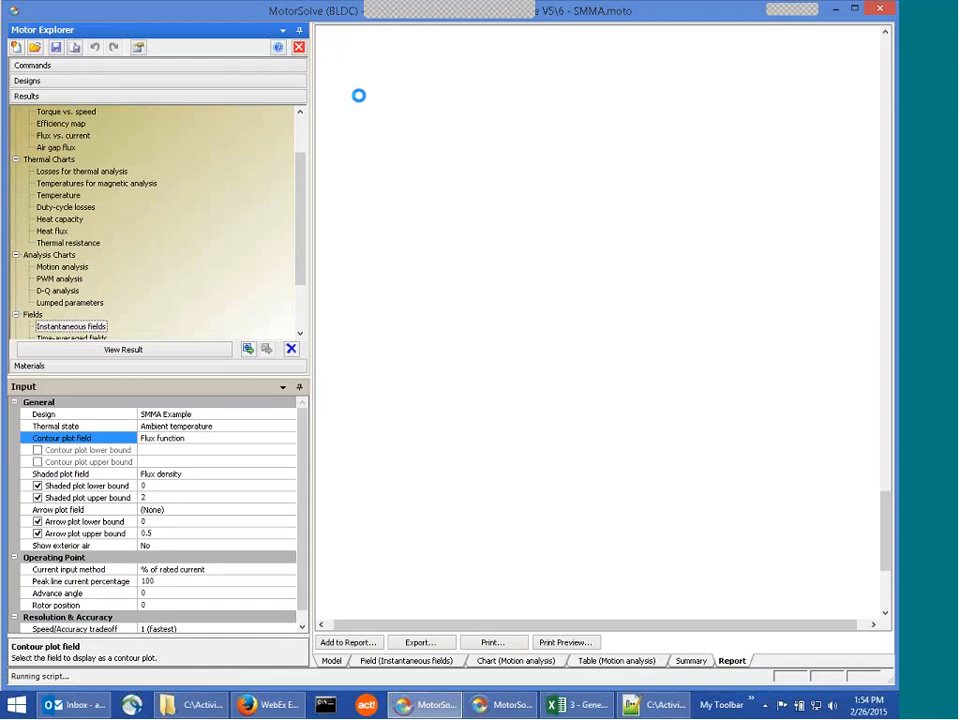
click(123, 349)
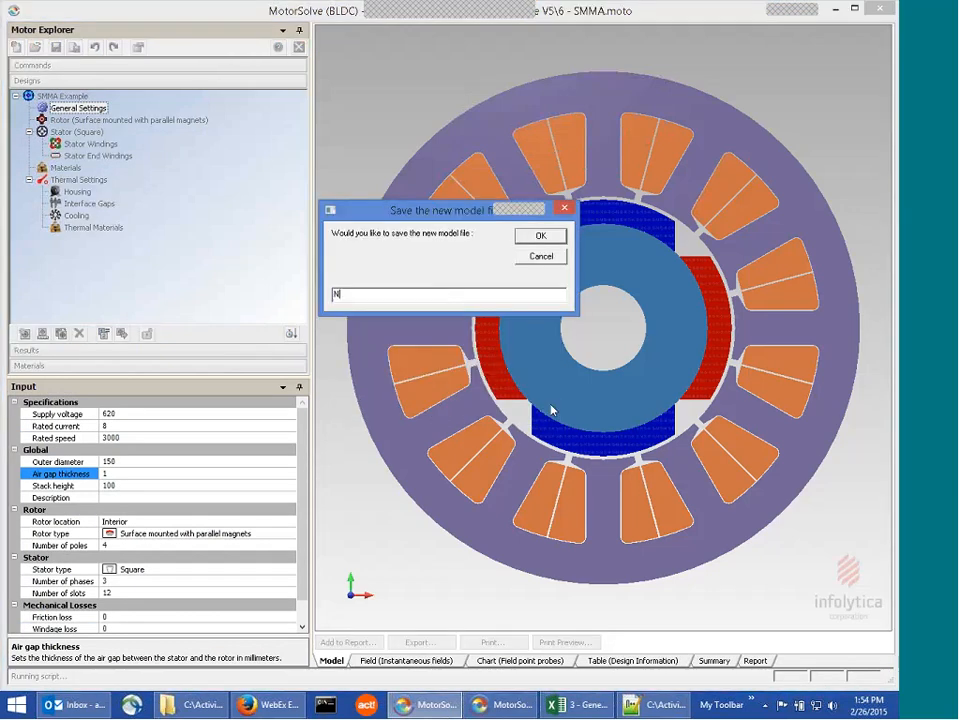
Answer N to skip saving the SMMA model file and review the report's cogging torque, back EMF, efficiency map, motion analysis and force density results
click(540, 235)
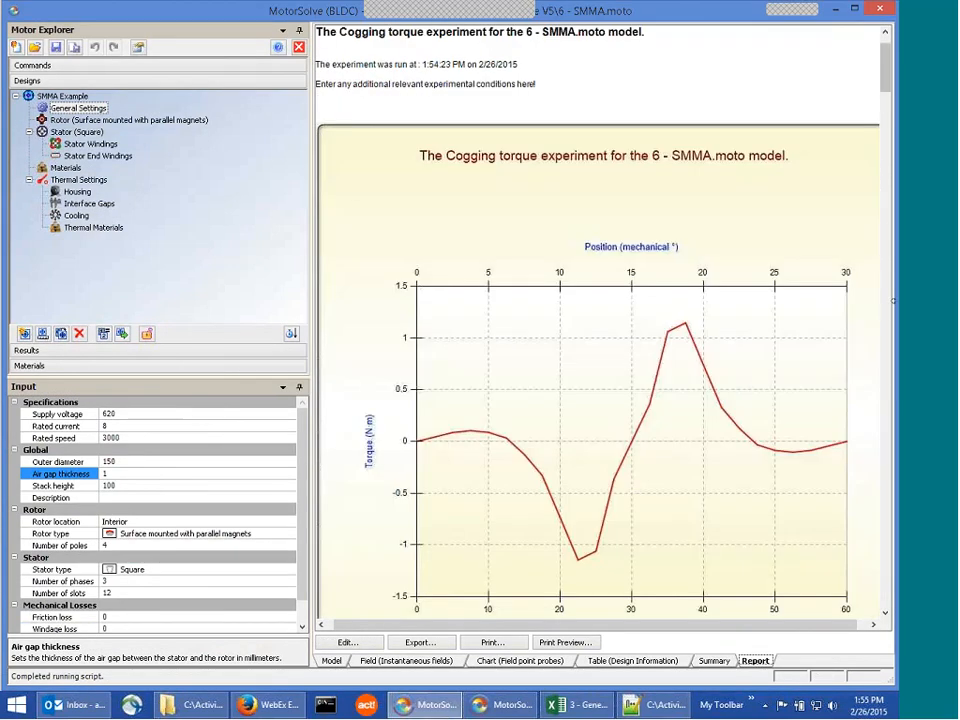
scroll(down, 3)
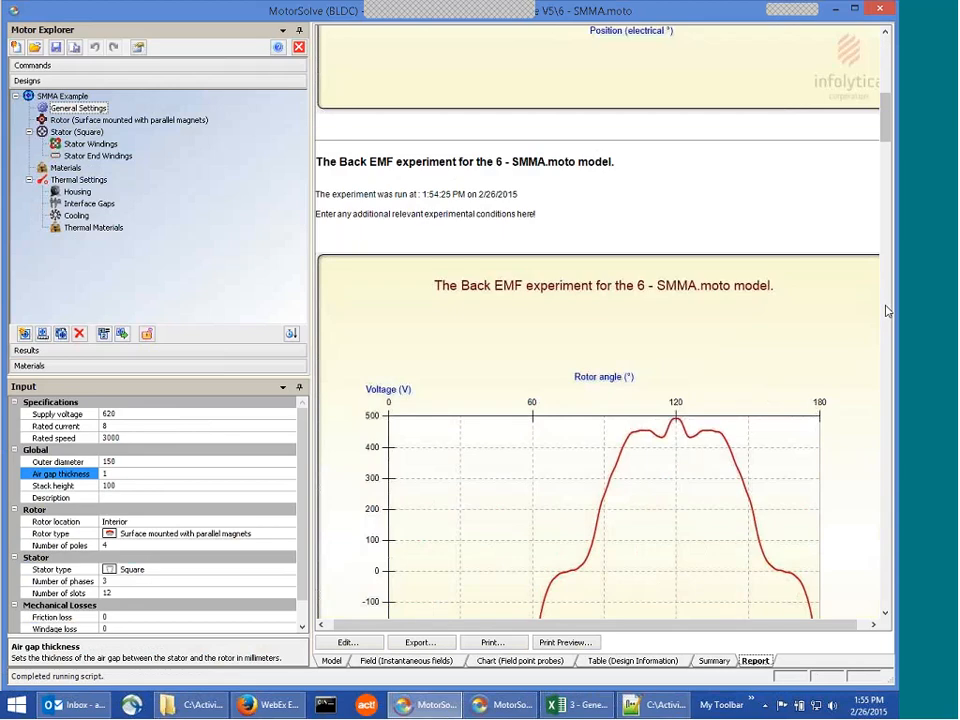
scroll(down, 3)
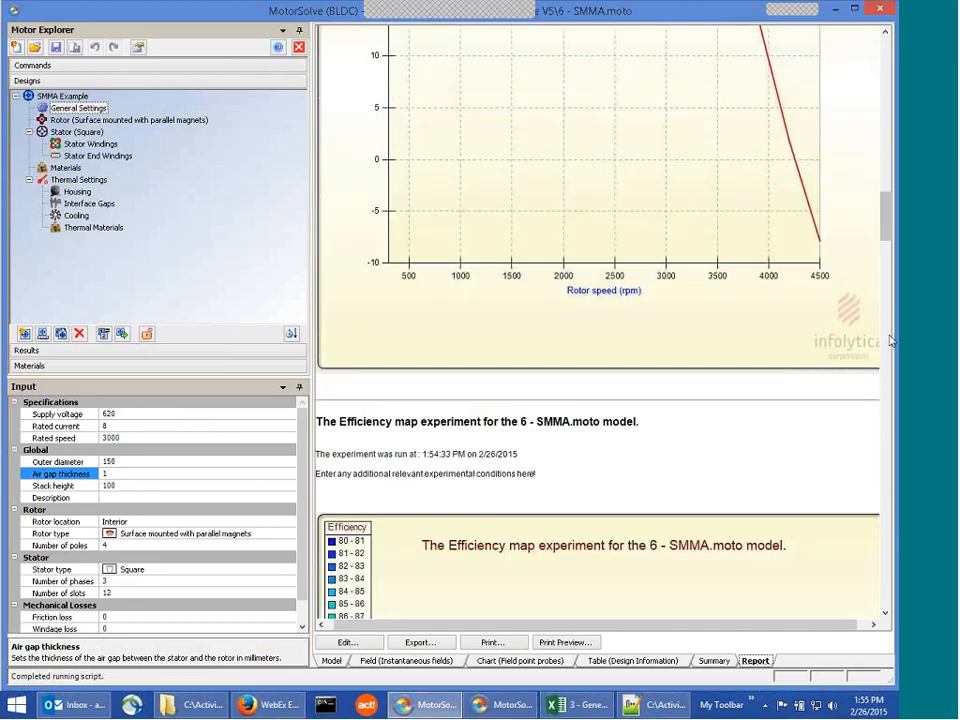
scroll(down, 3)
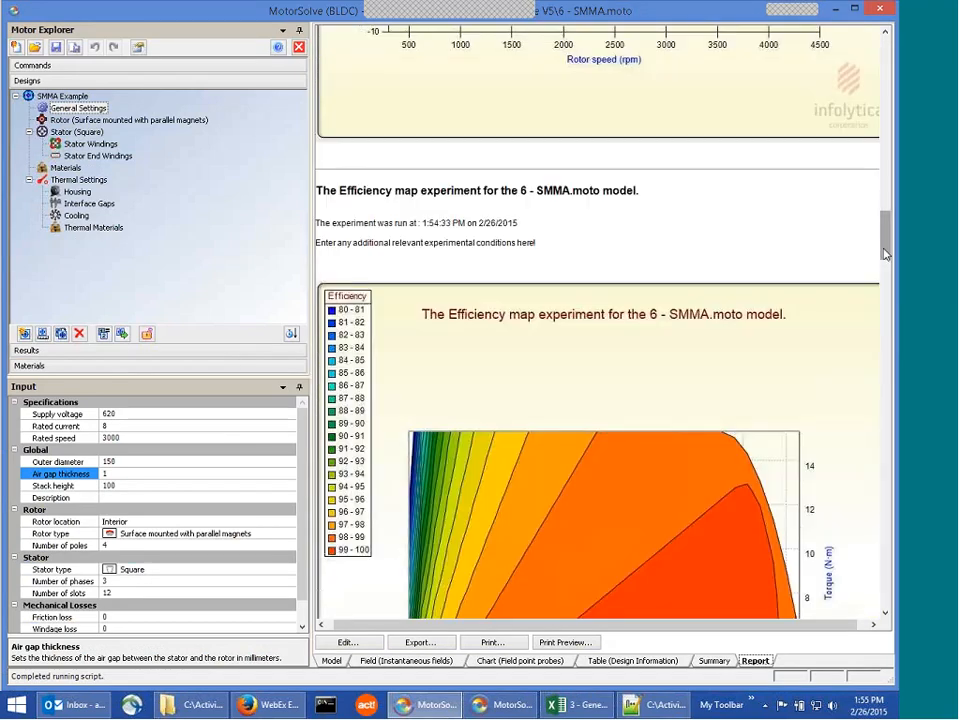
scroll(down, 3)
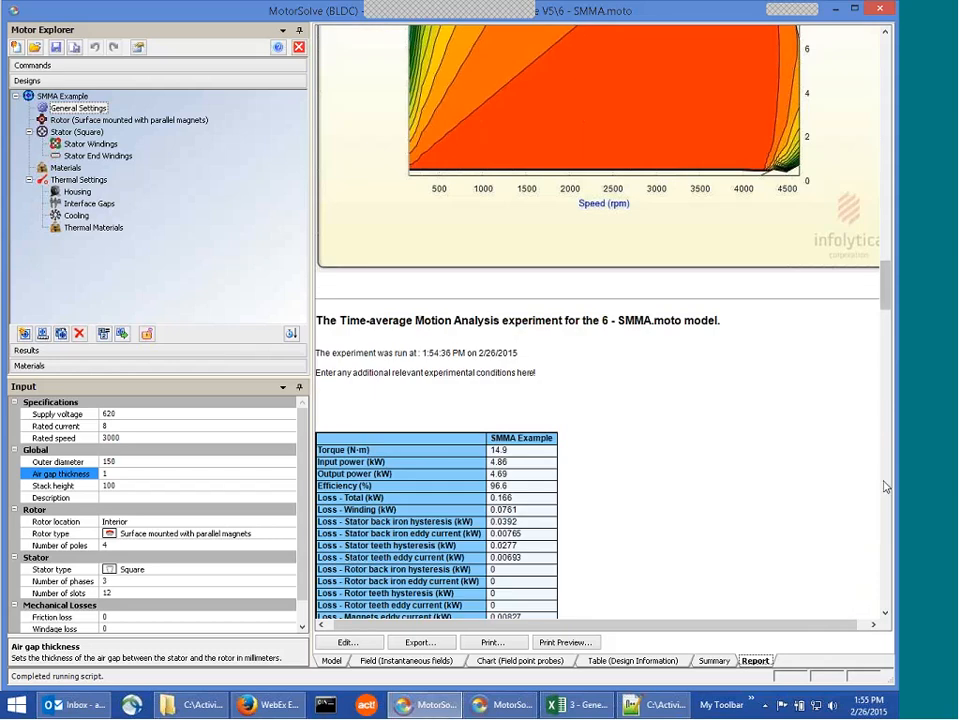
scroll(down, 3)
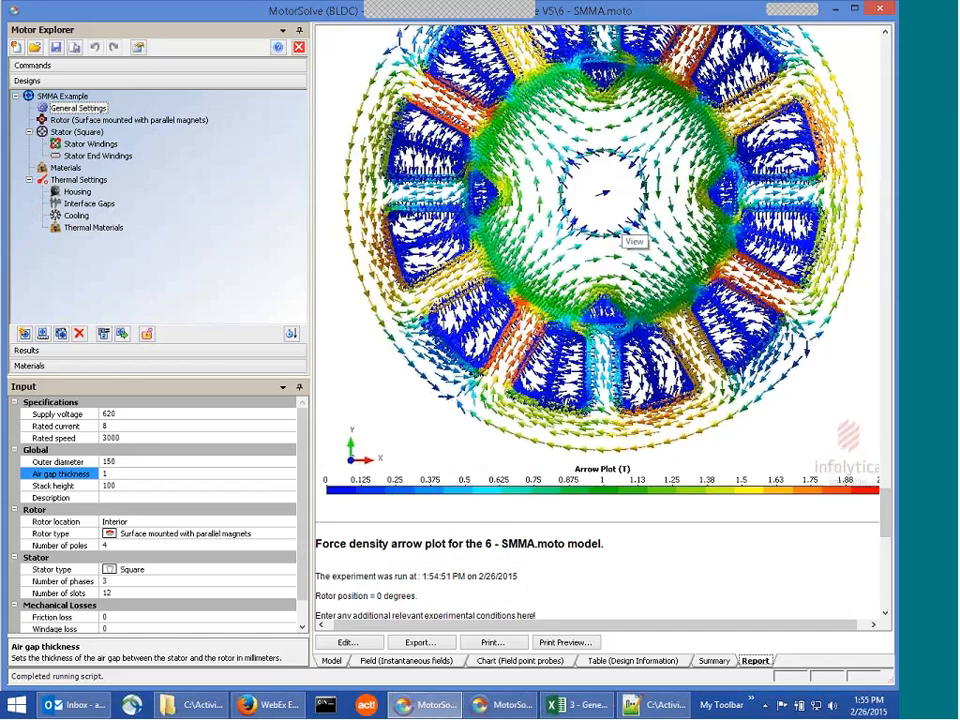
click(13, 11)
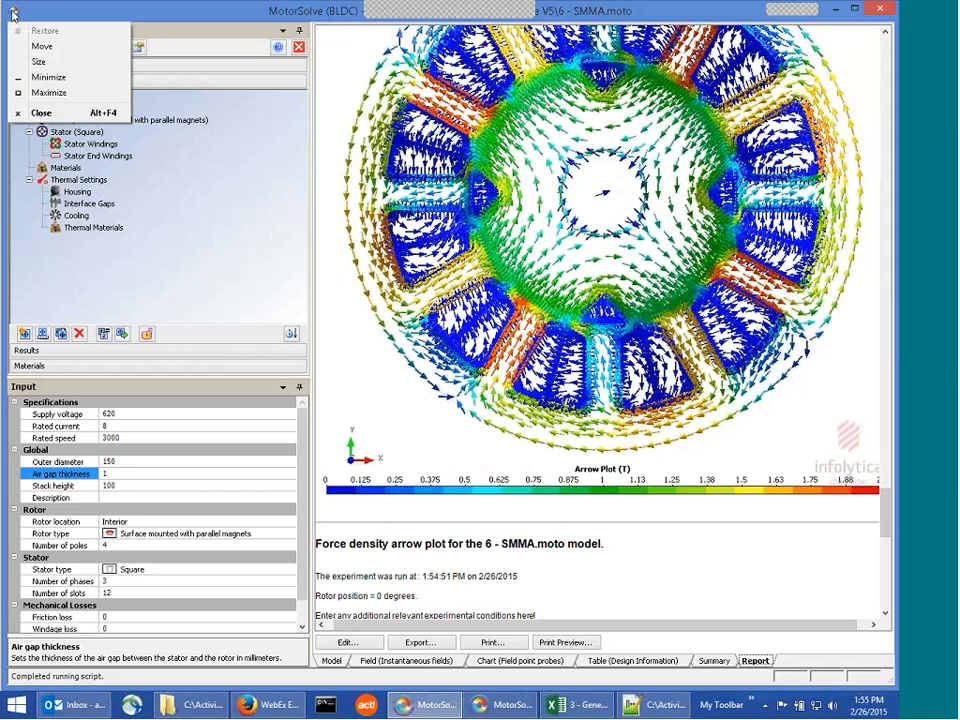
Close the SMMA window and start the laboratory experiments script on the 2010 Prius model with a 35-degree advance angle
click(647, 705)
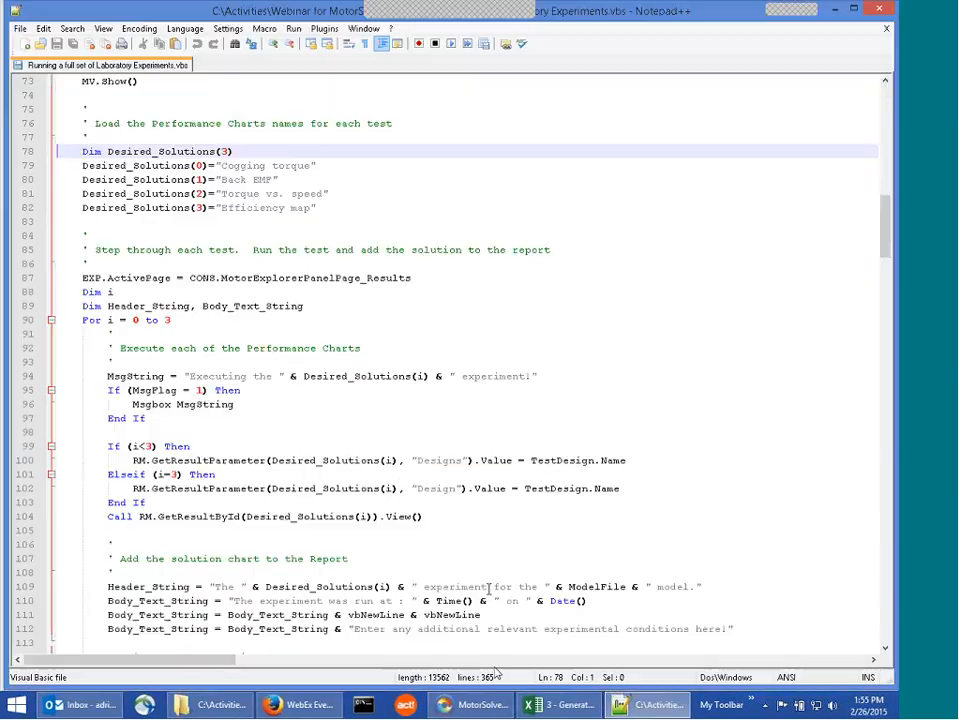
click(470, 705)
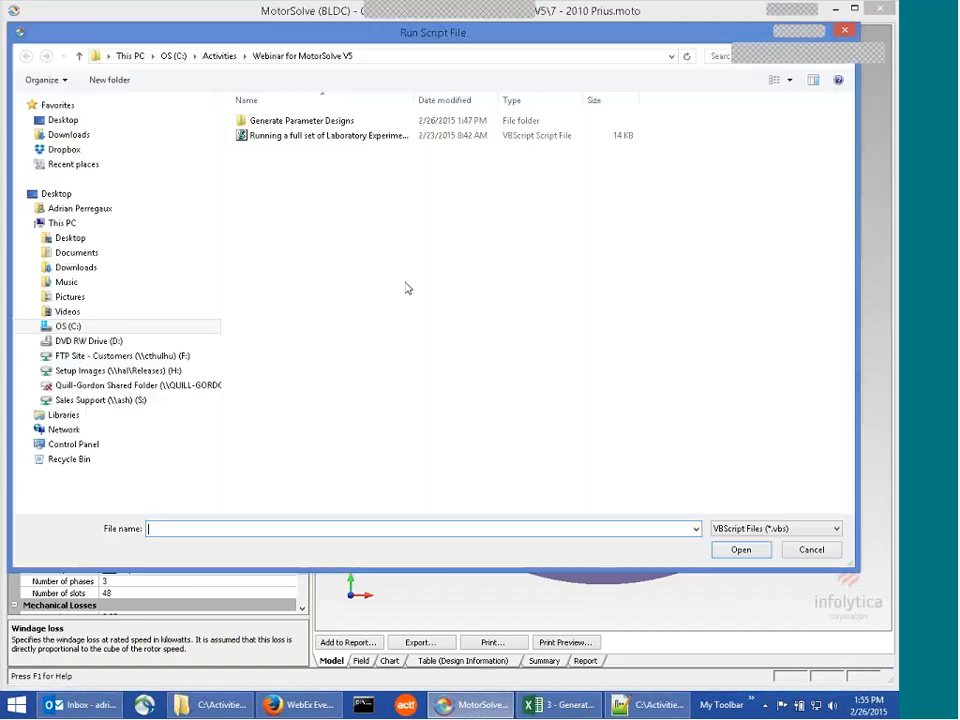
click(740, 549)
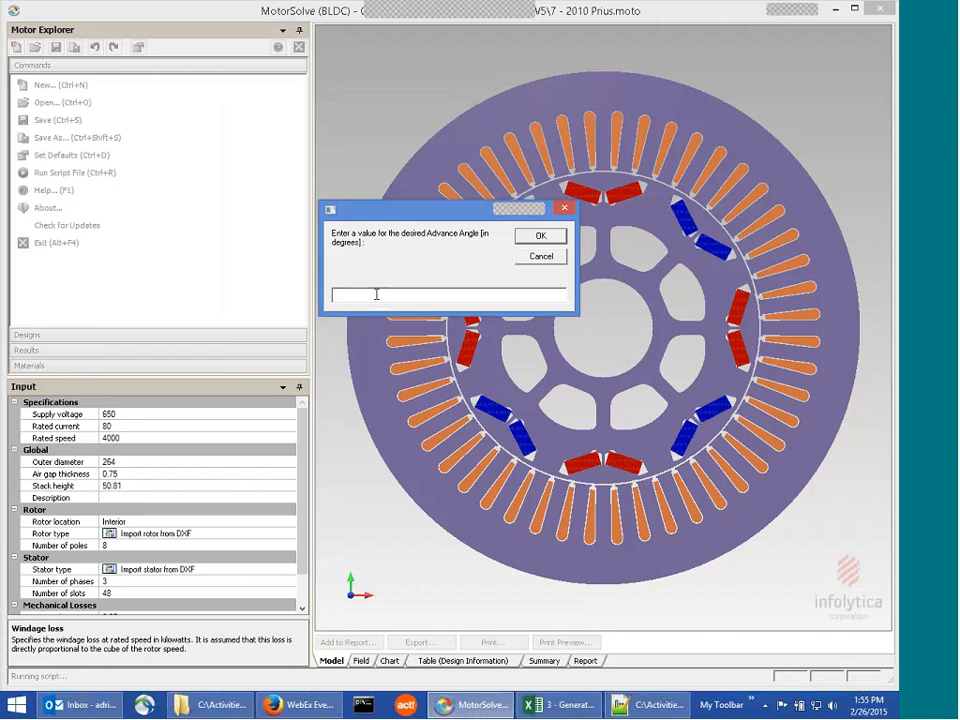
text(35)
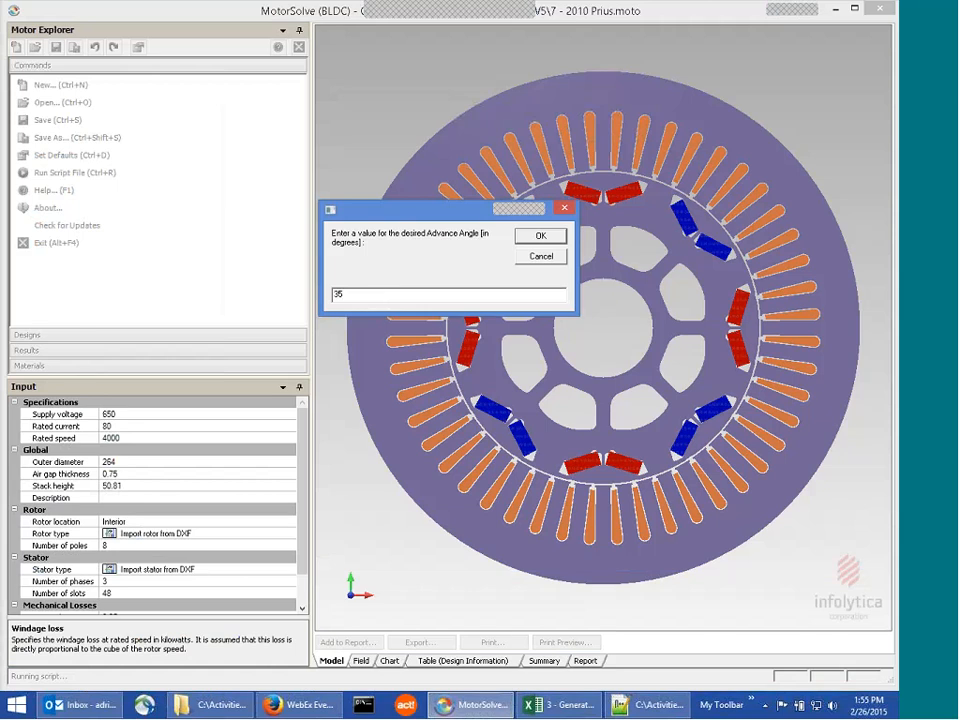
click(540, 235)
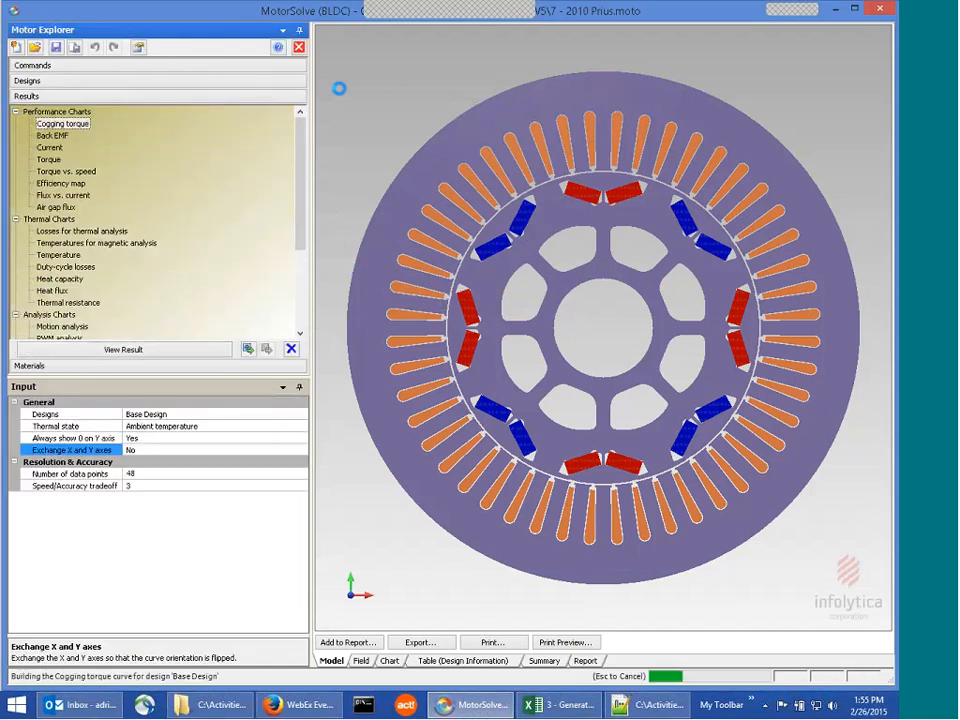
Let the script continue through each experiment on the Prius model until all experiments are reported finished
click(123, 349)
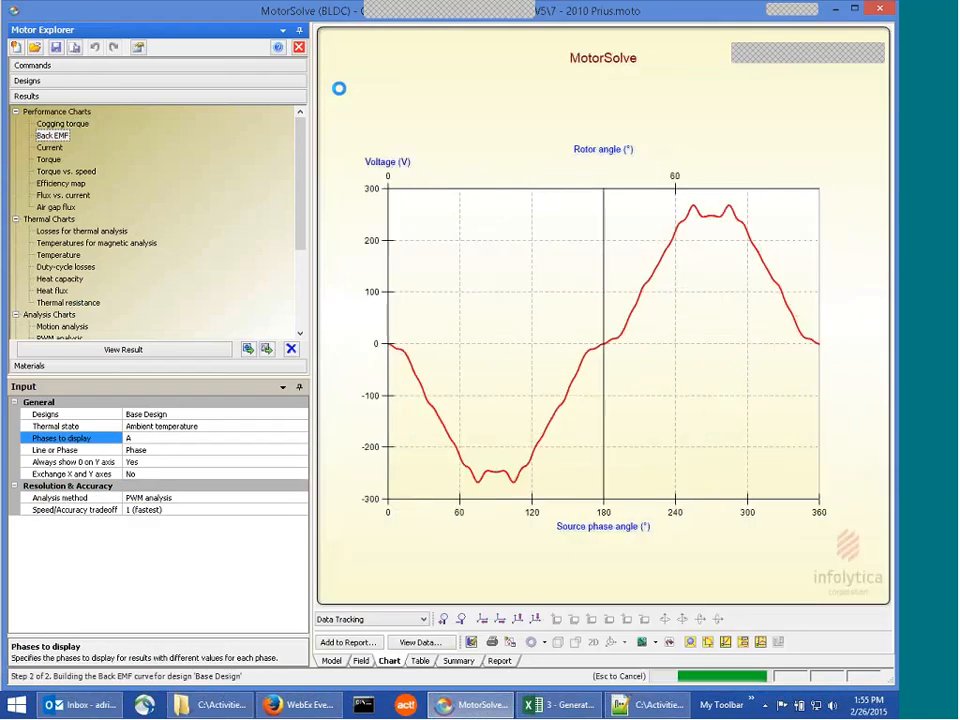
click(123, 349)
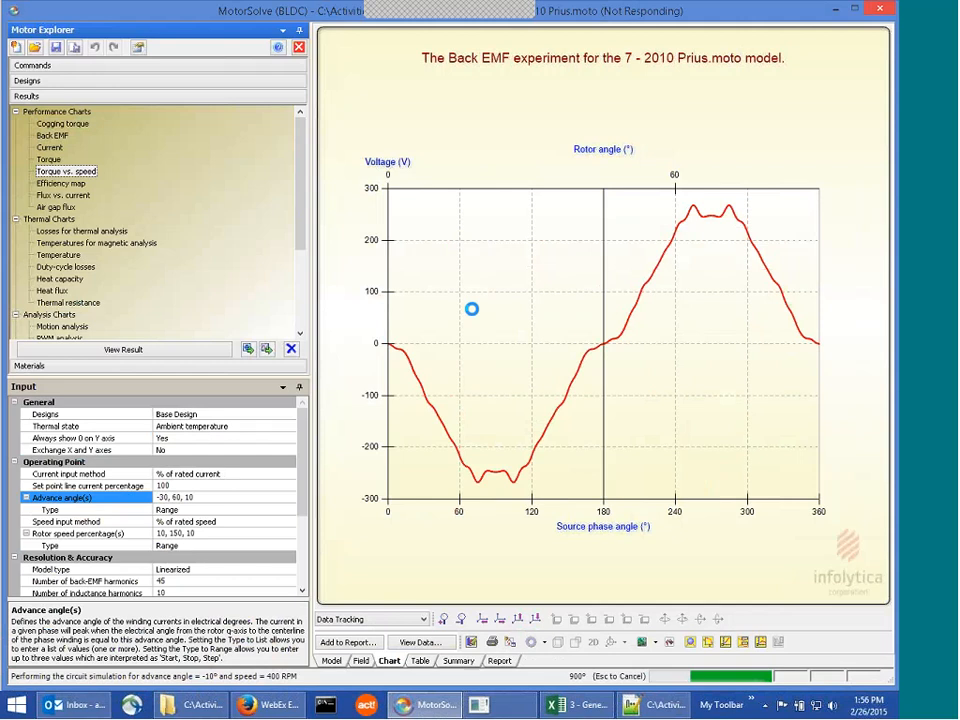
mouse_move(492, 705)
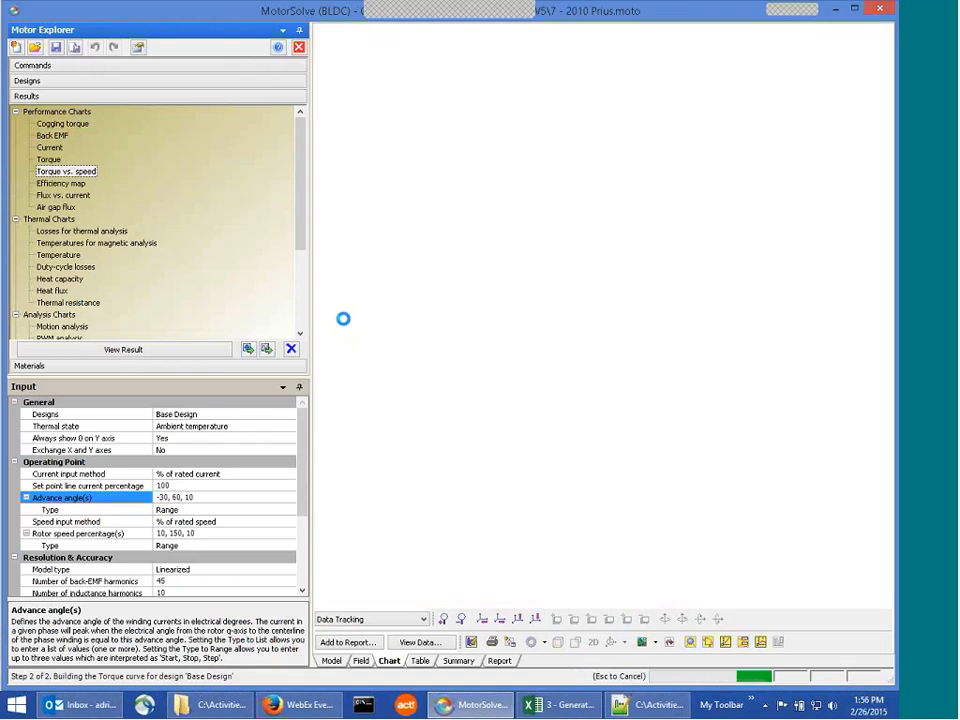
click(123, 349)
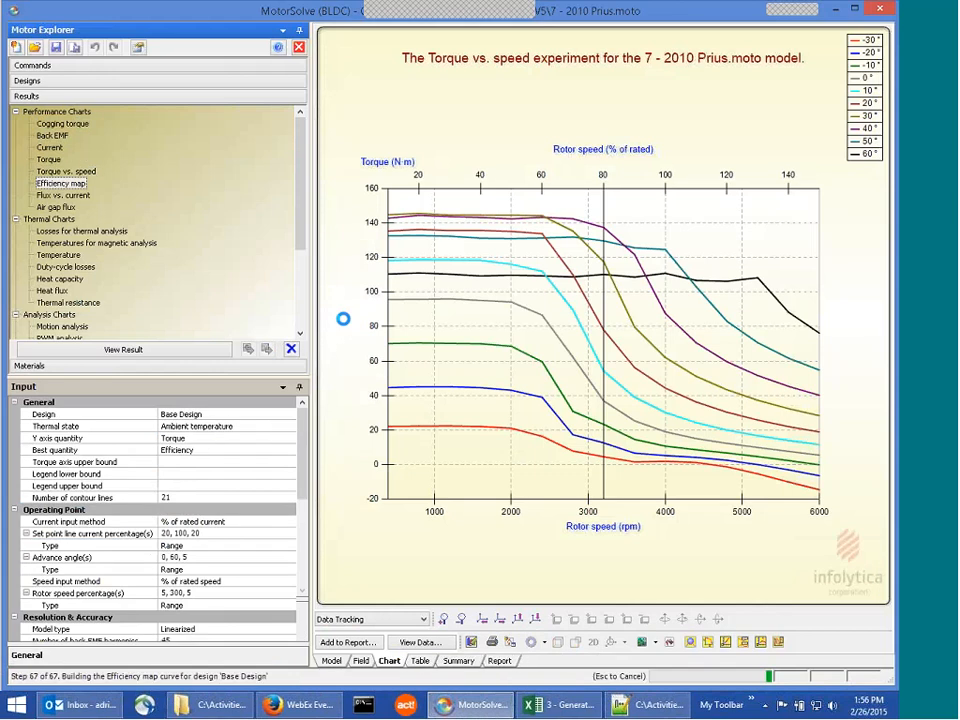
click(61, 183)
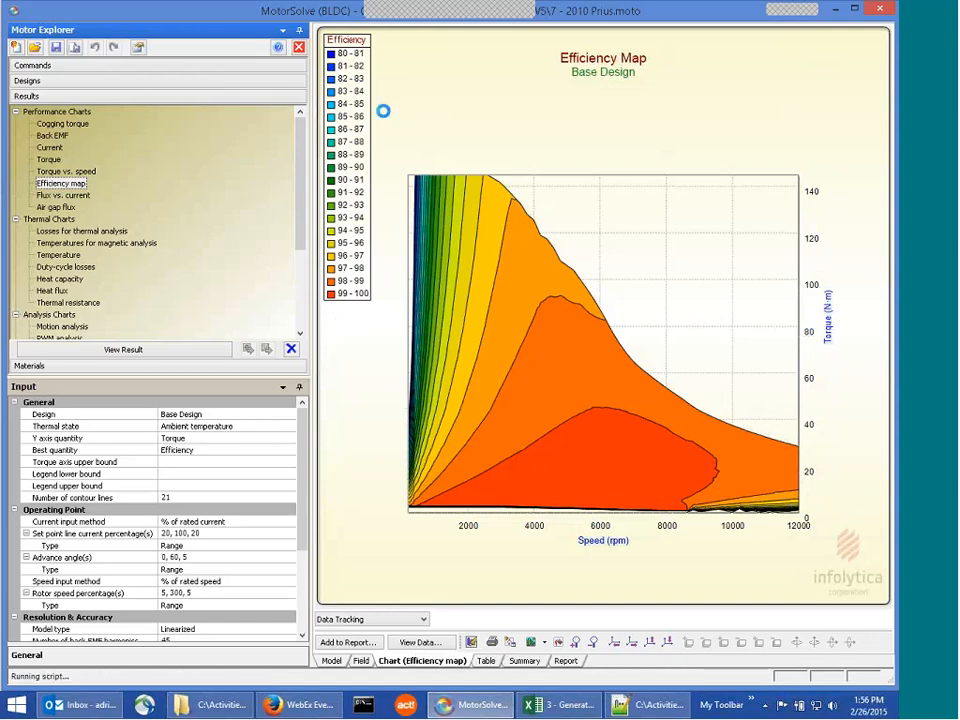
click(62, 326)
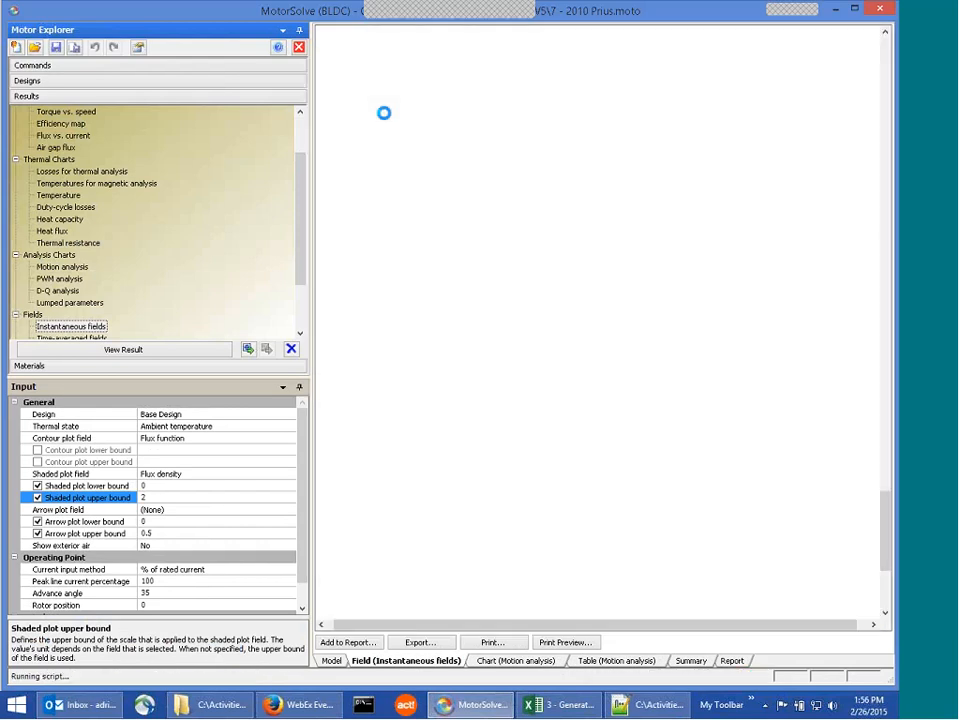
click(123, 349)
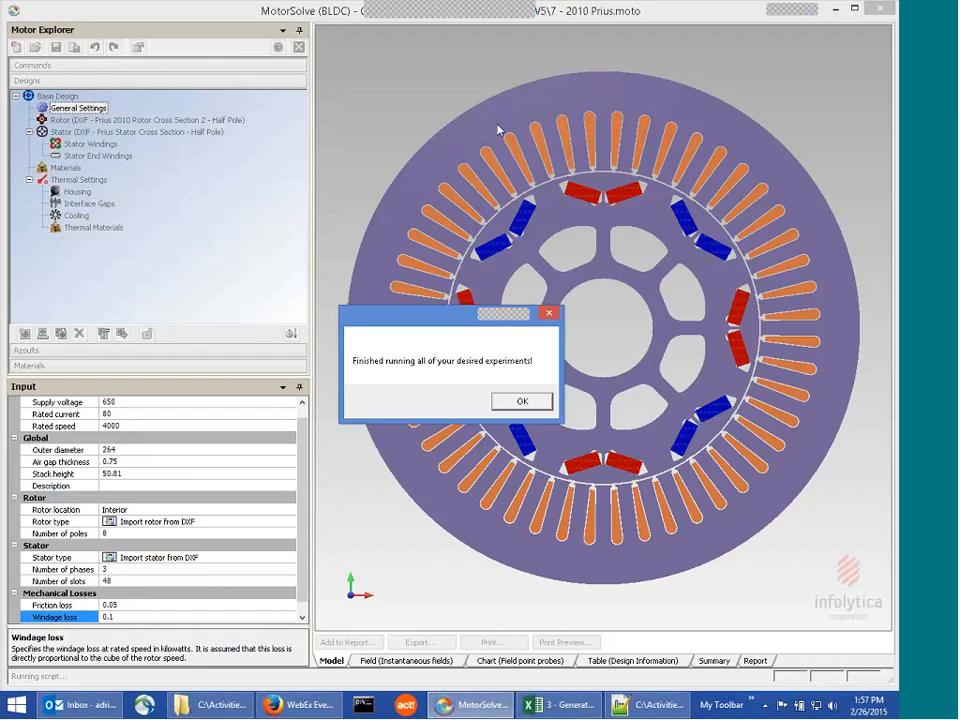
Acknowledge completion, decline saving the Prius model file and review the flux density shade plot with probe readings 0.345, 1.52 and 1.94 T
click(521, 400)
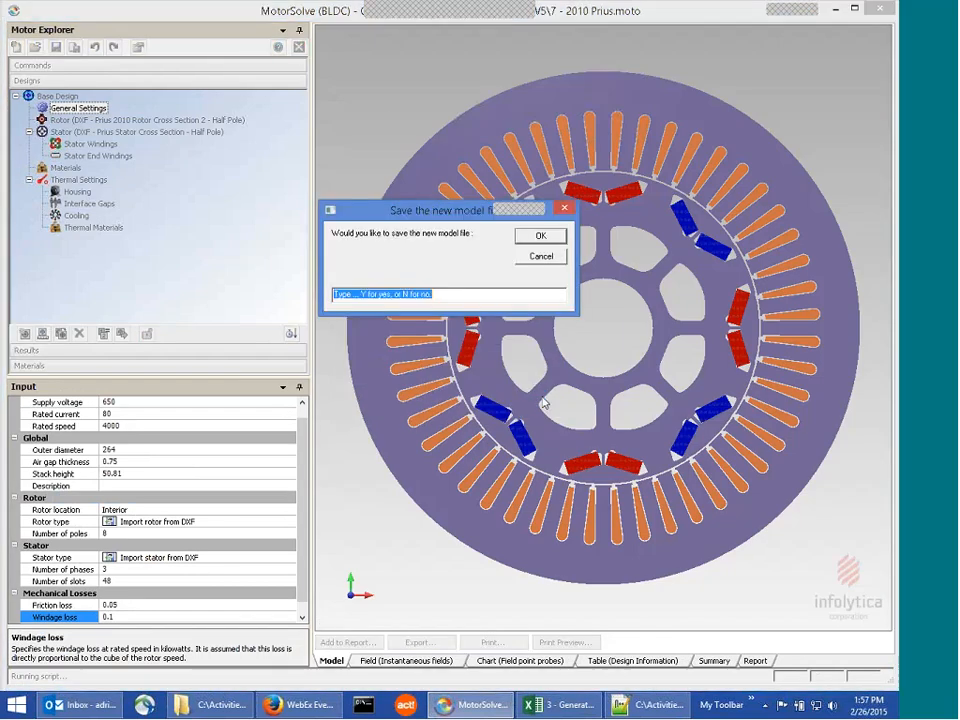
click(540, 235)
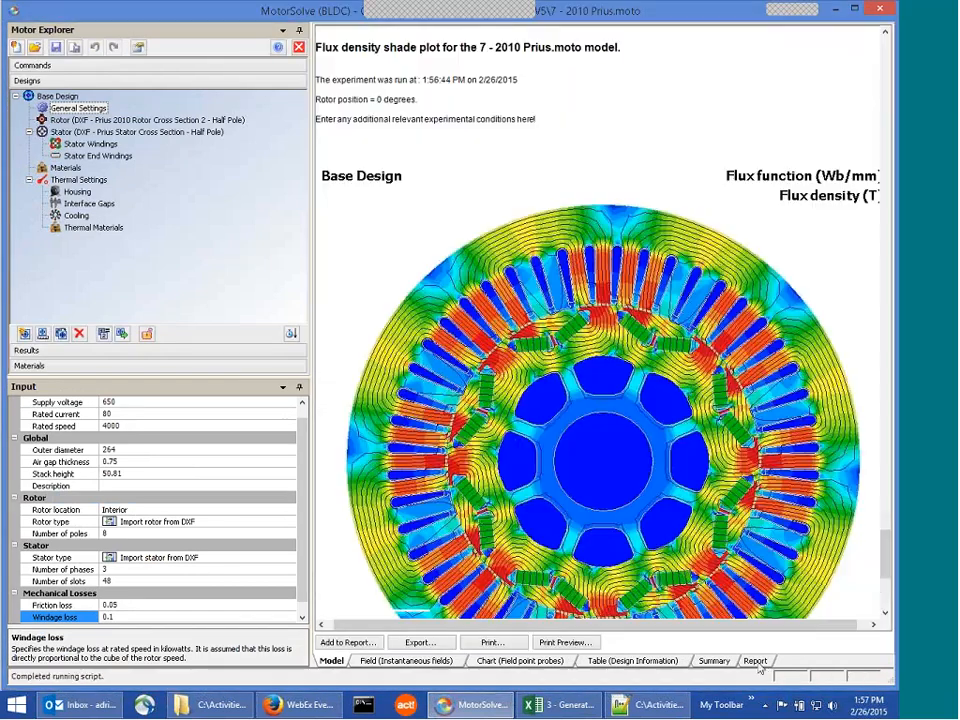
scroll(down, 3)
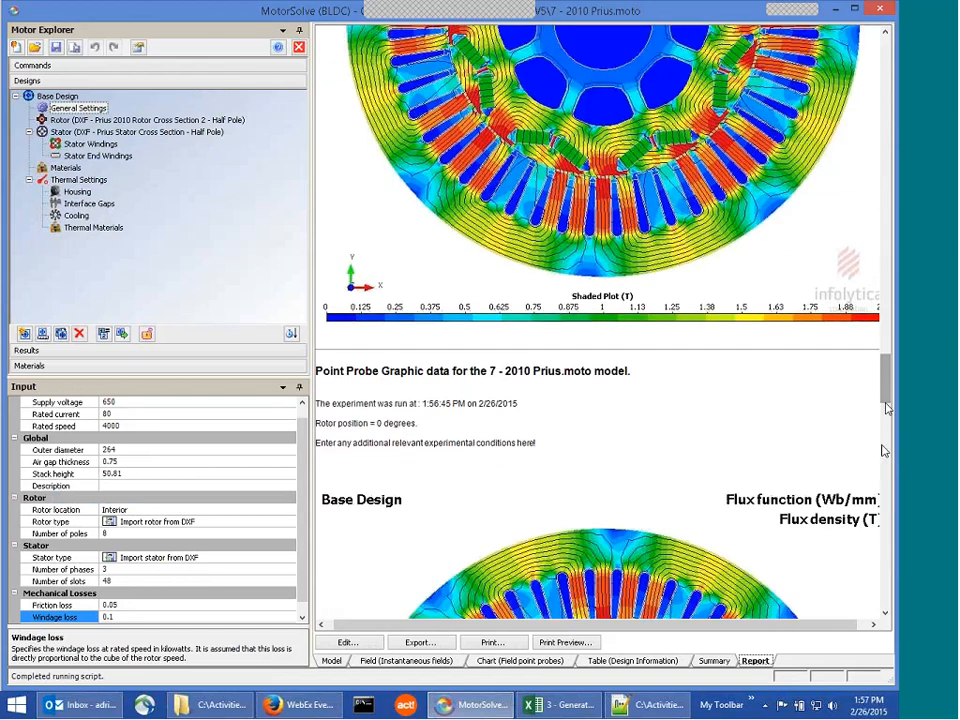
scroll(up, 3)
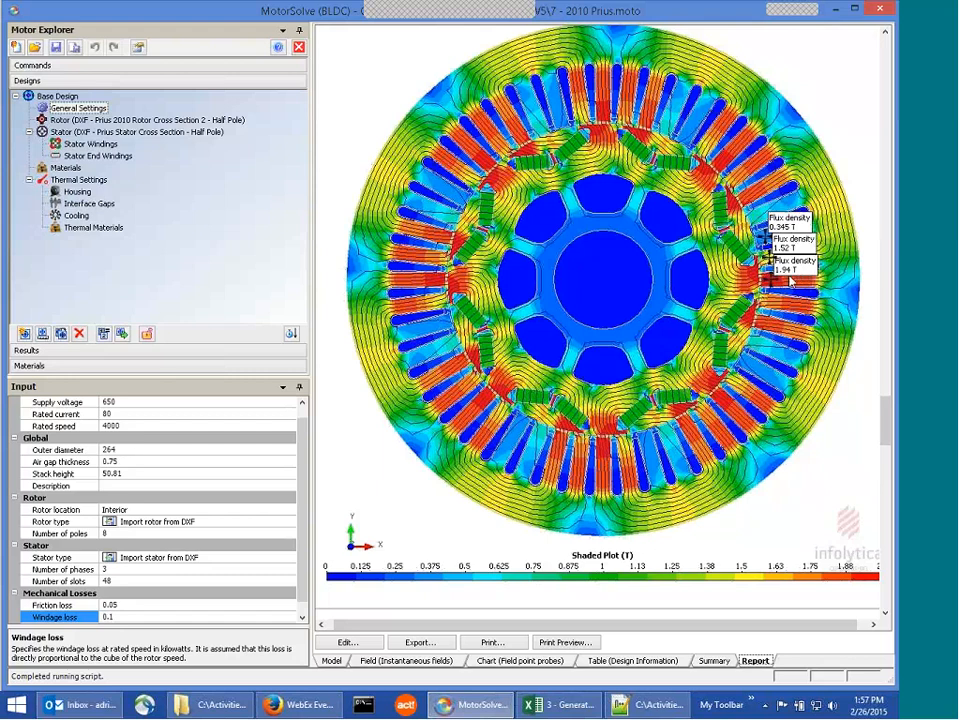
mouse_move(775, 290)
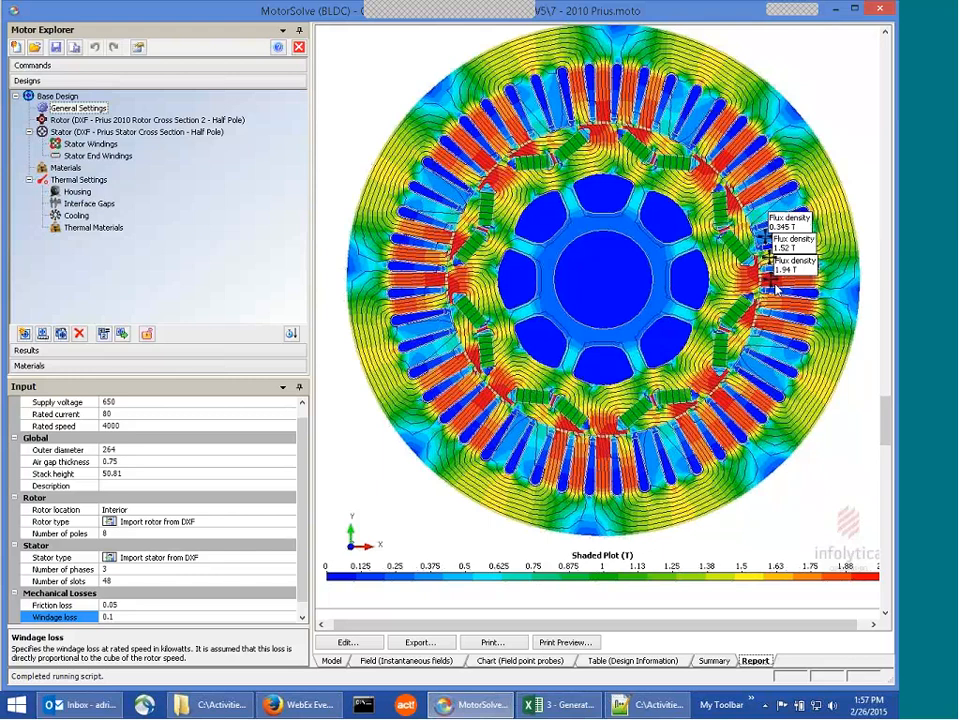